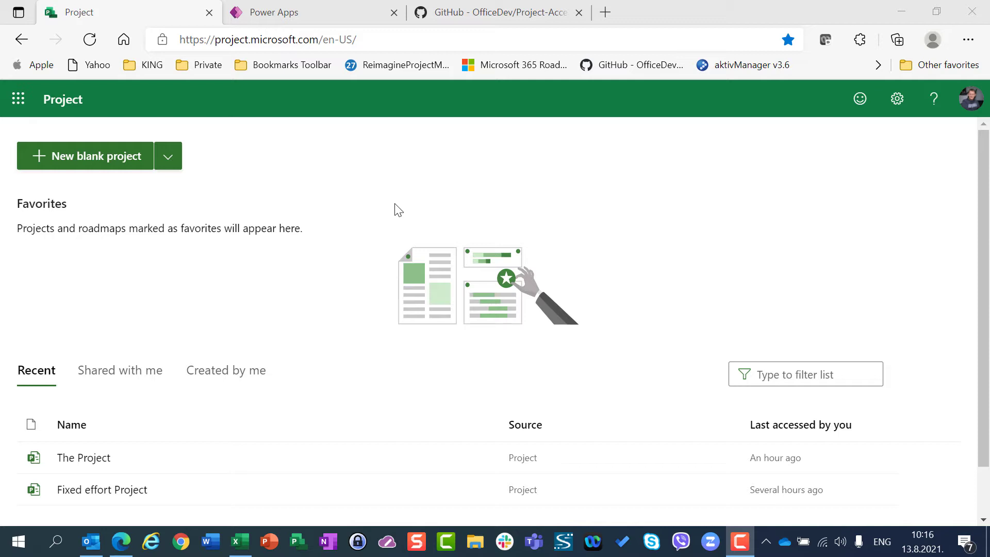
mouse_move(302, 151)
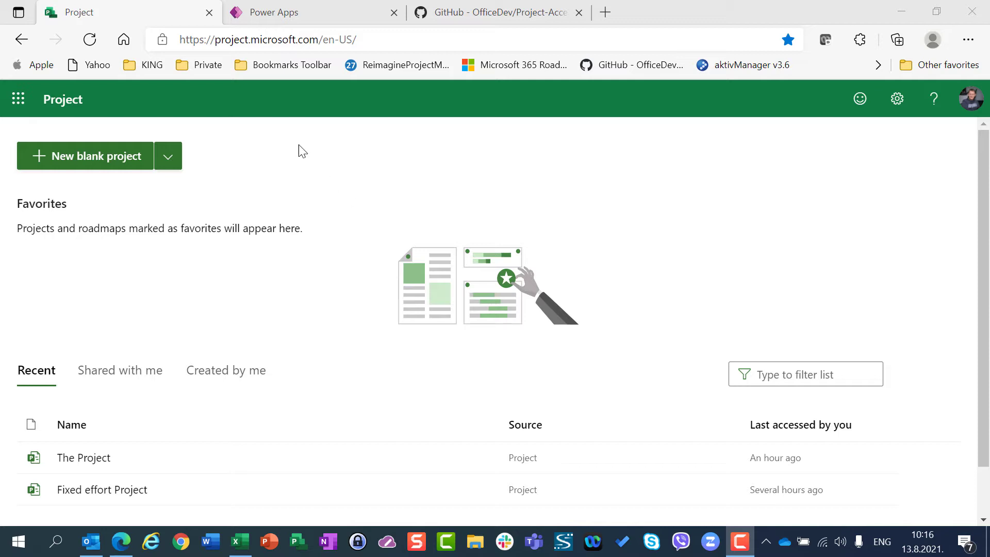
mouse_move(170, 291)
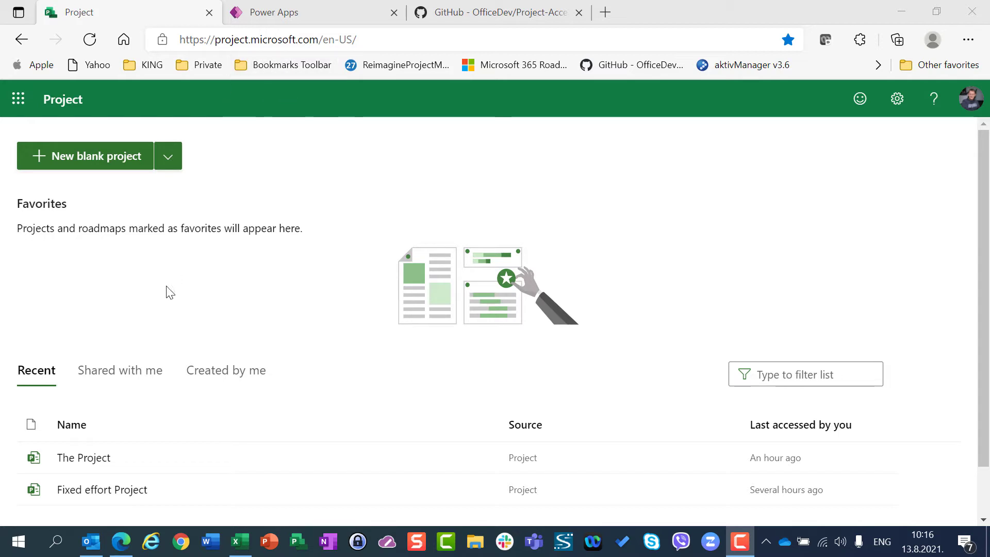
mouse_move(133, 461)
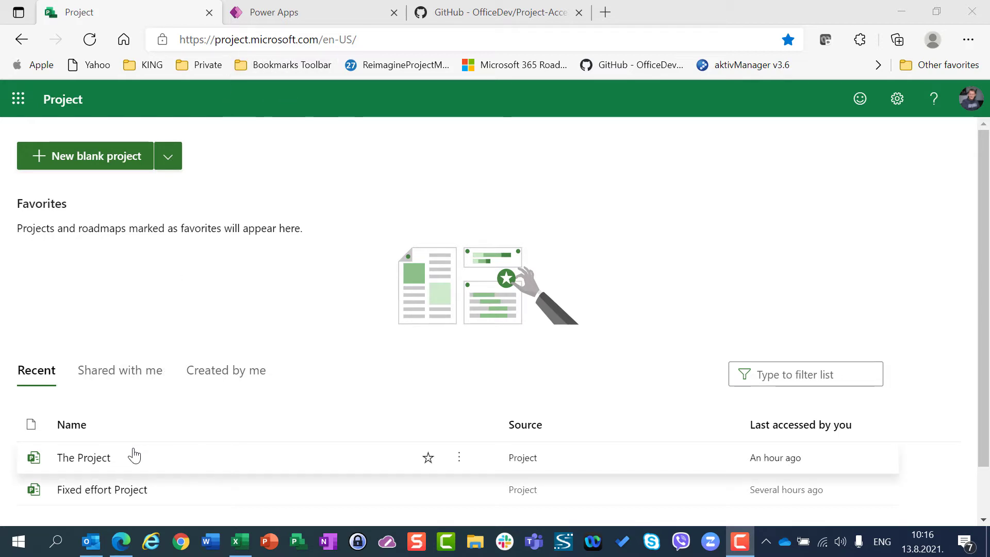
mouse_move(319, 329)
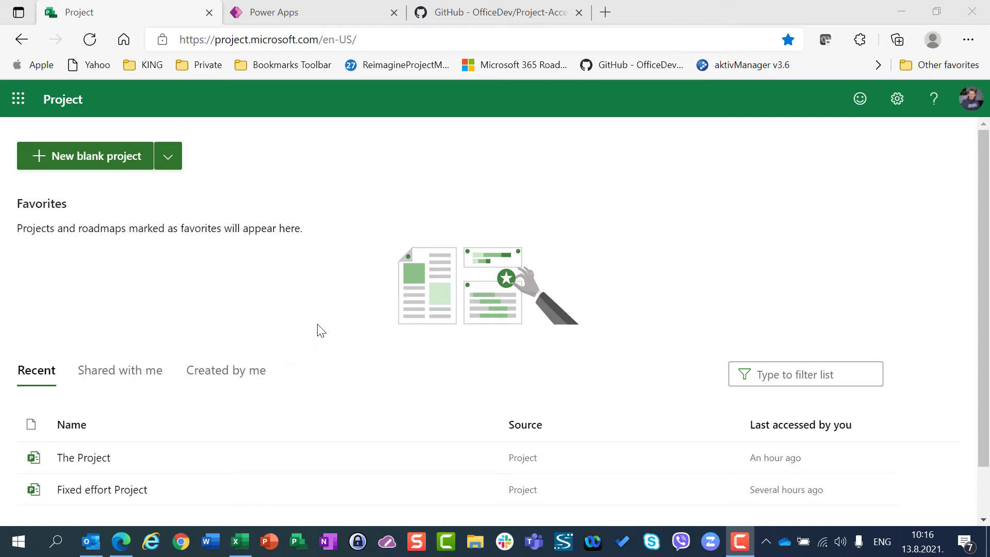
mouse_move(292, 473)
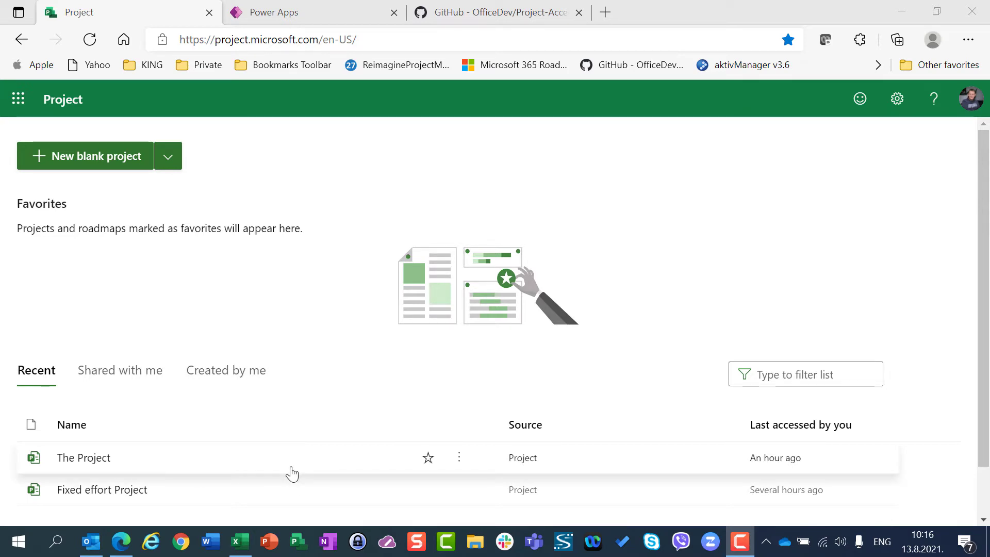
mouse_move(98, 461)
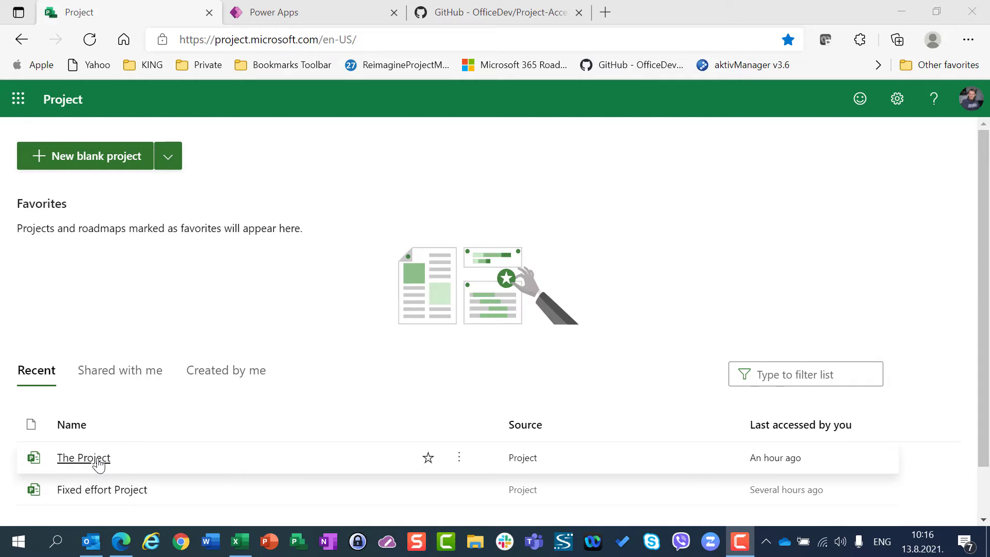
mouse_move(300, 369)
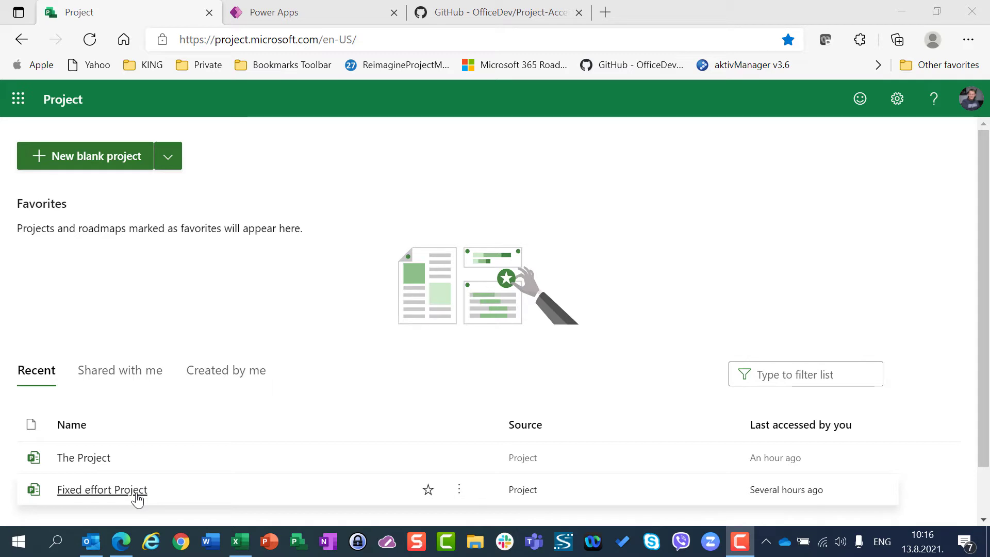
mouse_move(336, 148)
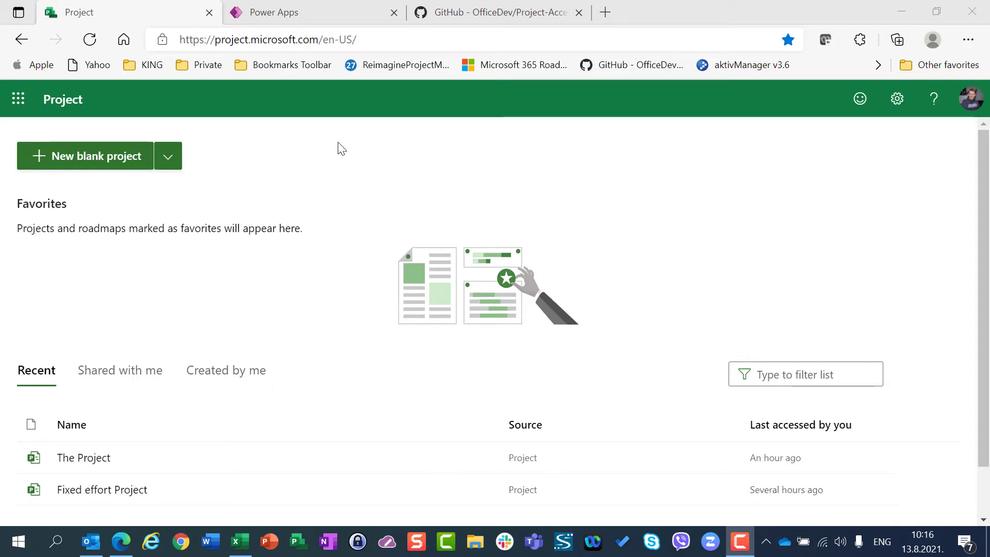
- Launch the Project app from Power Apps and browse its project request and budget charts
left_click(293, 12)
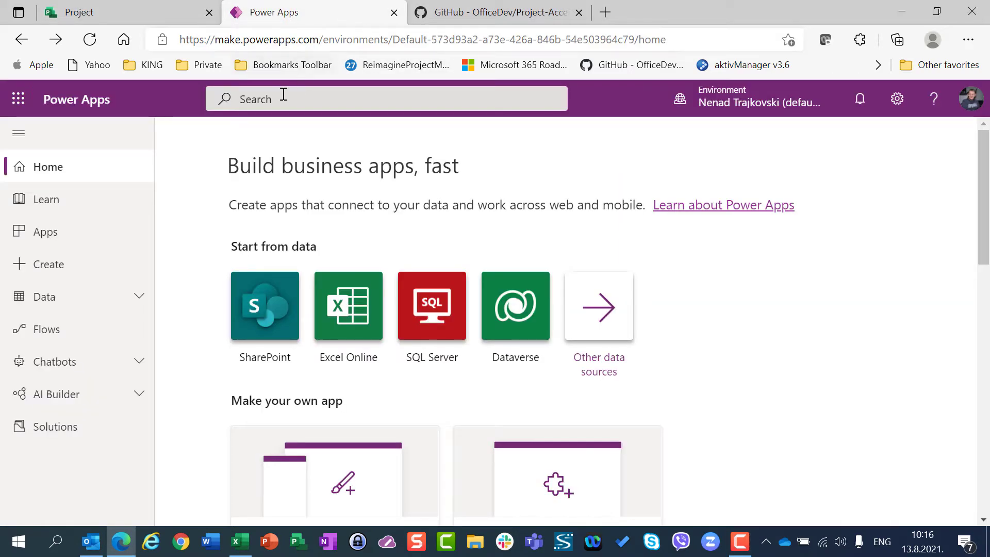
left_click(44, 232)
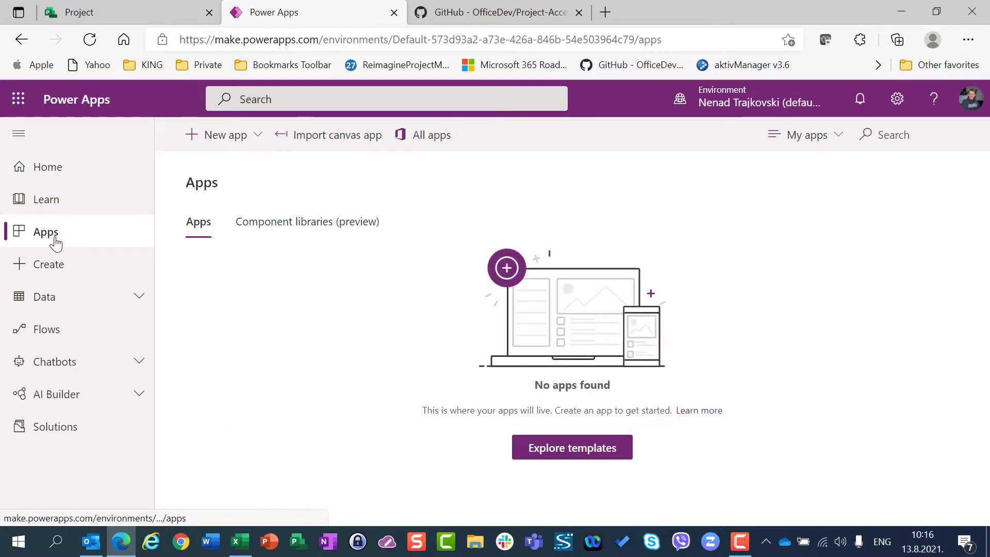
left_click(273, 302)
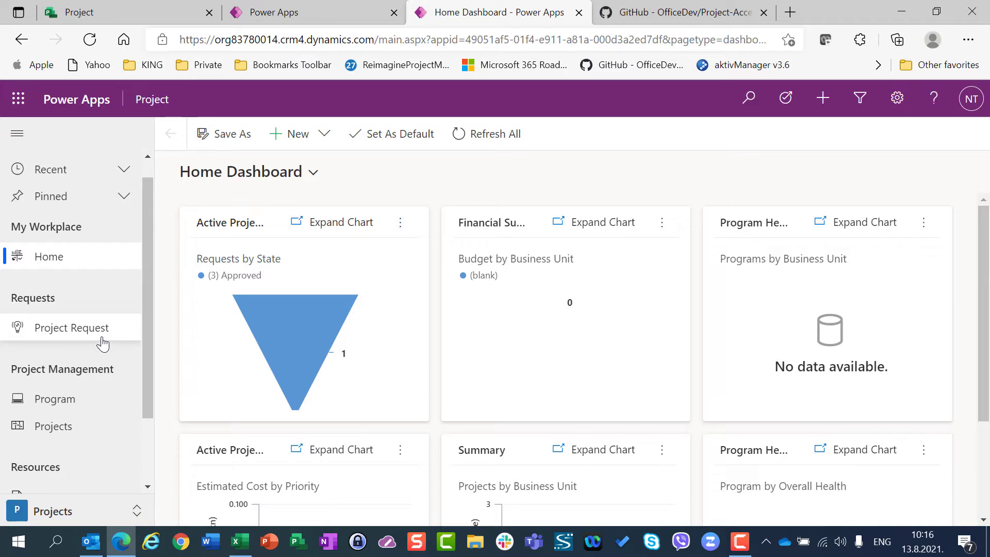
mouse_move(86, 422)
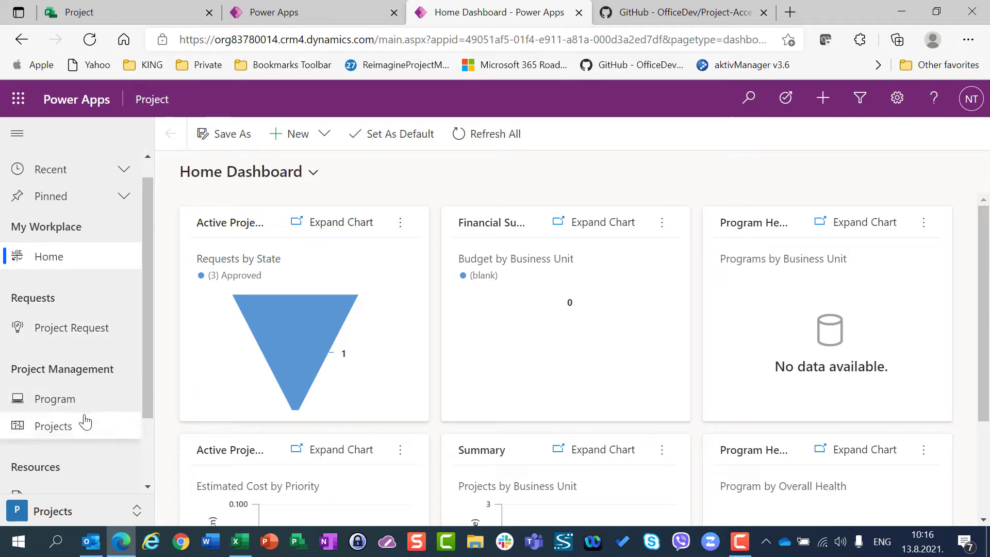
scroll("down", 3)
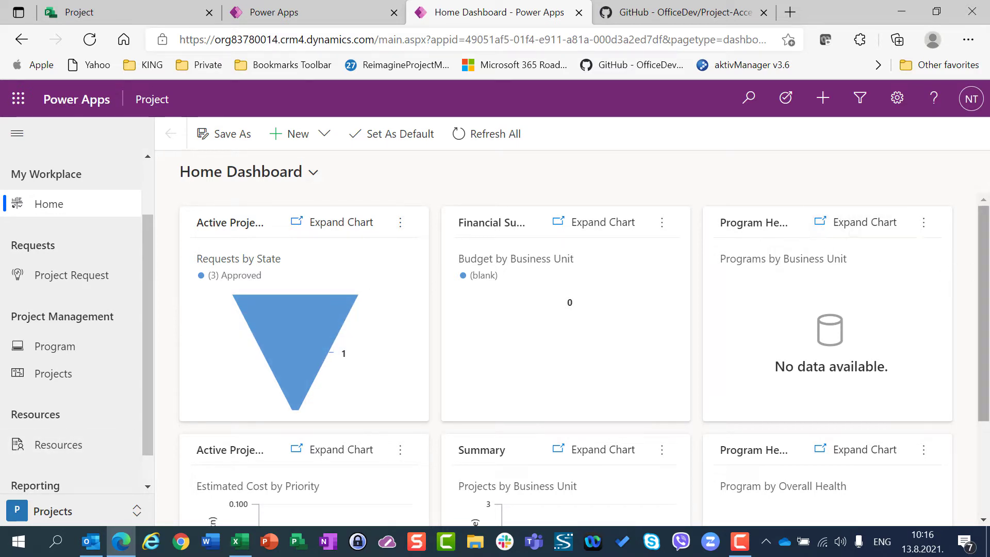
scroll("down", 3)
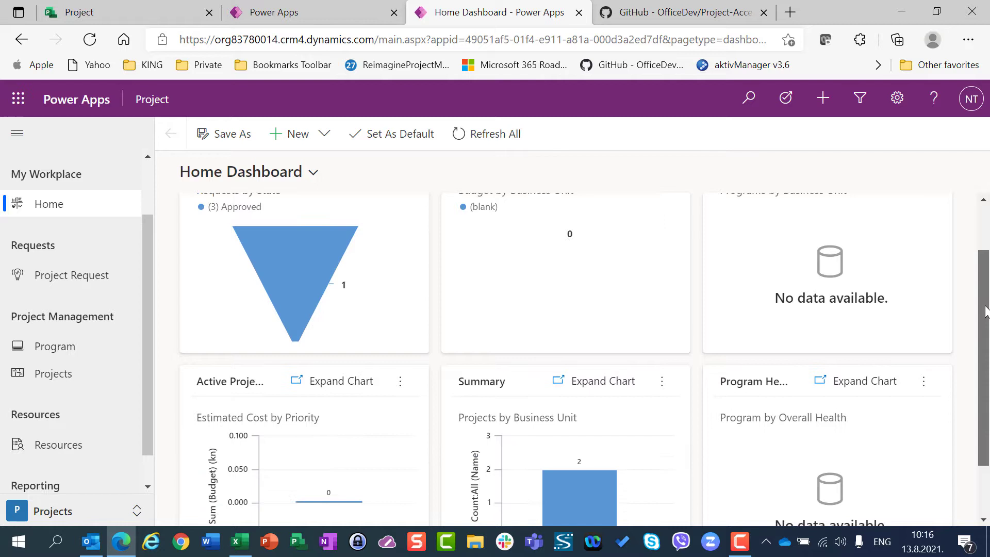
scroll("down", 3)
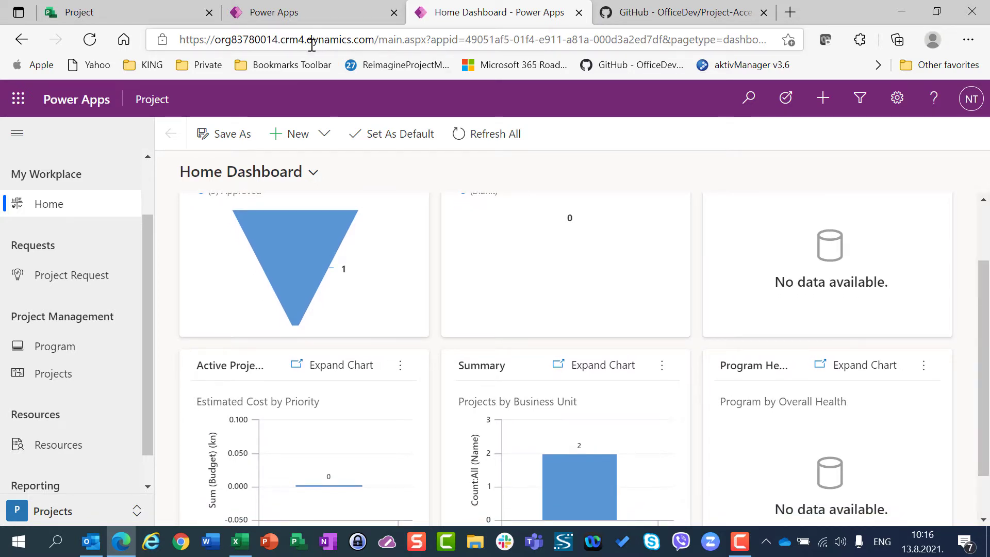
left_click(279, 13)
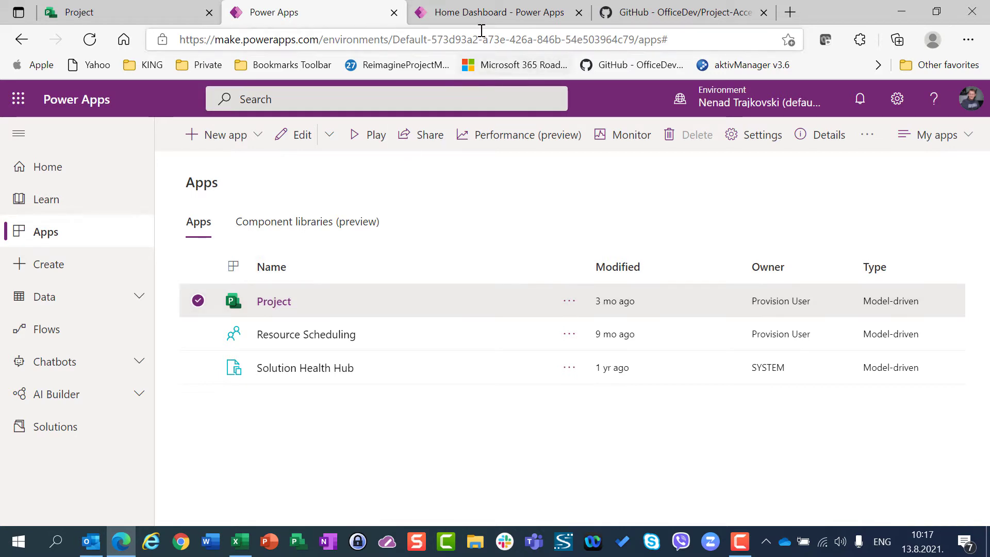
left_click(494, 12)
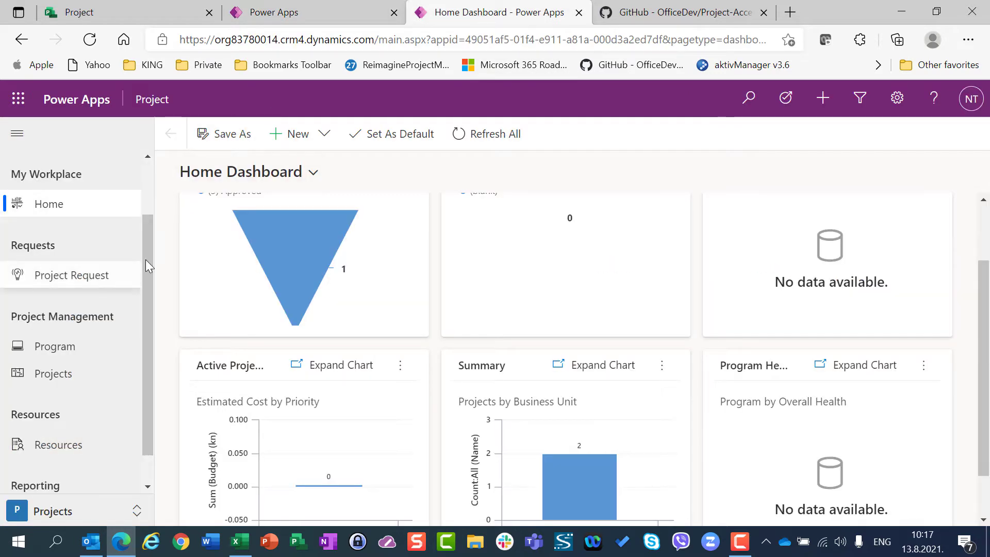
mouse_move(113, 298)
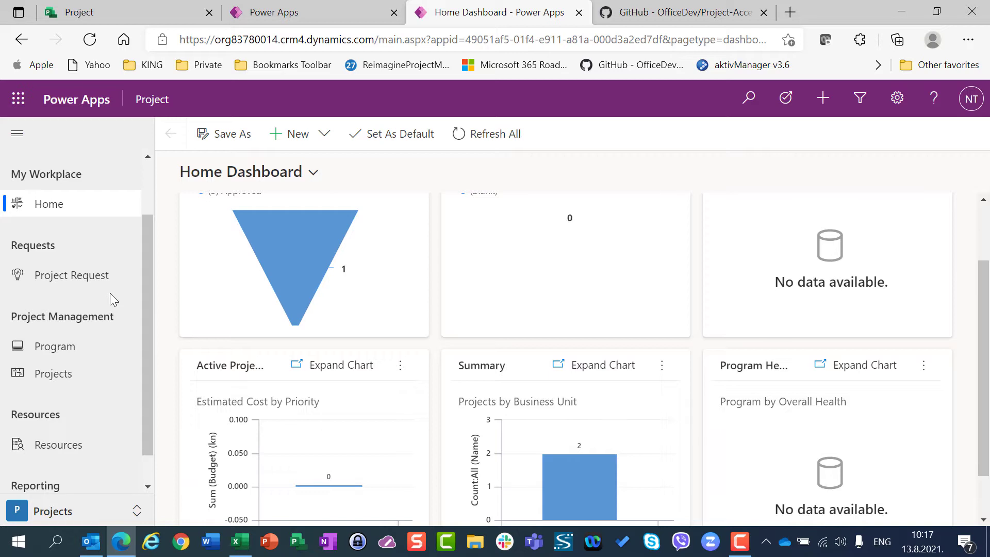
mouse_move(550, 194)
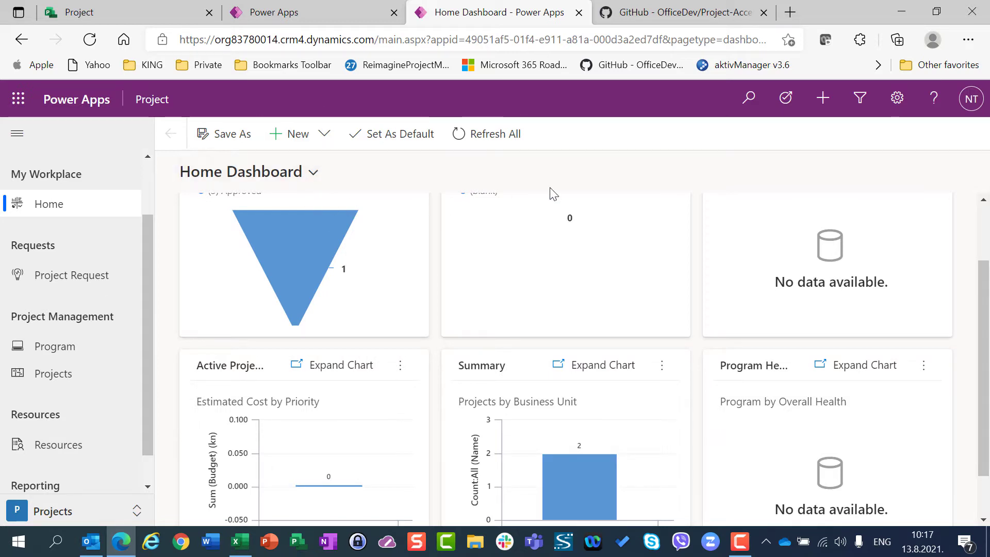
mouse_move(580, 171)
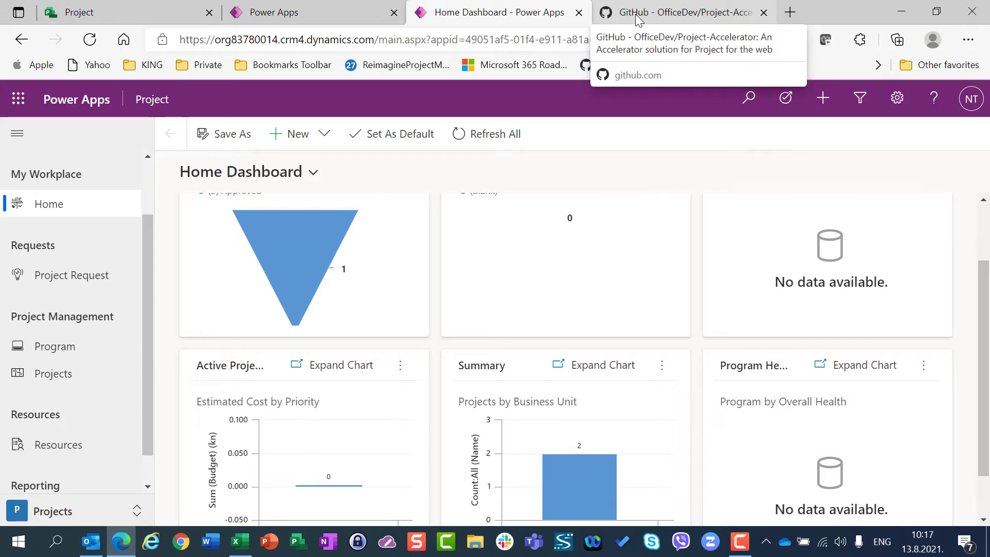
- Scroll through the OfficeDev Project-Accelerator README on GitHub
left_click(682, 11)
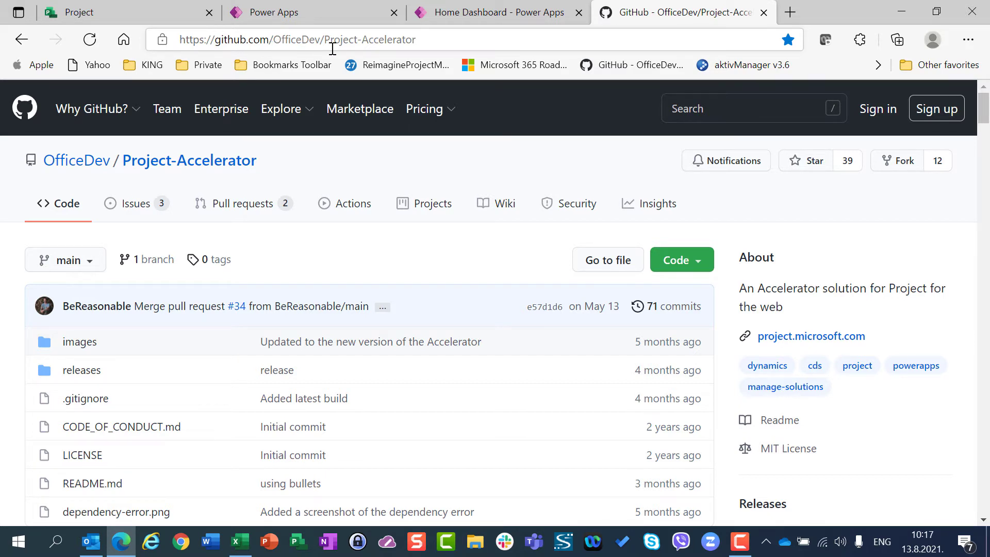
mouse_move(363, 41)
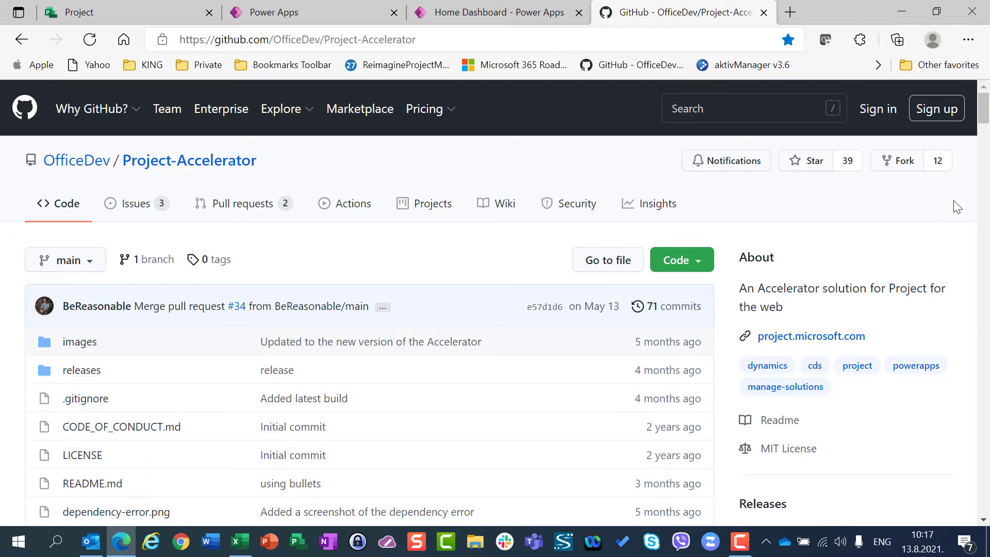
scroll("down", 3)
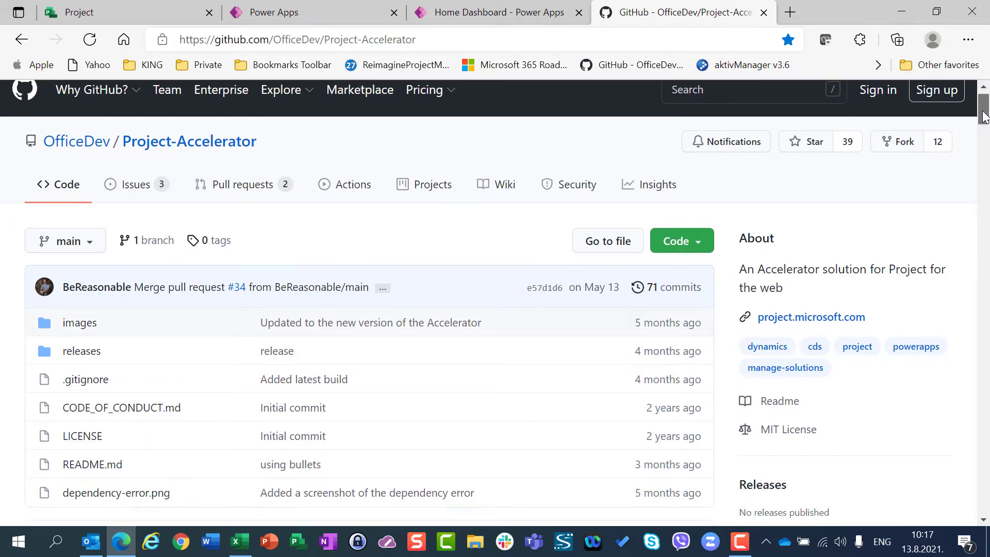
scroll("down", 3)
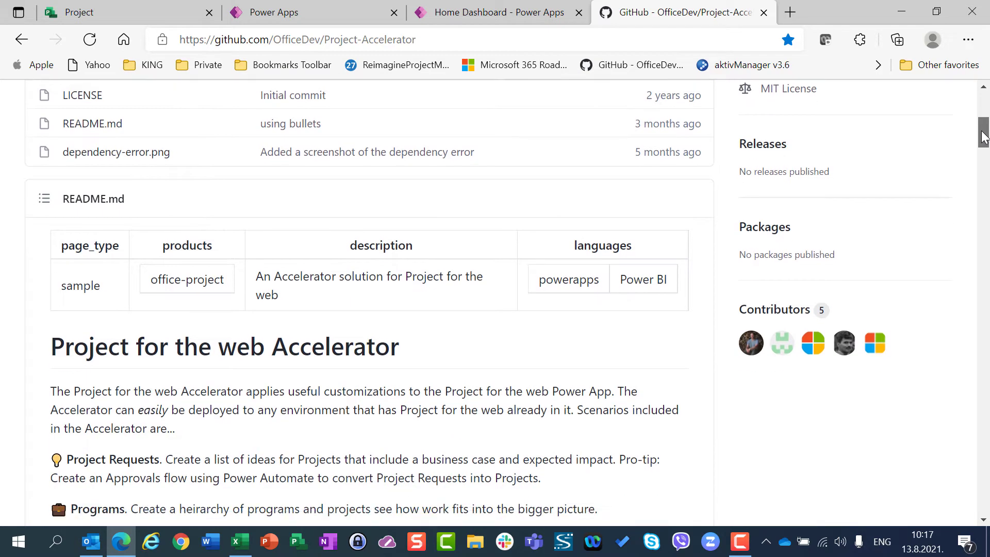
scroll("down", 3)
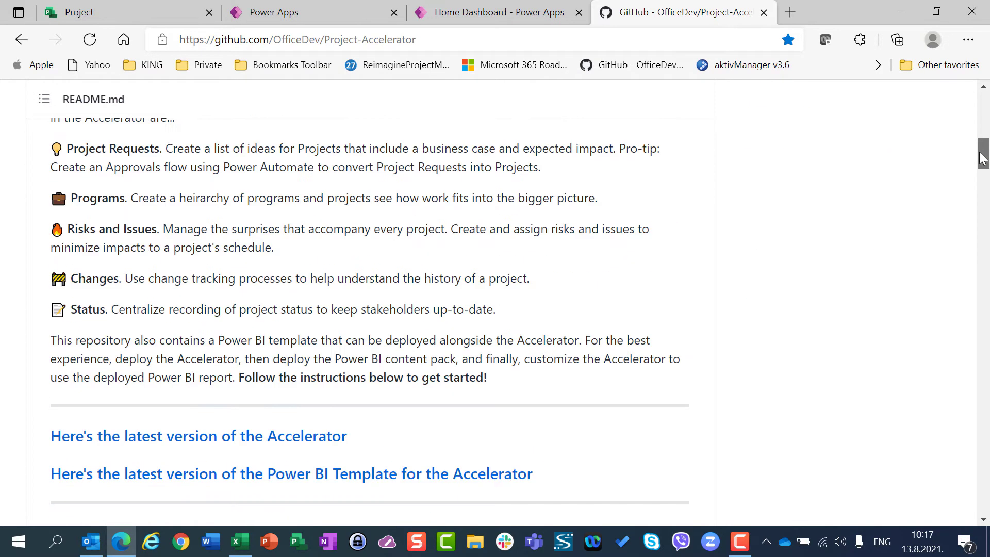
scroll("up", 3)
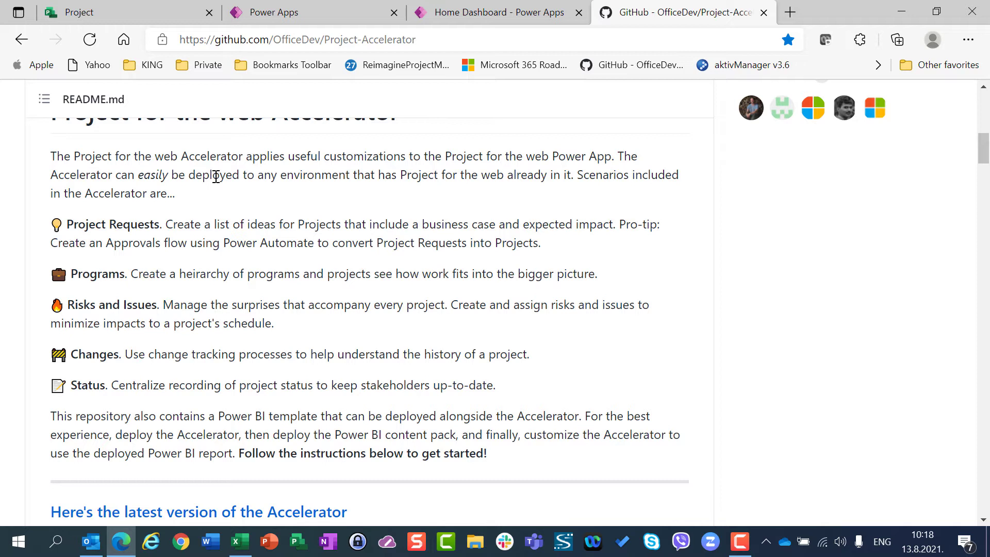
mouse_move(316, 142)
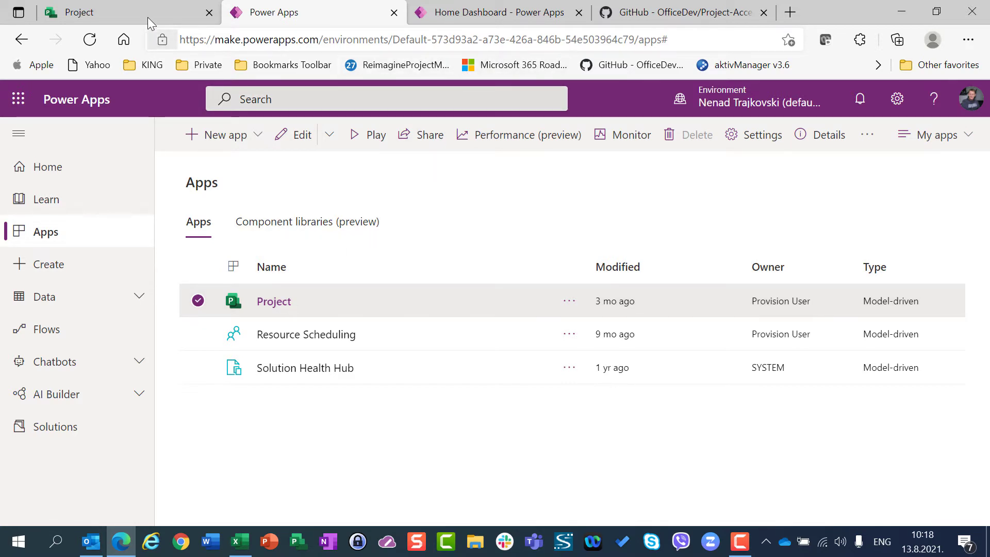
left_click(93, 12)
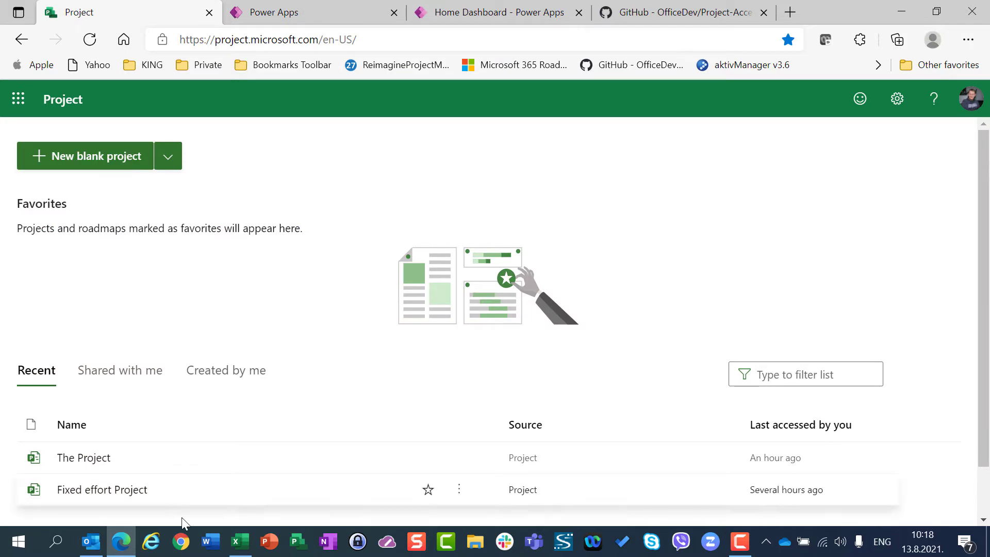
mouse_move(95, 460)
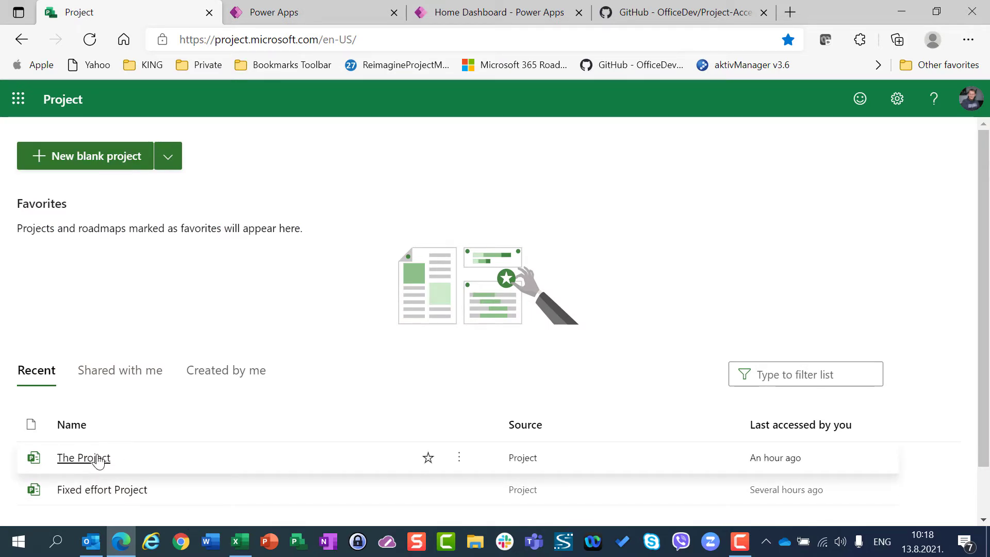
mouse_move(94, 485)
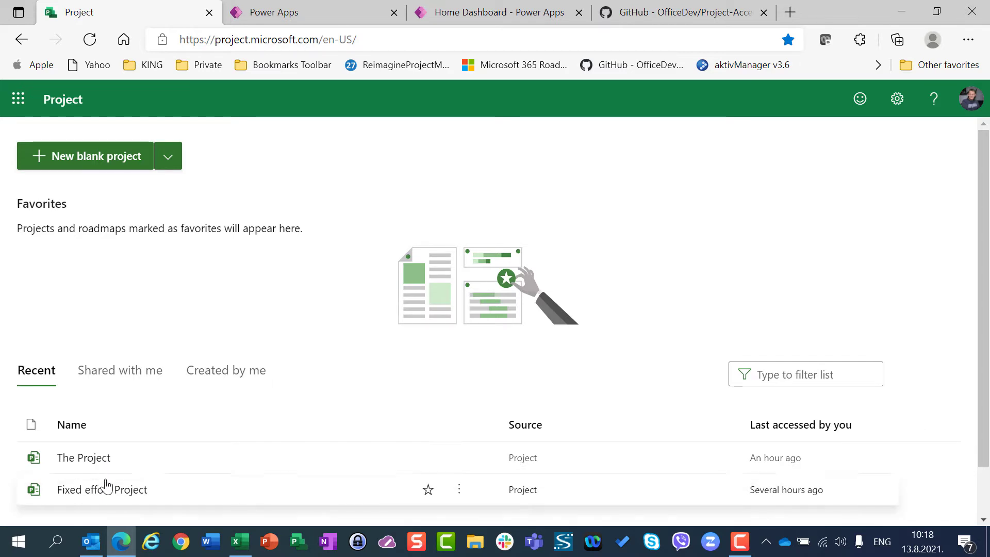
left_click(102, 489)
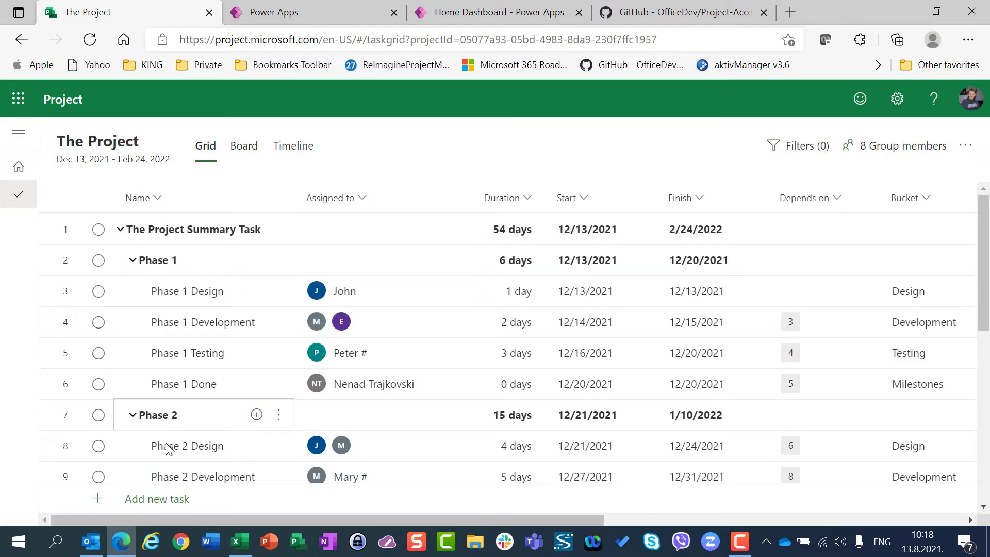
left_click(244, 146)
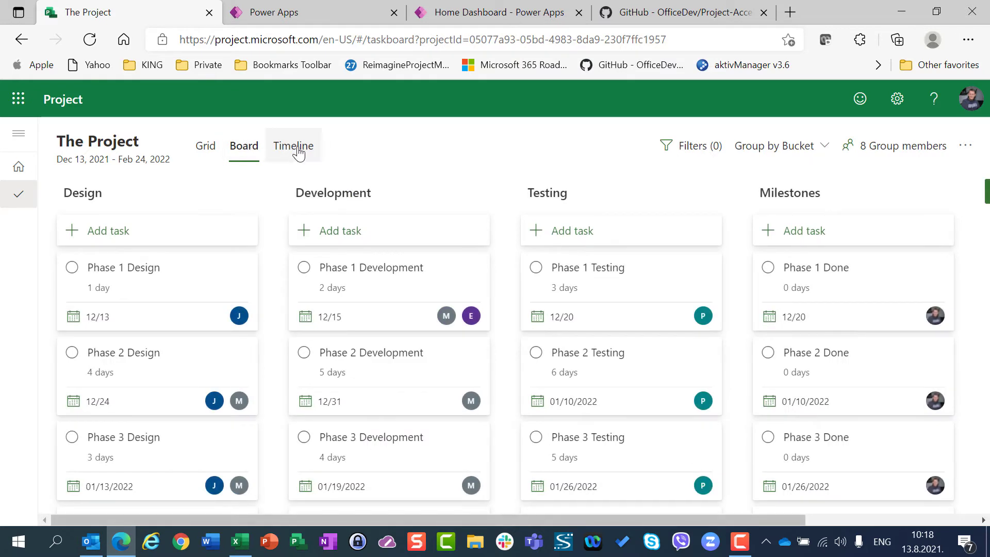
left_click(293, 145)
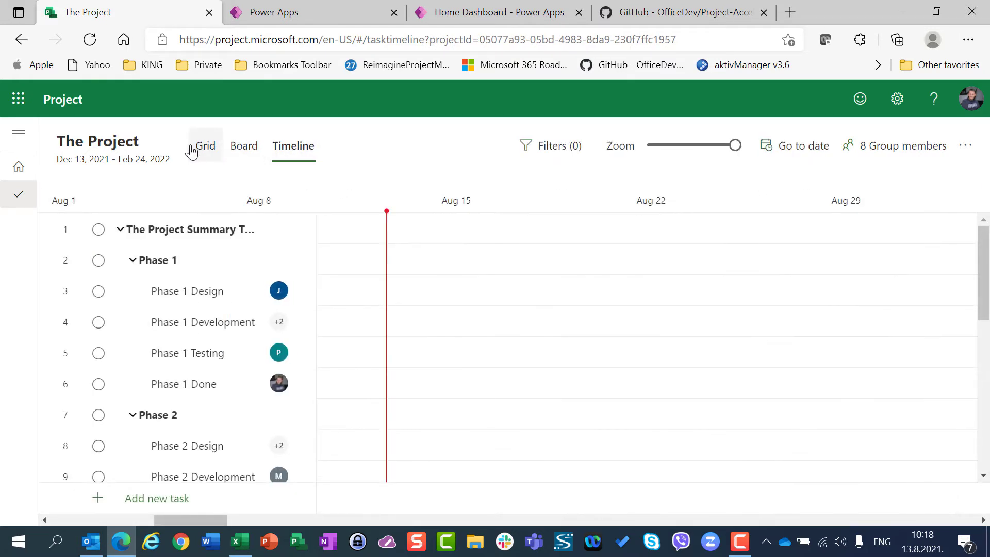
left_click(205, 146)
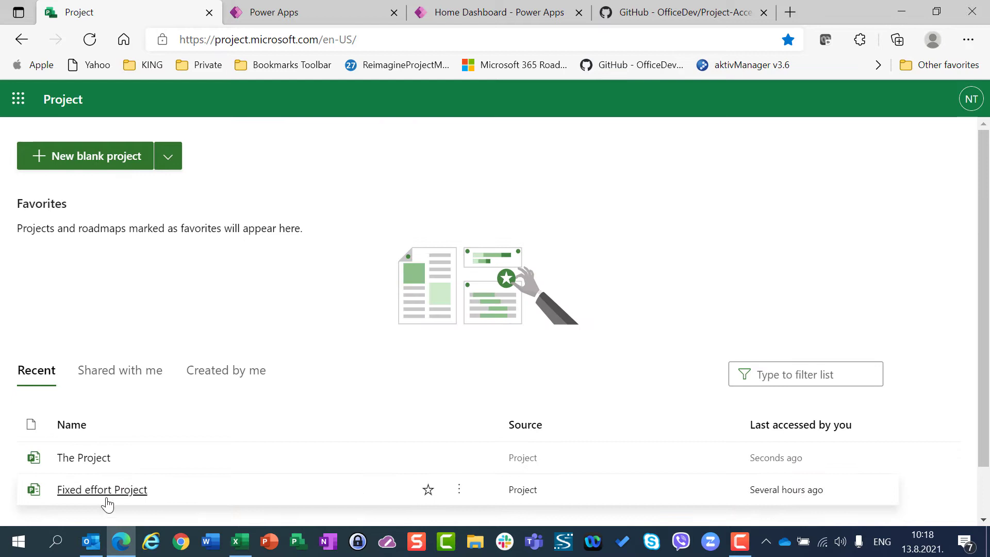
- Open Fixed effort Project's details pane showing start, duration, 168 hours effort and calendar
left_click(102, 489)
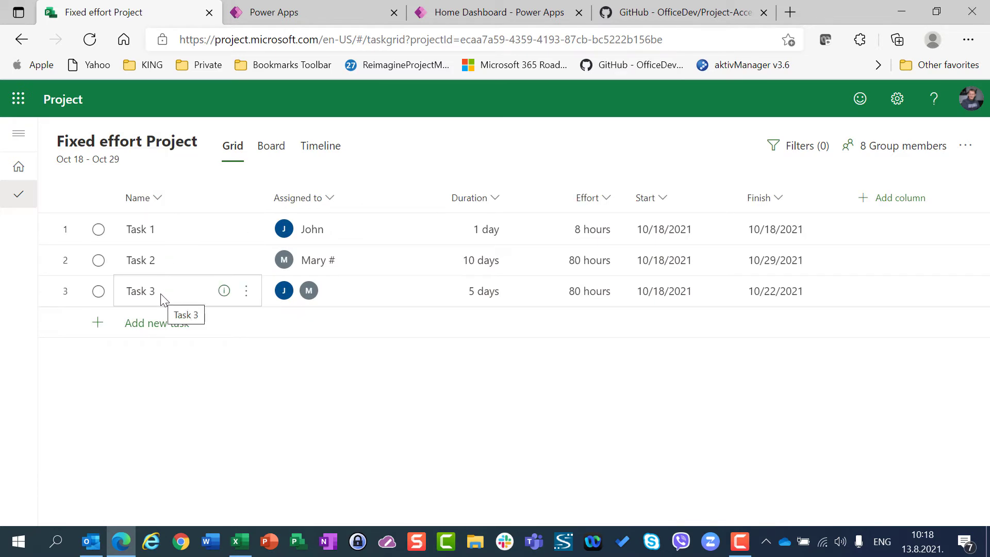
left_click(126, 142)
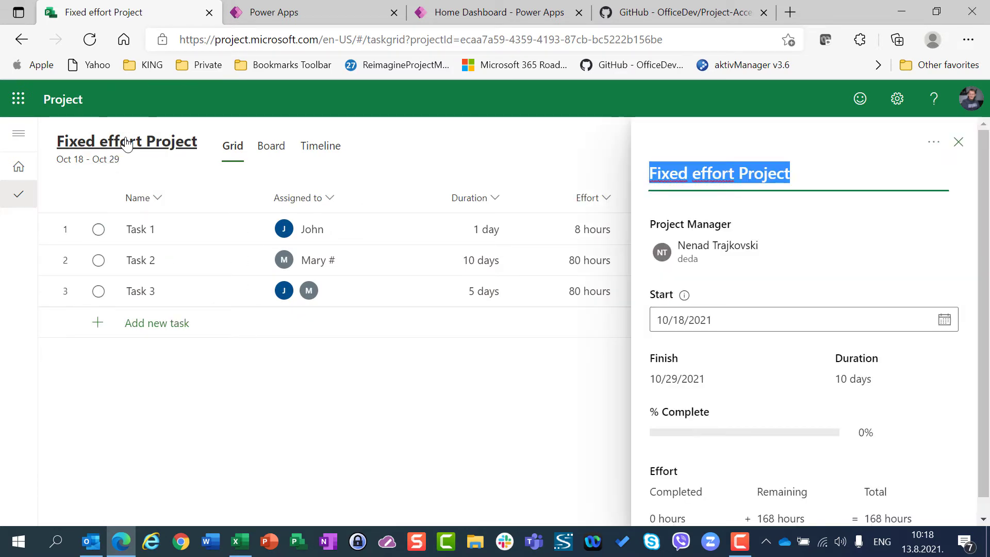
scroll("down", 3)
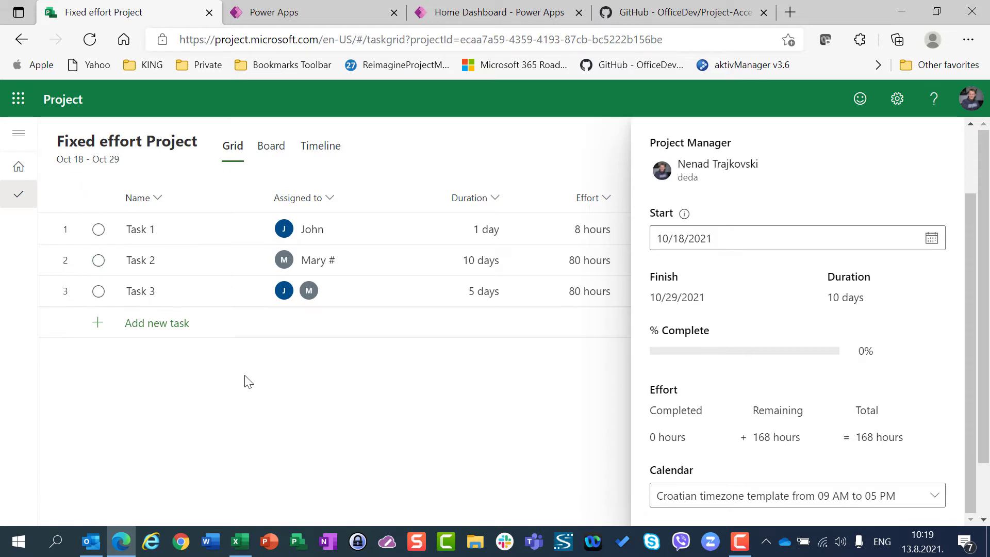
mouse_move(107, 147)
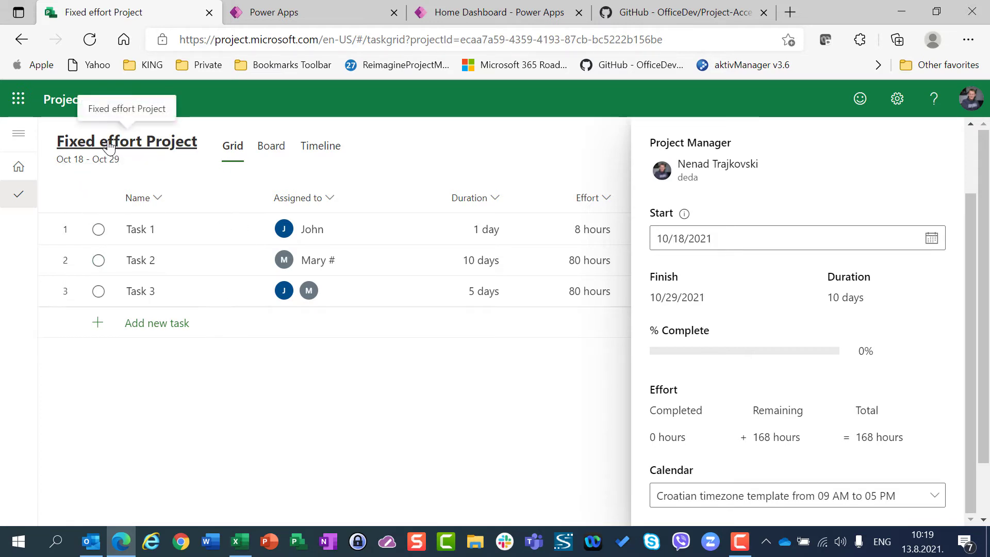
mouse_move(67, 106)
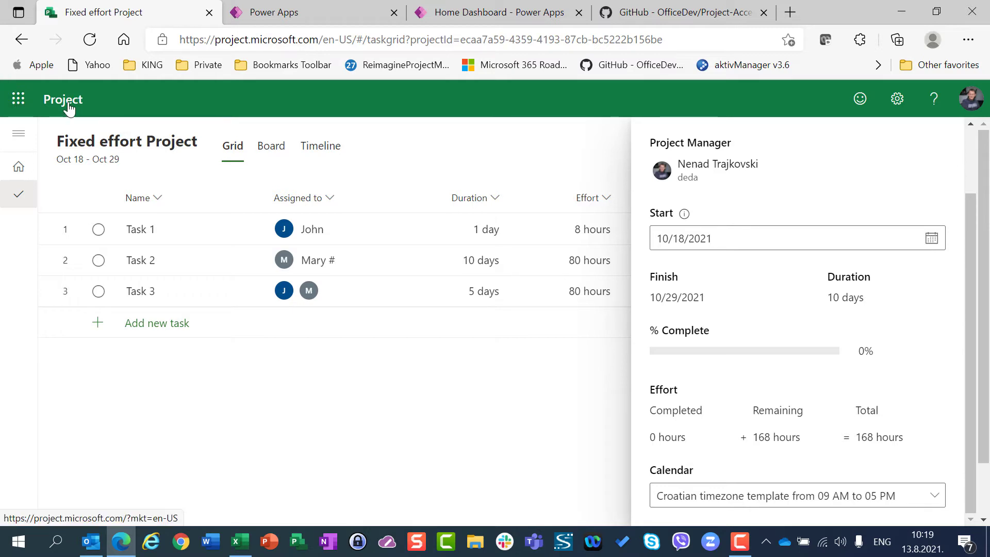
- Create a new blank project titled 'I am trying to define schedule mode'
left_click(62, 99)
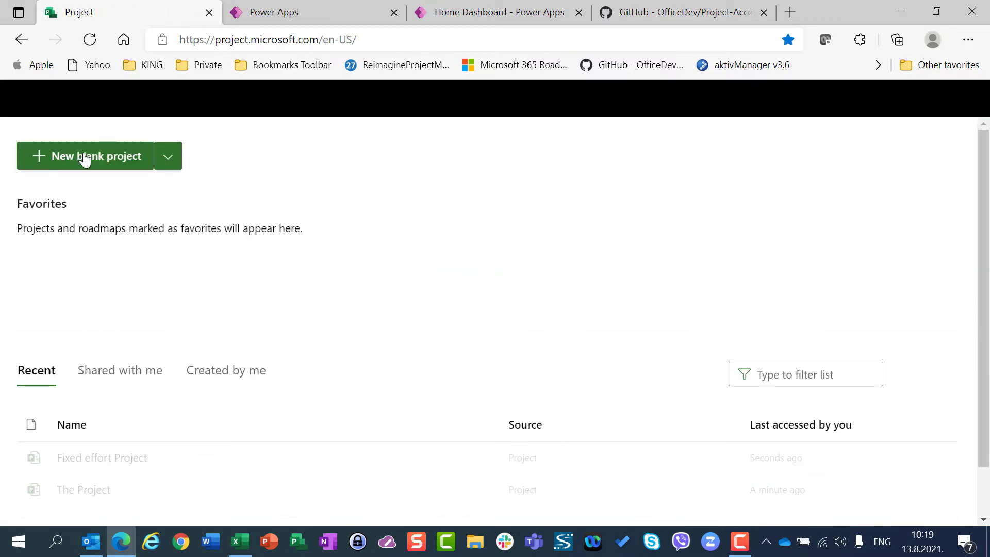
left_click(85, 156)
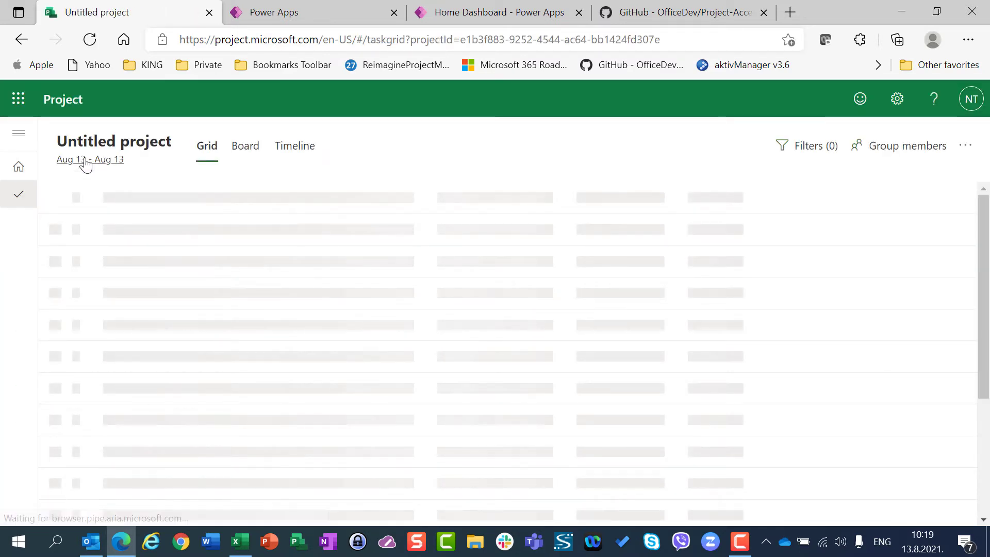
left_click(113, 141)
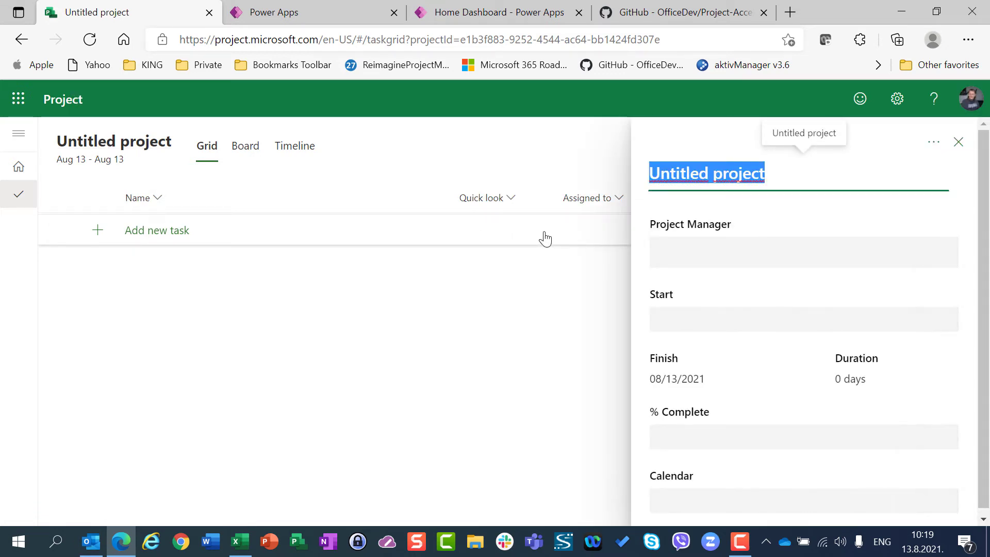
type("I am")
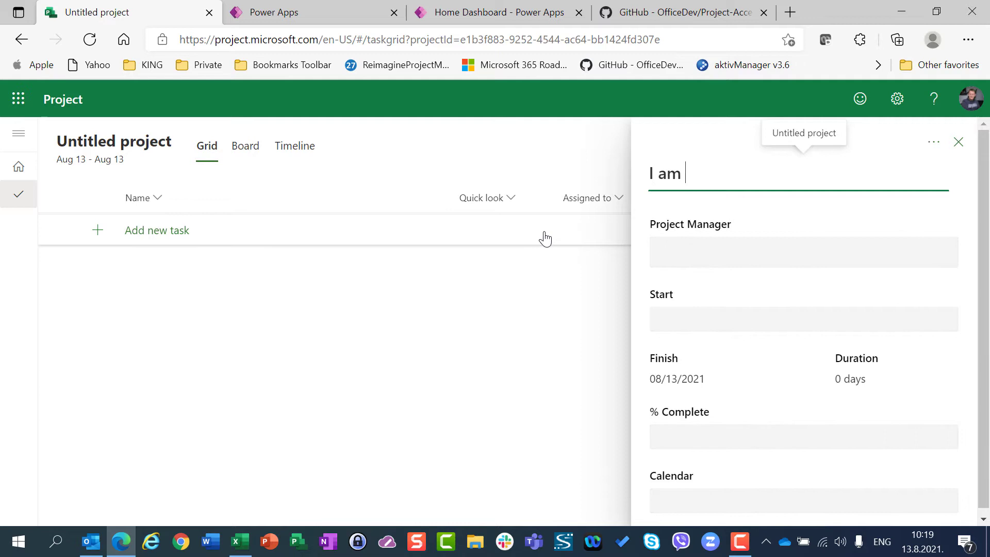
type("trying")
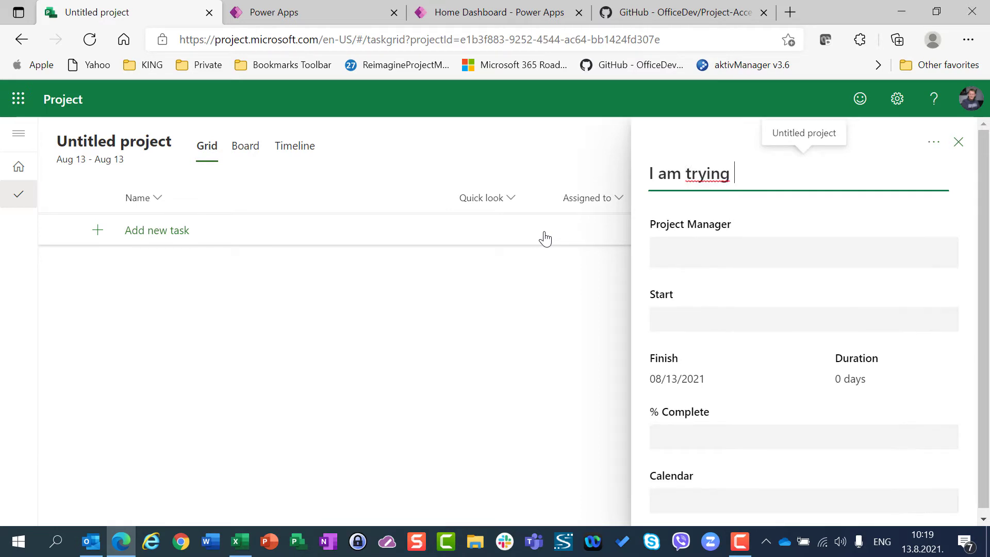
type("to define")
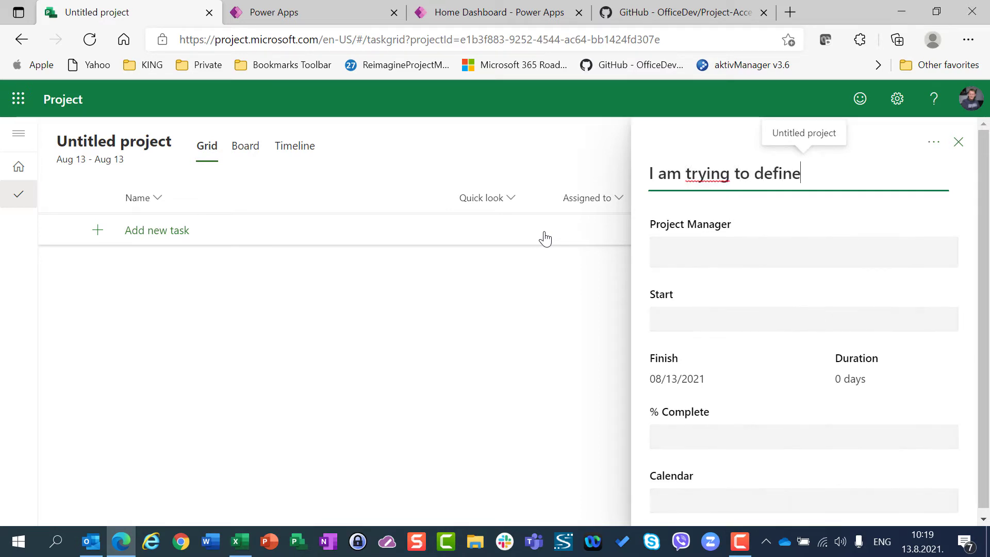
type("schedule mo")
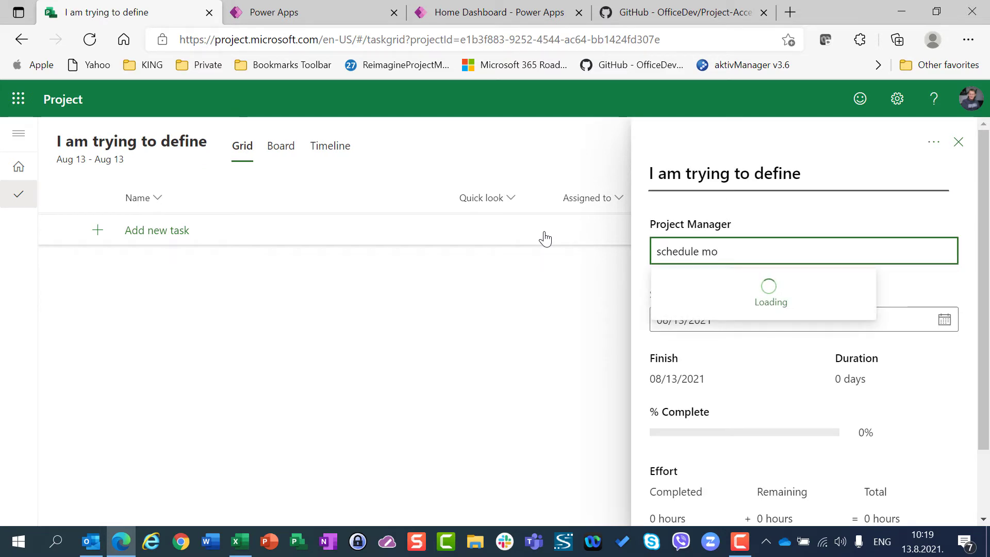
type("de")
left_click(799, 174)
type(" s")
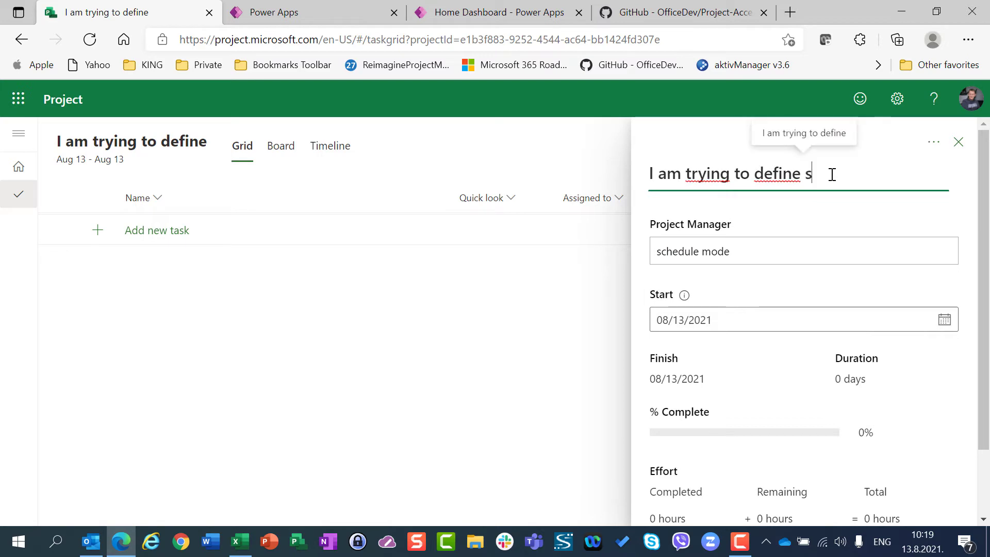
type("chedule")
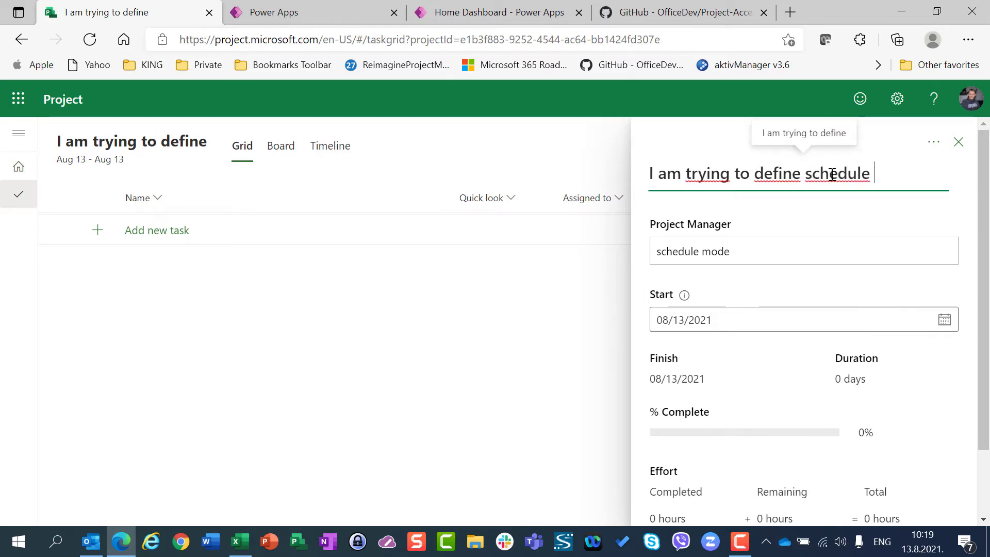
type("mode")
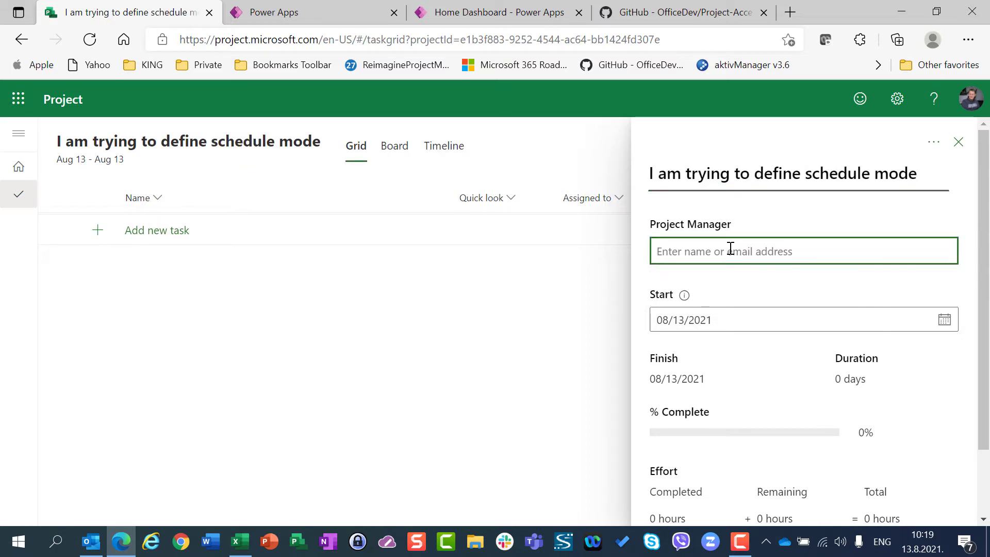
- Permanently delete the test project
scroll("down", 3)
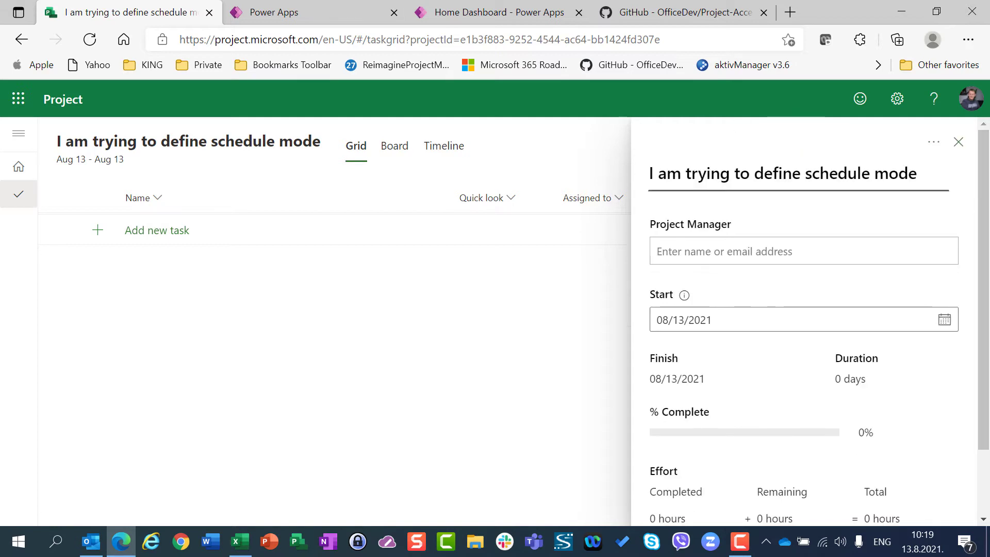
mouse_move(818, 141)
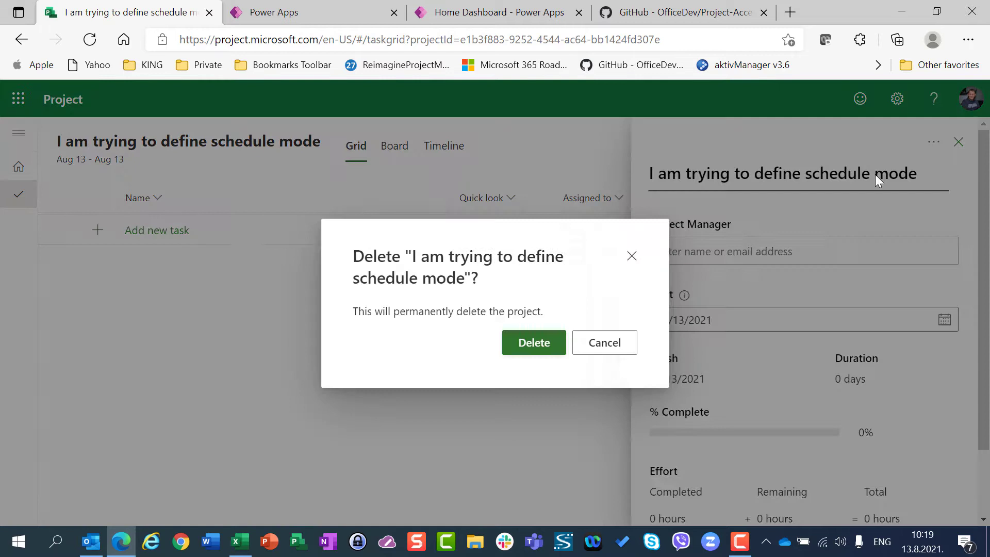
left_click(534, 342)
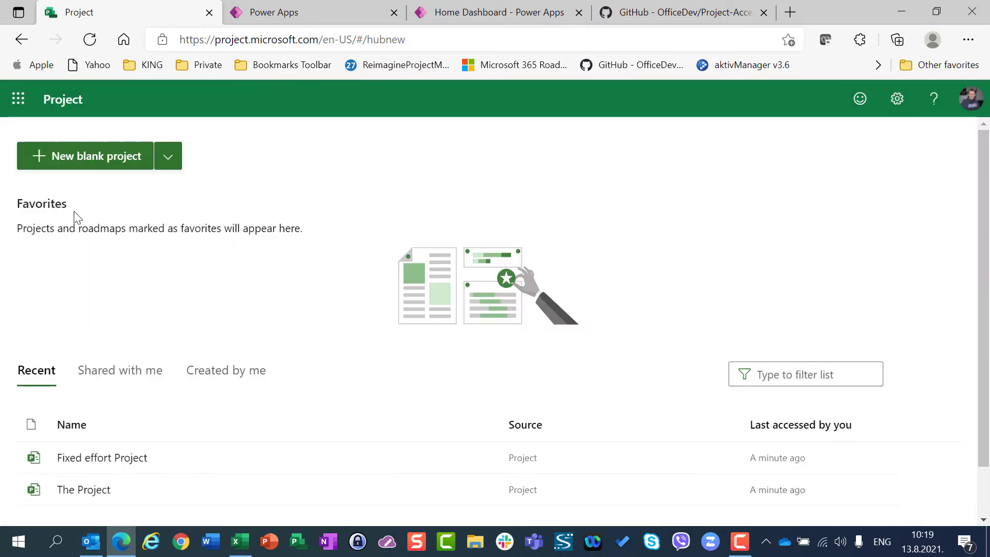
mouse_move(349, 128)
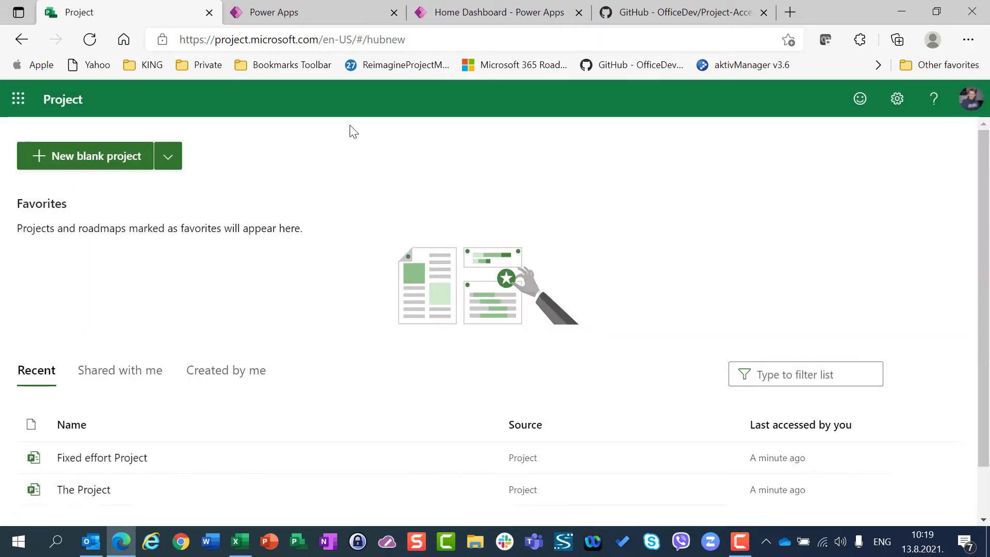
left_click(492, 12)
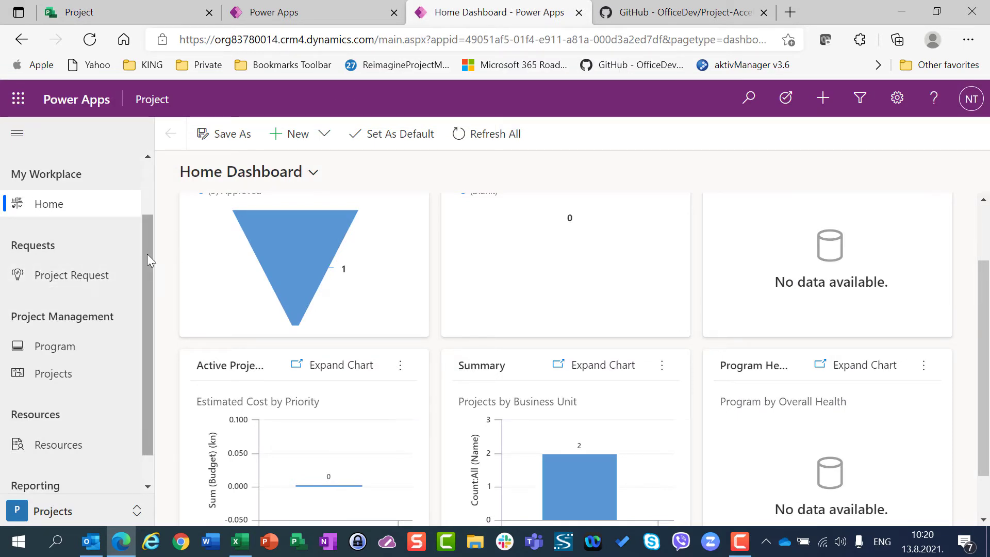
scroll("down", 3)
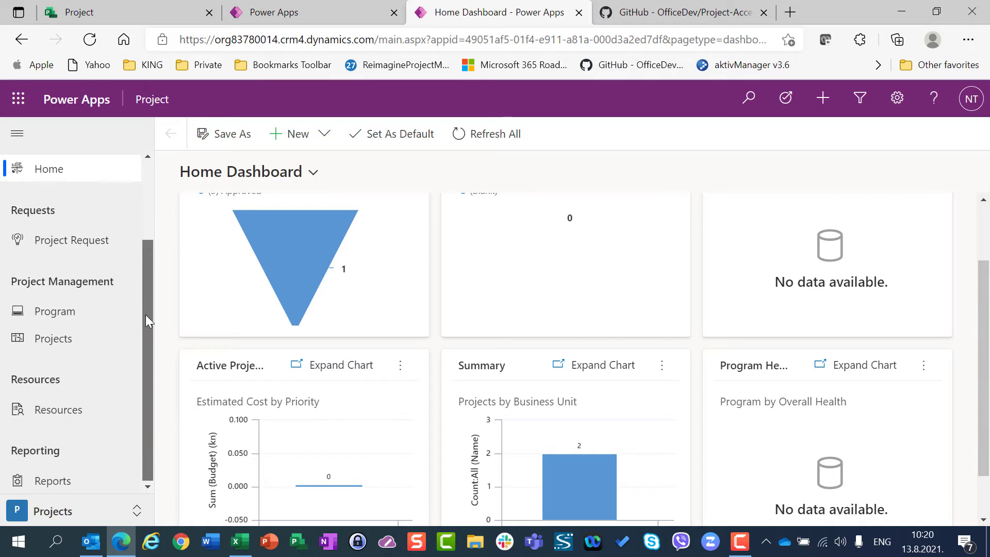
left_click(53, 339)
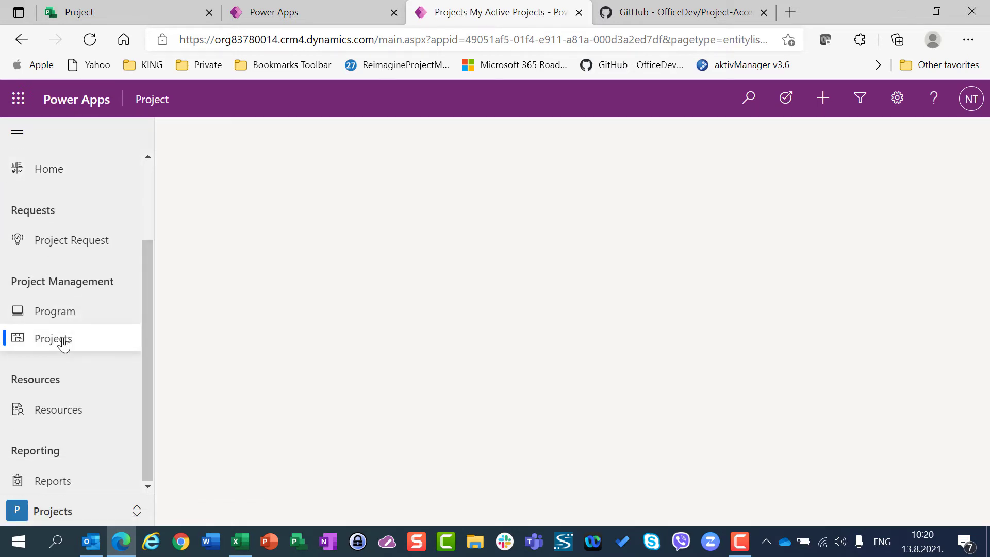
left_click(52, 338)
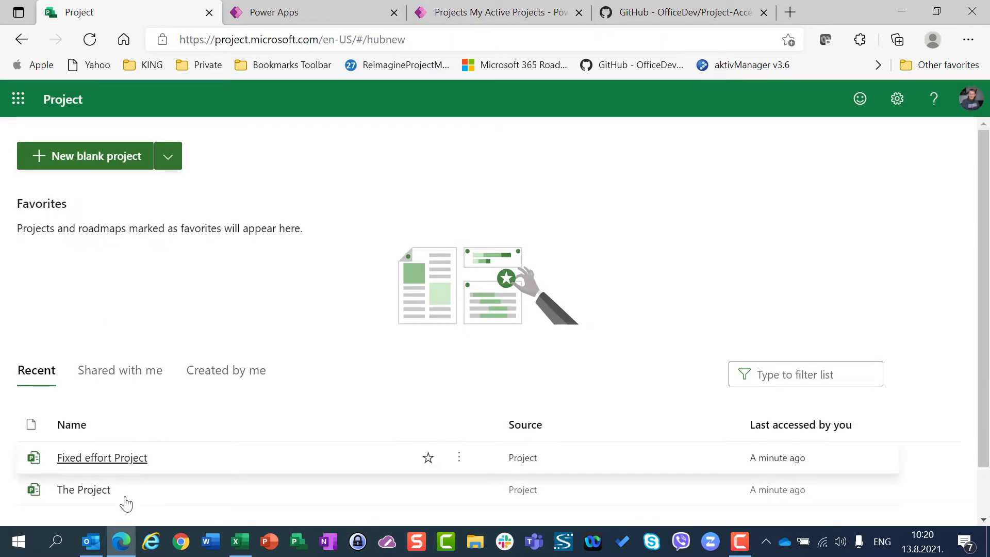
left_click(494, 12)
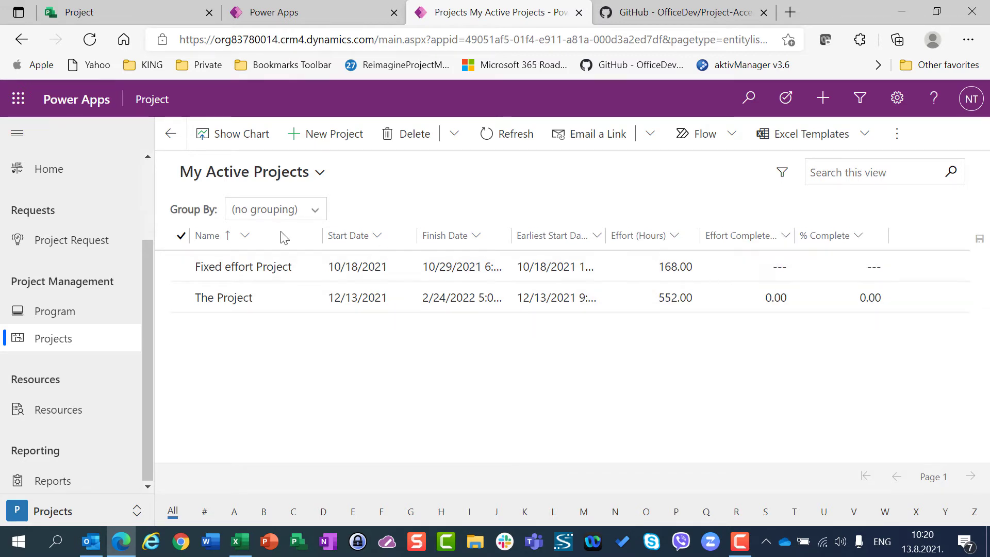
mouse_move(342, 370)
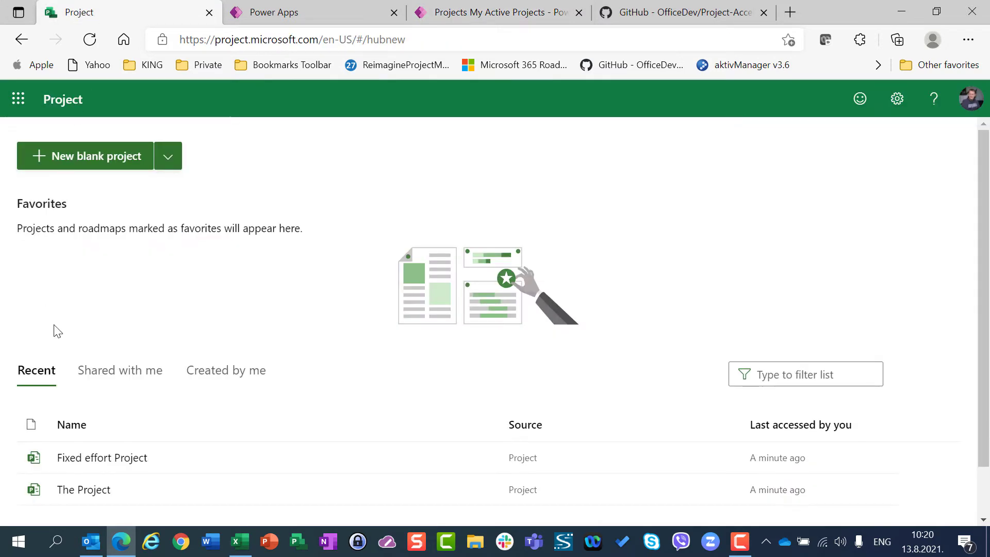
mouse_move(408, 49)
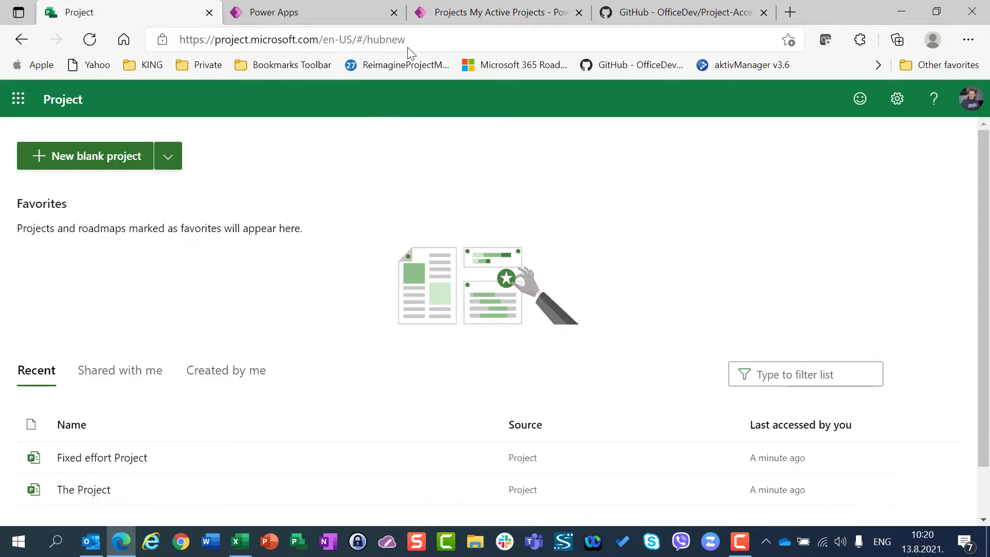
left_click(290, 12)
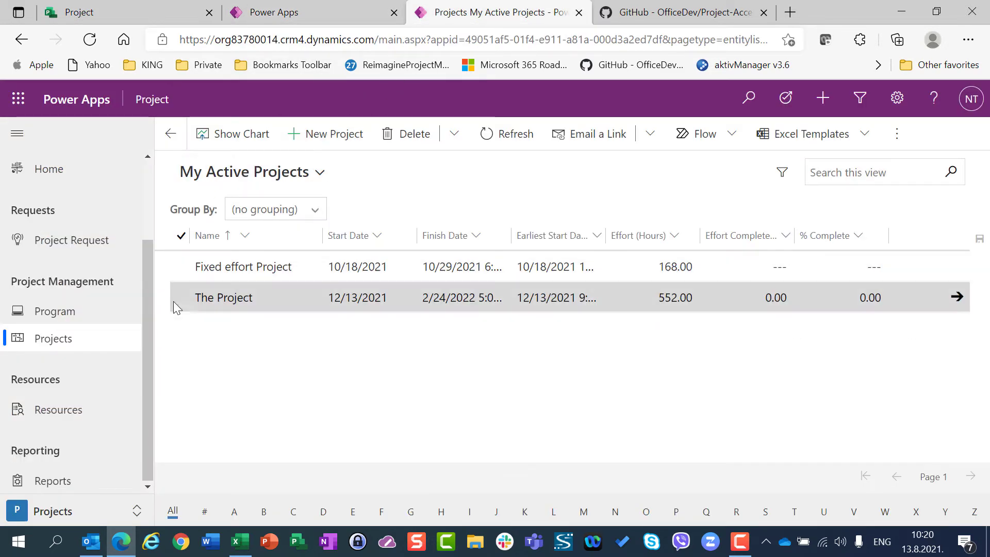
mouse_move(351, 143)
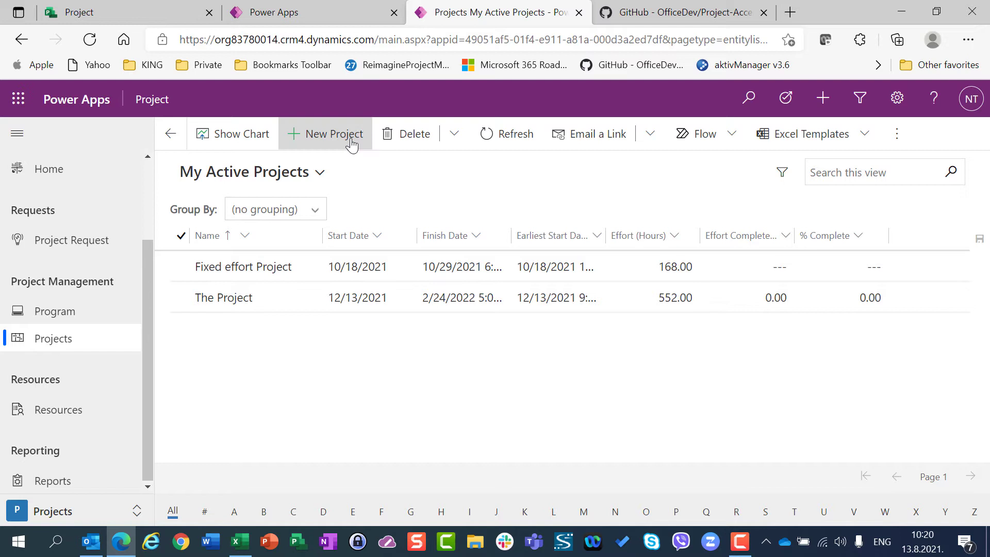
mouse_move(348, 144)
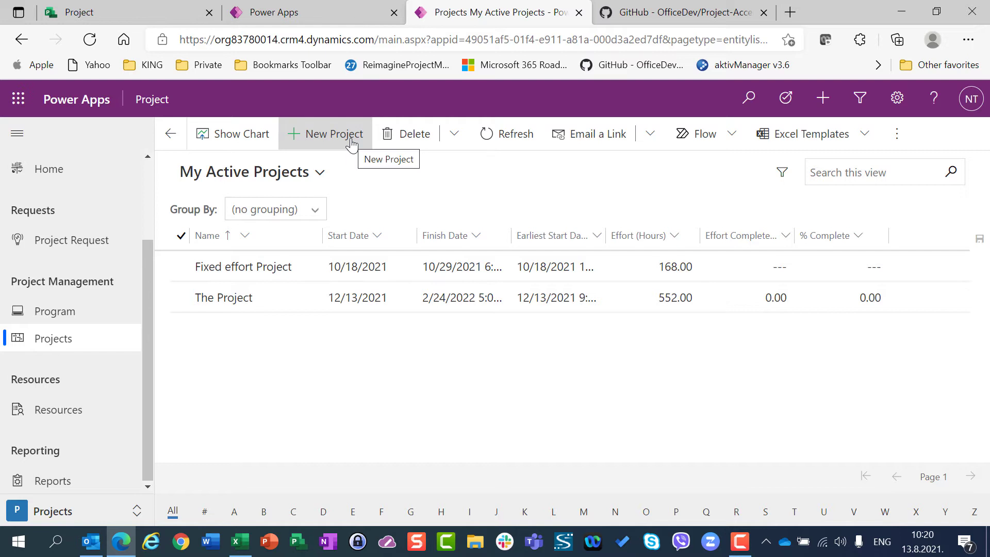
mouse_move(301, 317)
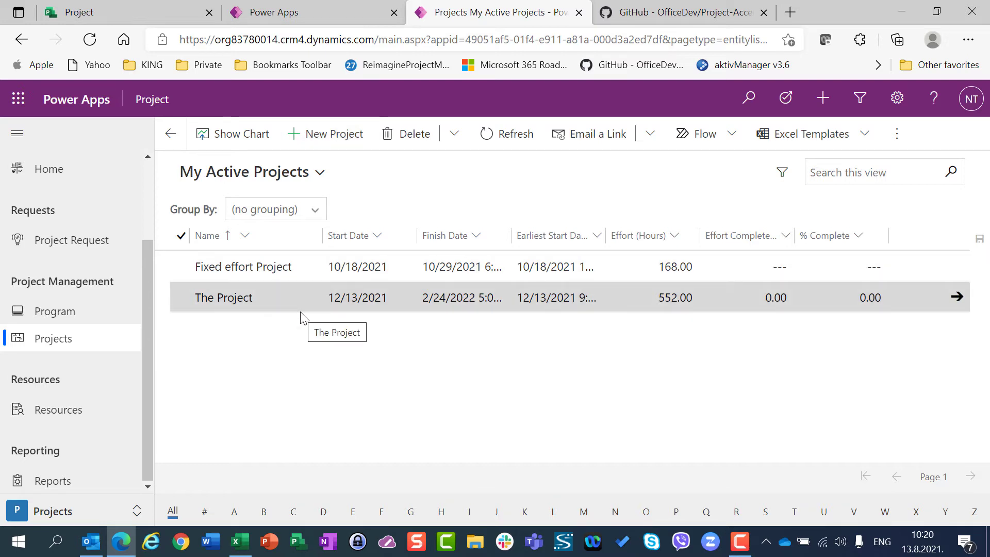
left_click(77, 12)
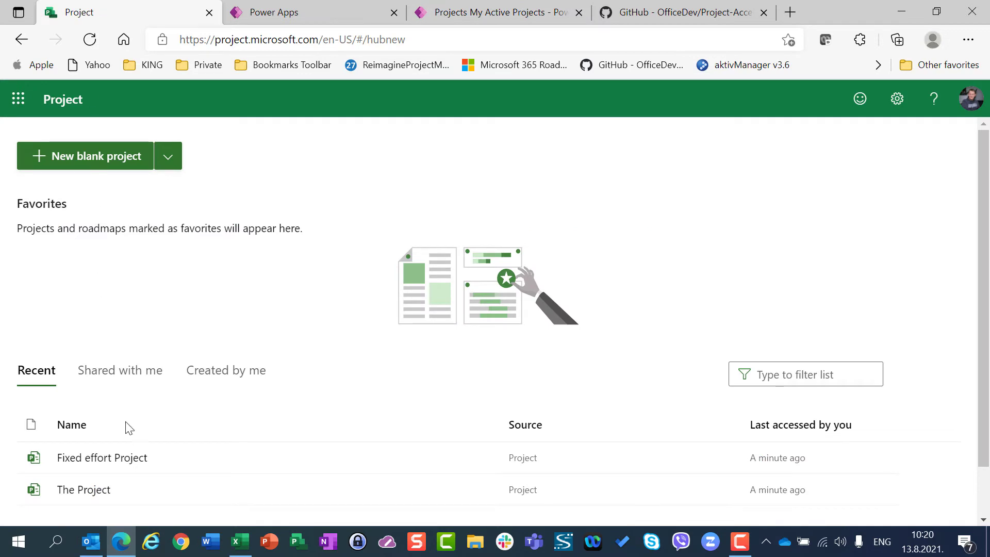
mouse_move(267, 244)
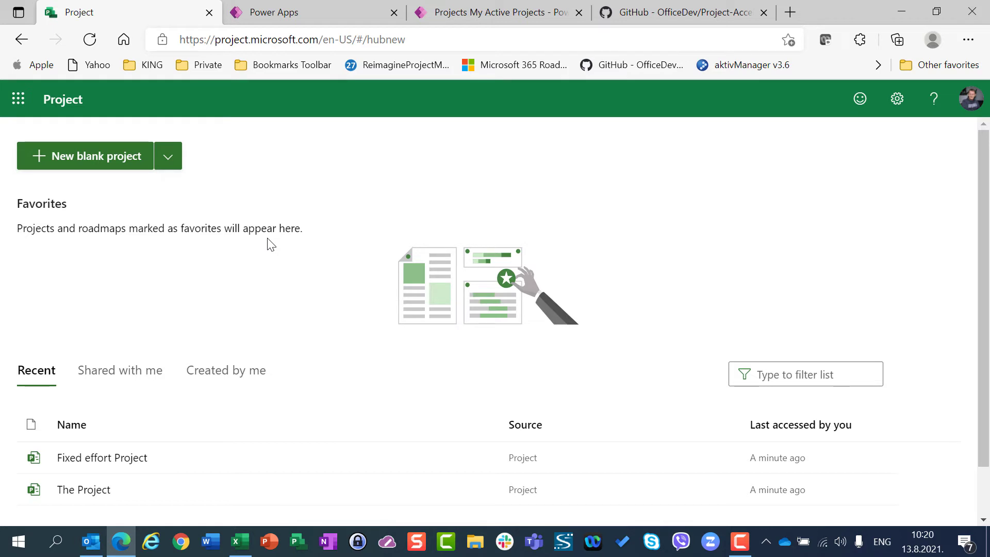
mouse_move(61, 110)
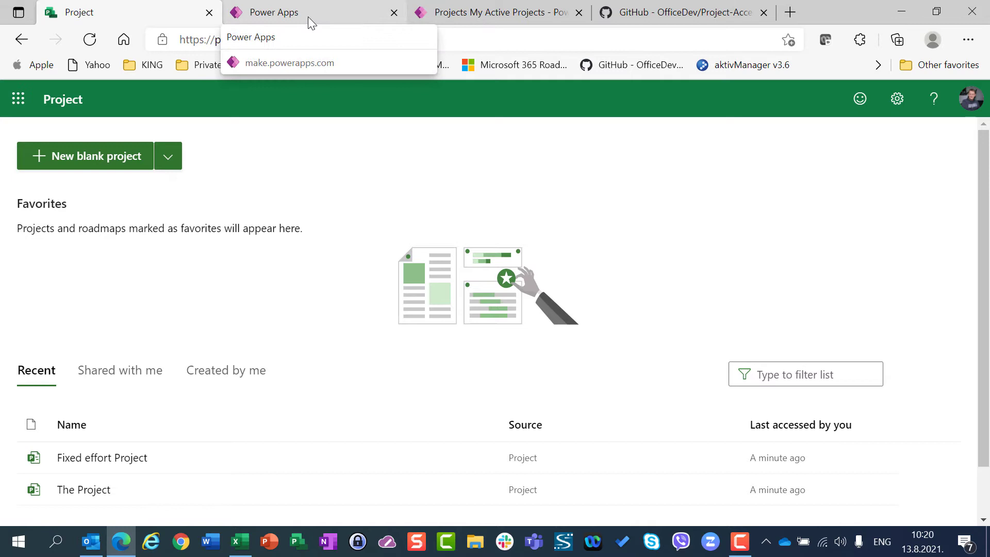
left_click(491, 13)
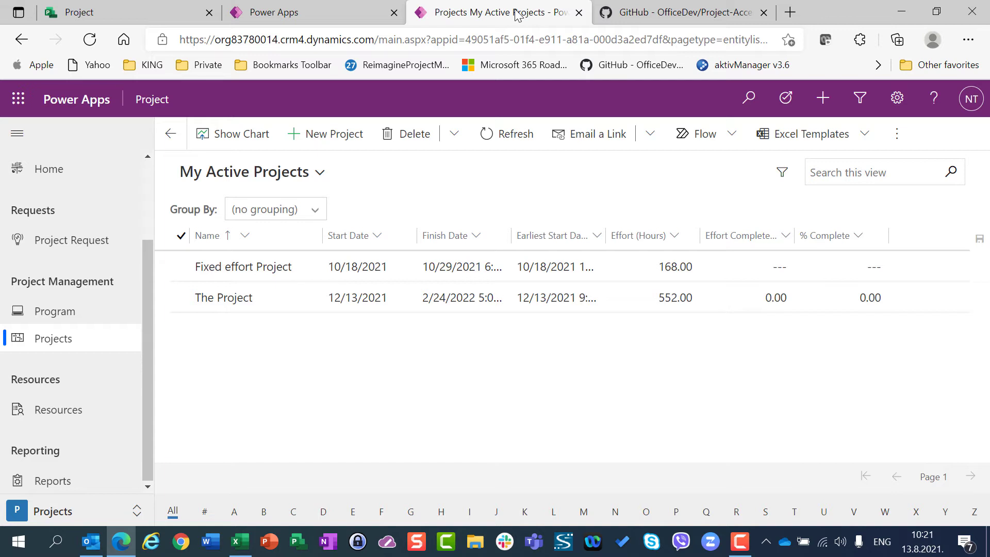
mouse_move(360, 202)
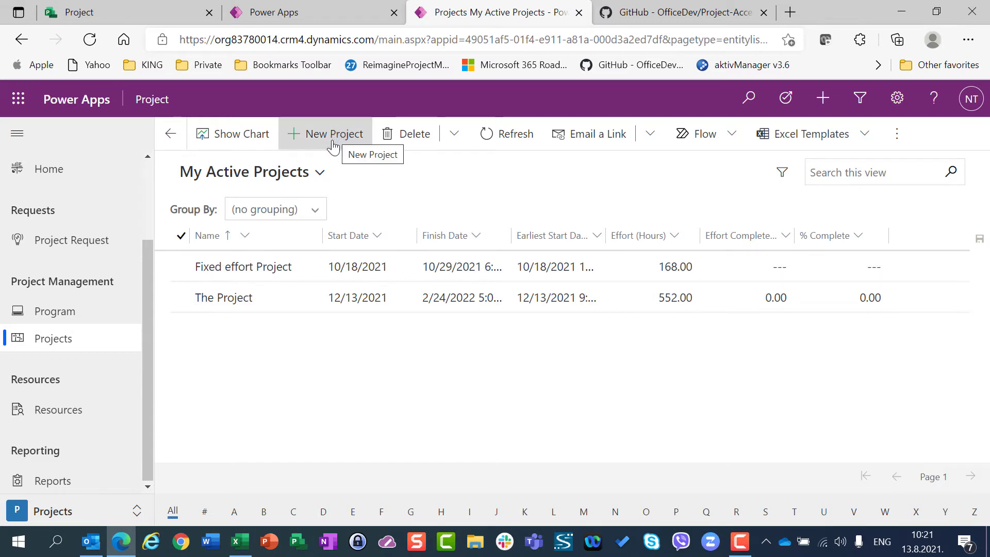
mouse_move(50, 348)
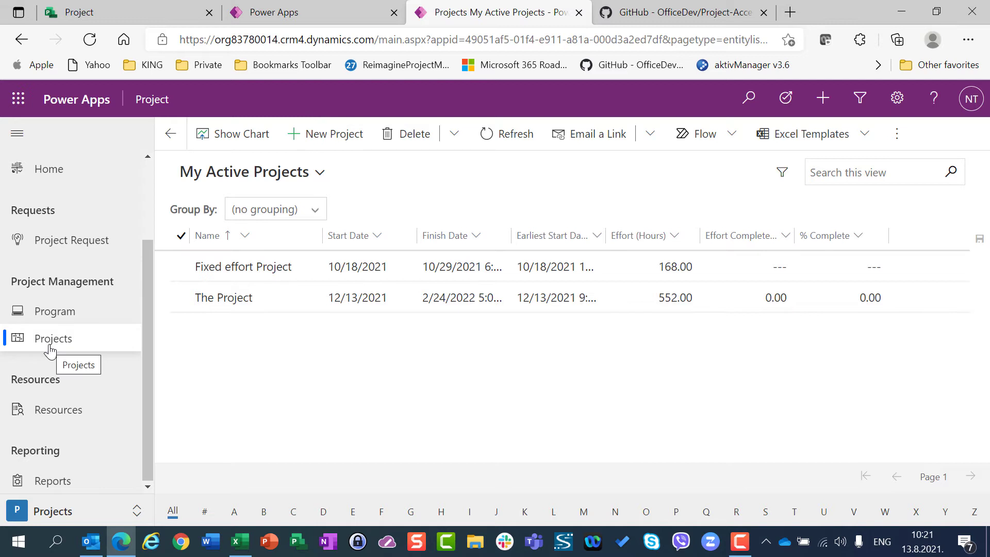
left_click(52, 339)
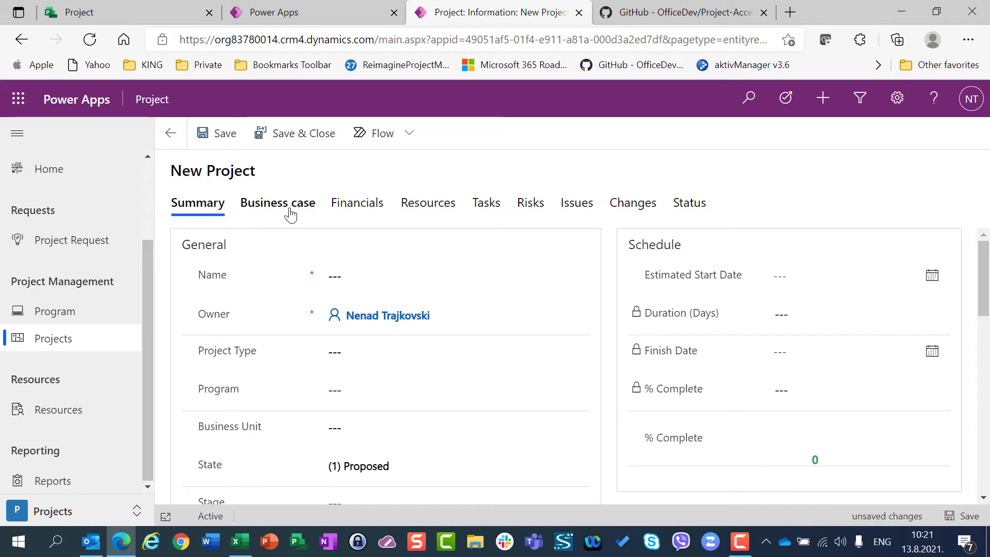
mouse_move(365, 215)
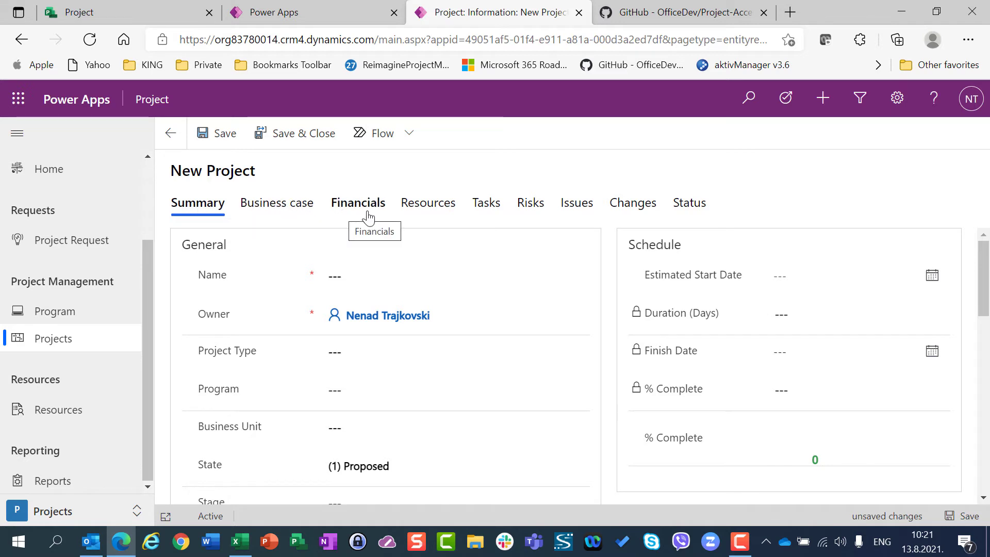
mouse_move(492, 212)
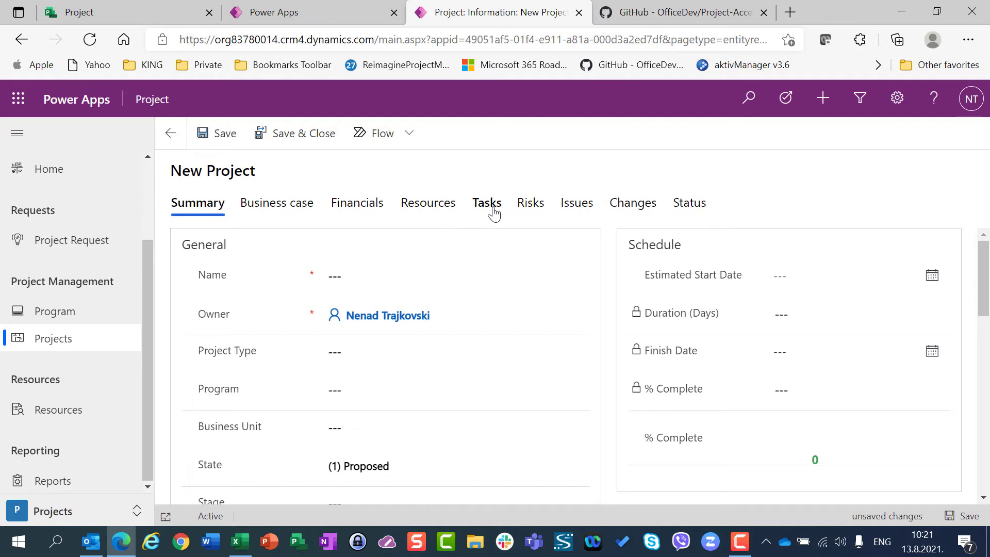
mouse_move(616, 209)
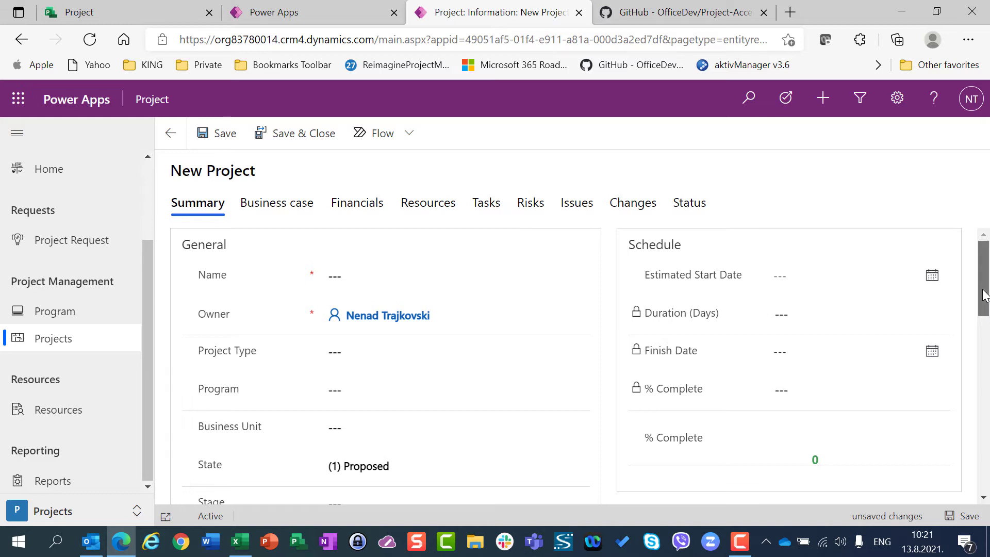
- Name the new project 'Test' and view its Schedule Mode choices, keeping Fixed effort
left_click(442, 276)
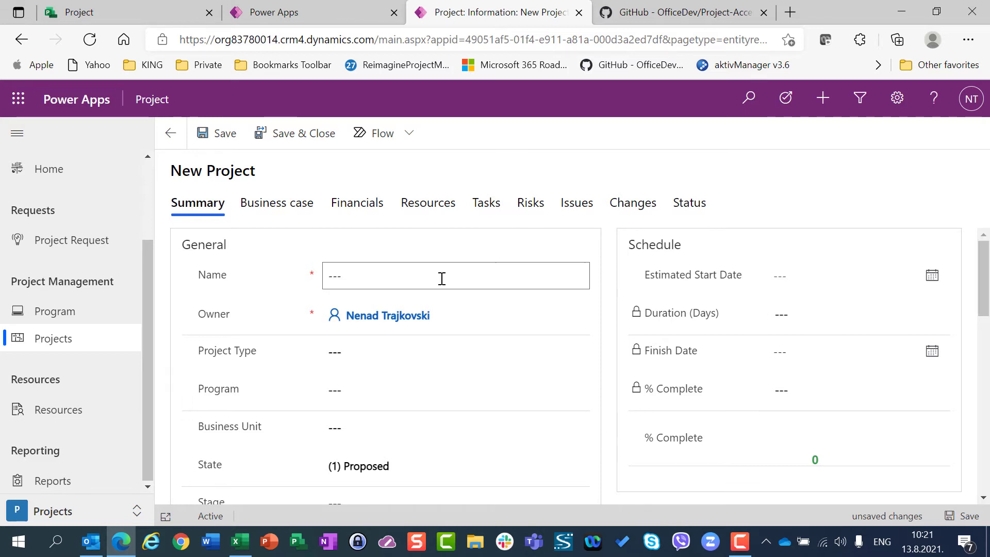
left_click(442, 276)
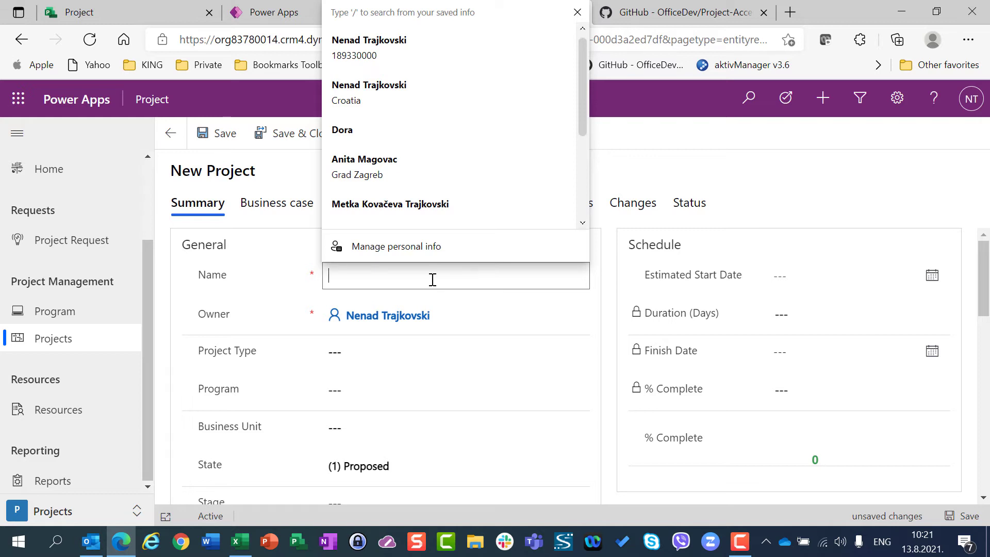
type("Test")
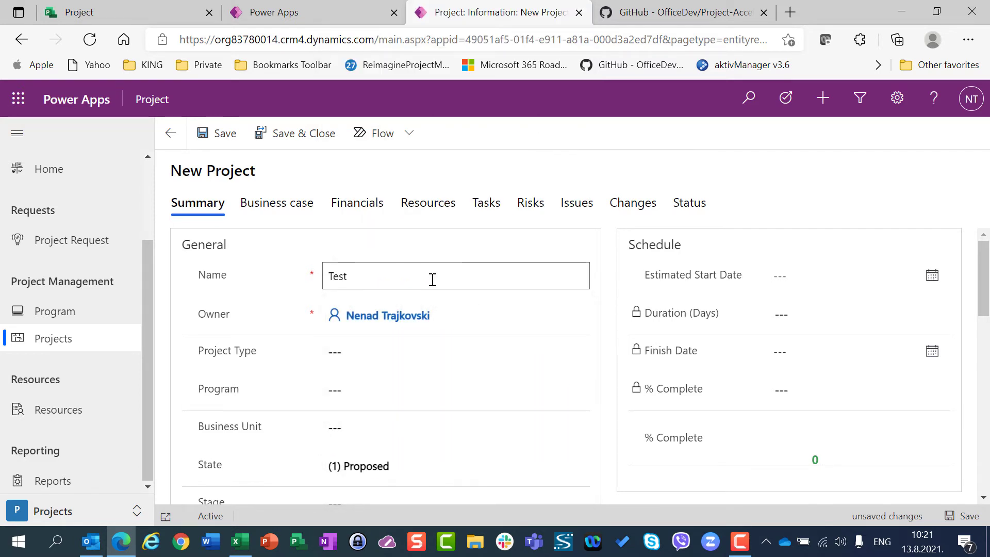
scroll("down", 3)
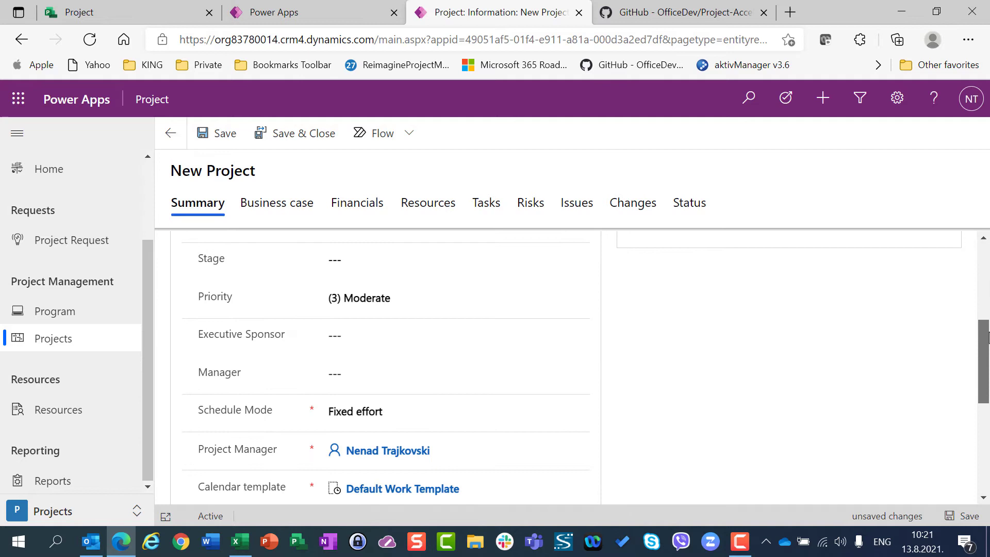
scroll("down", 3)
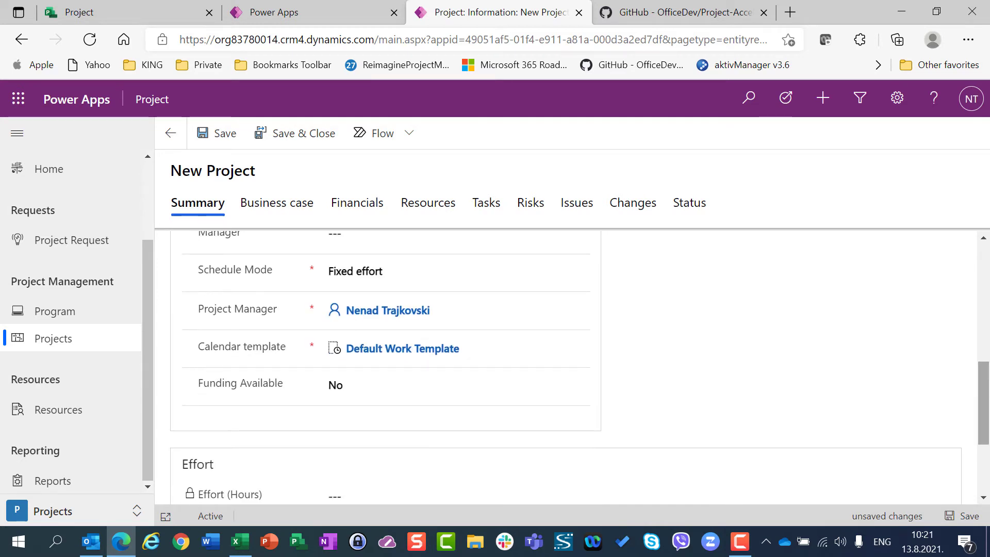
scroll("down", 3)
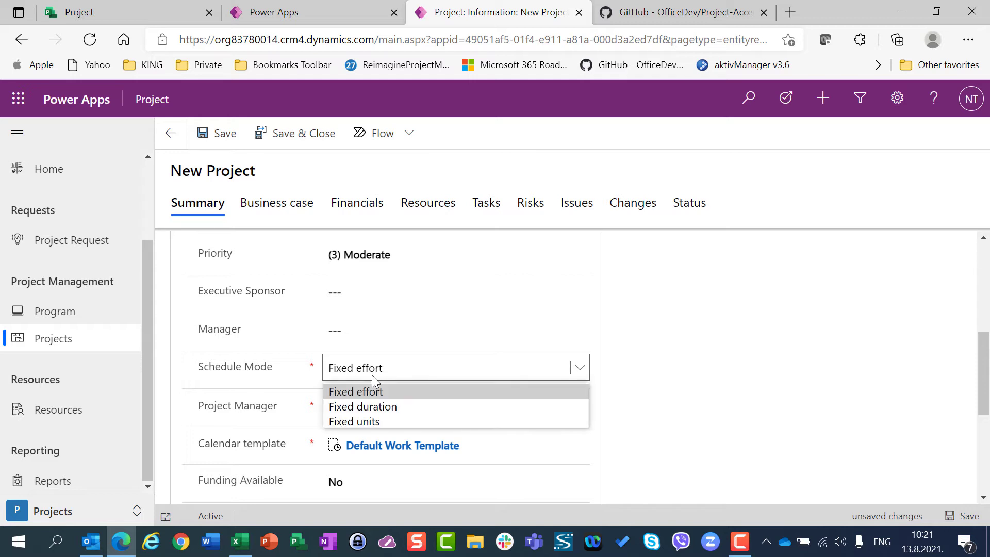
mouse_move(373, 426)
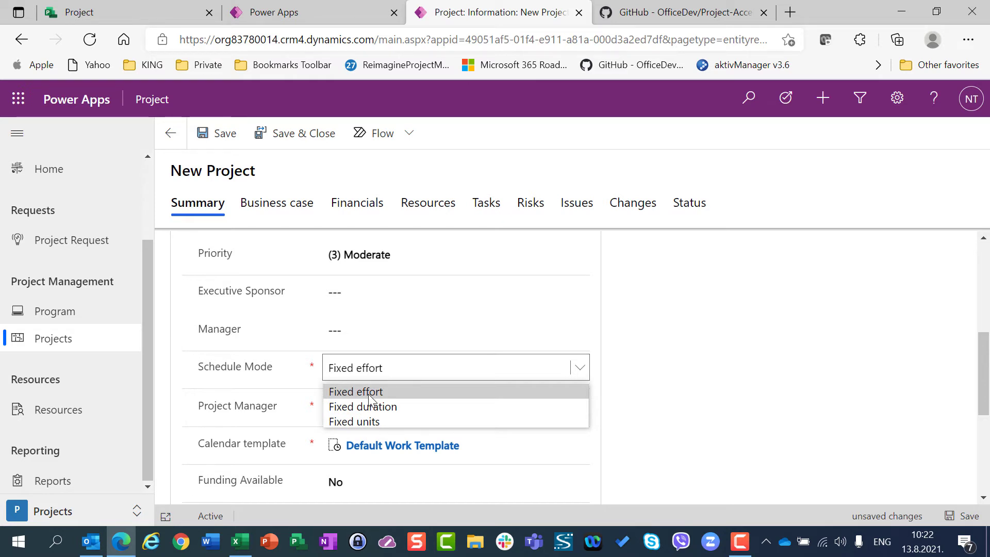
mouse_move(360, 375)
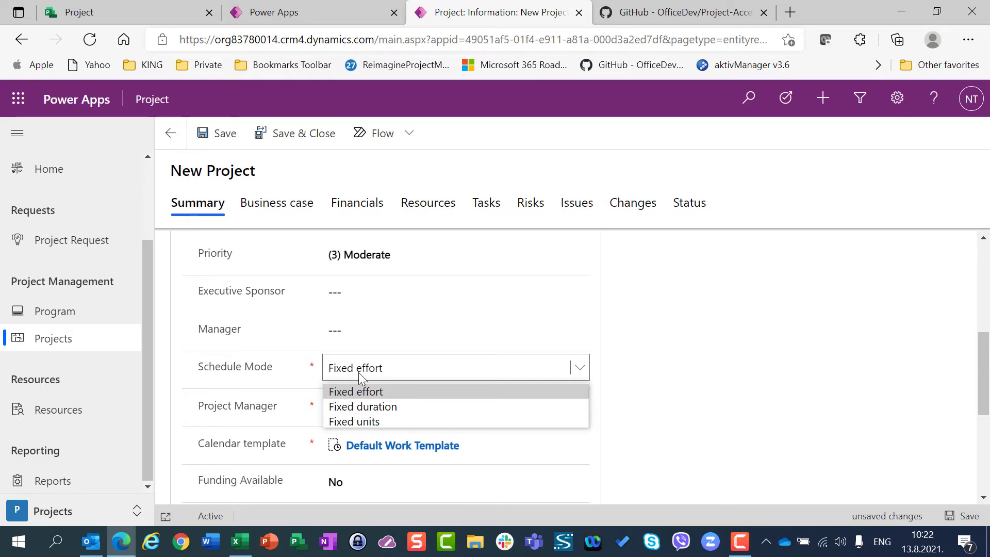
left_click(355, 391)
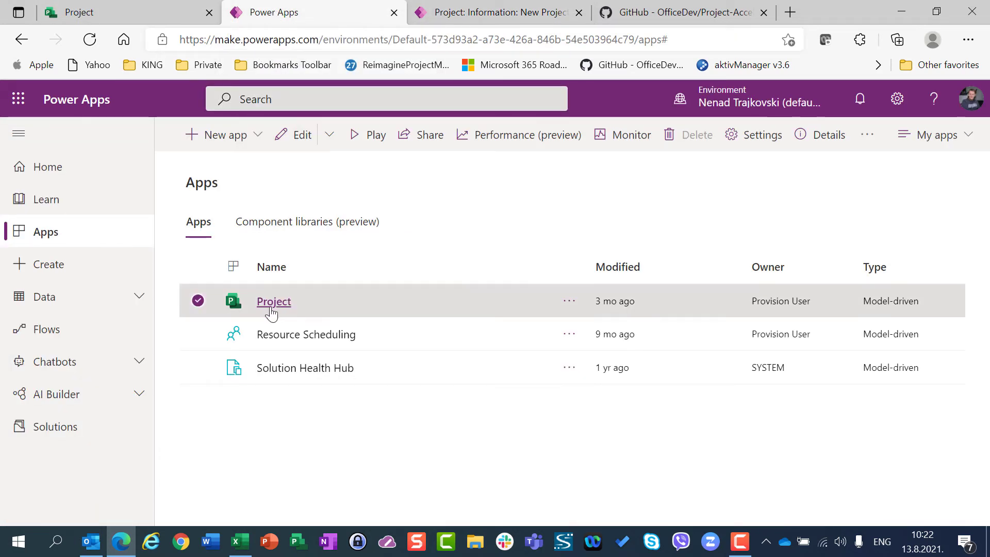
- Open the Project Parameter record in Settings and review its Fixed effort schedule mode
left_click(273, 301)
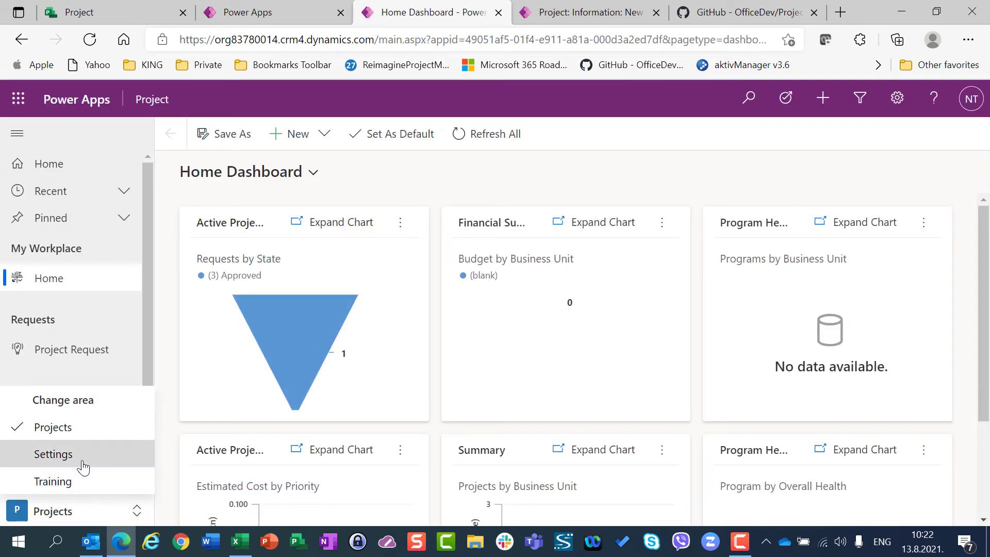
left_click(52, 454)
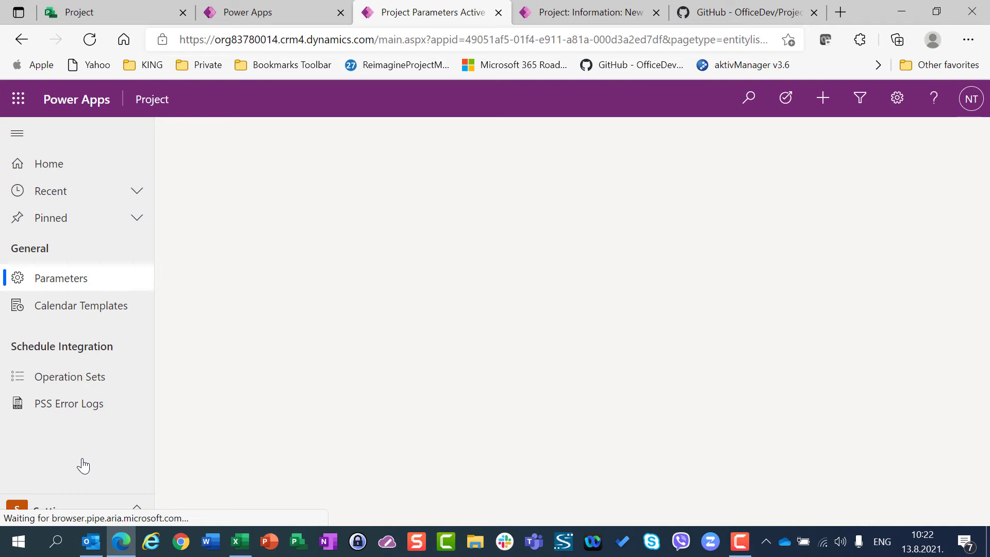
left_click(81, 306)
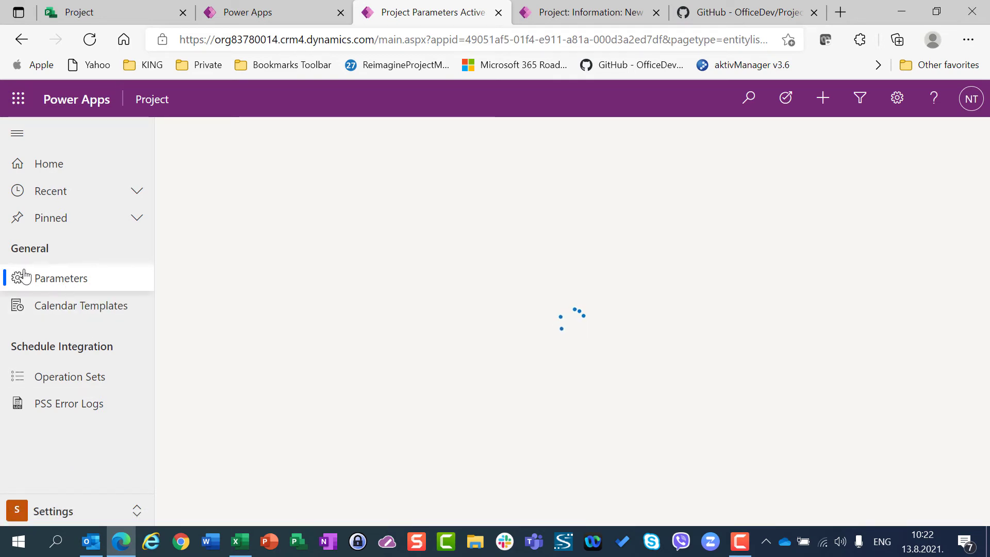
left_click(60, 278)
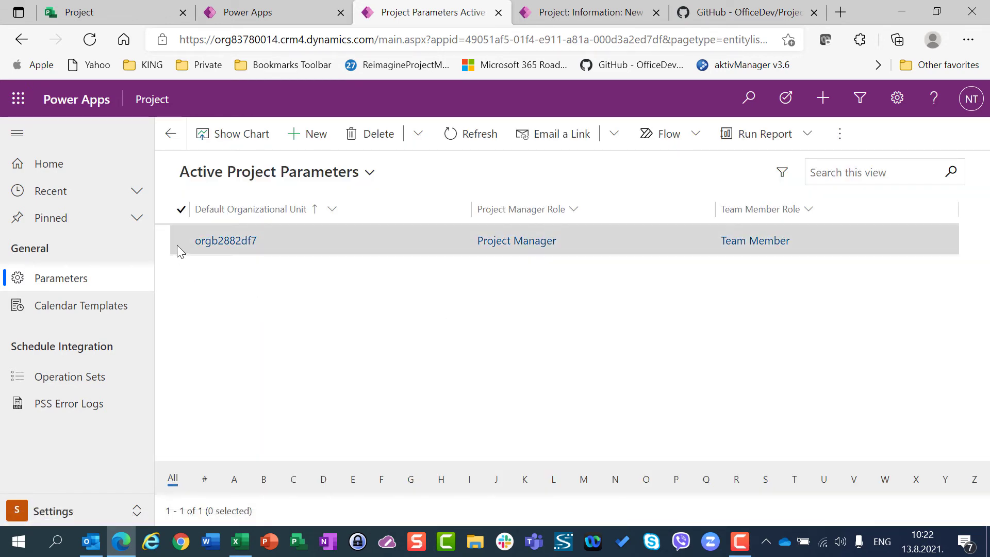
left_click(181, 241)
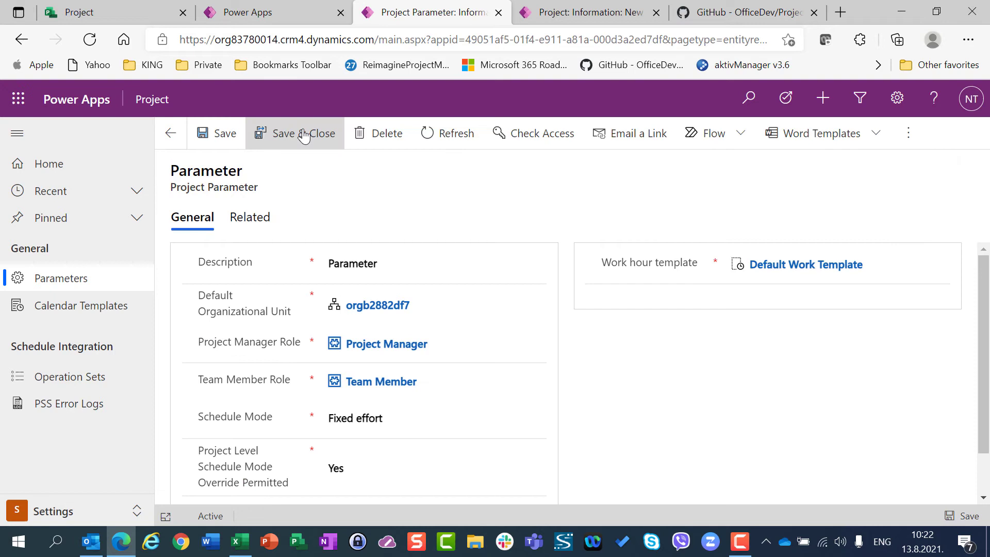
scroll("down", 3)
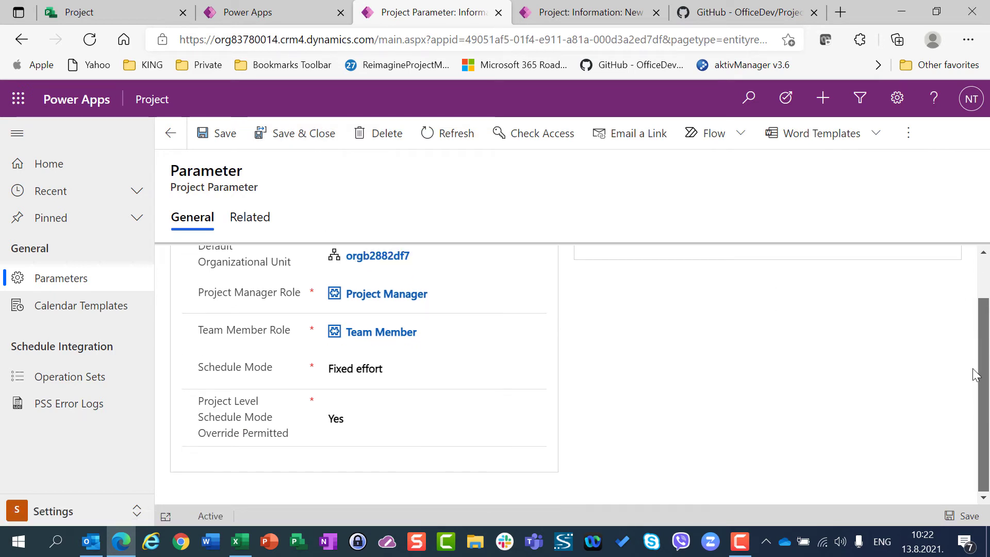
left_click(355, 368)
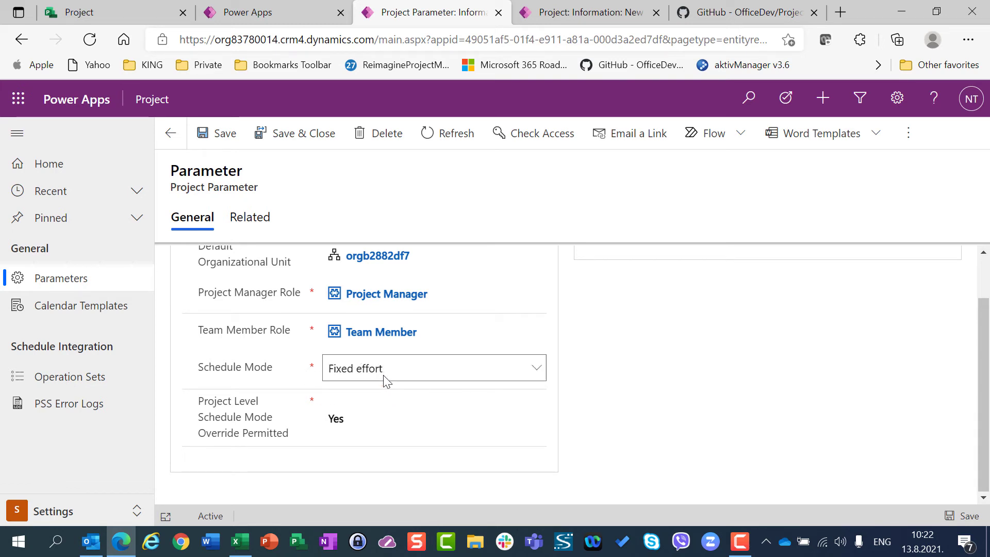
left_click(592, 11)
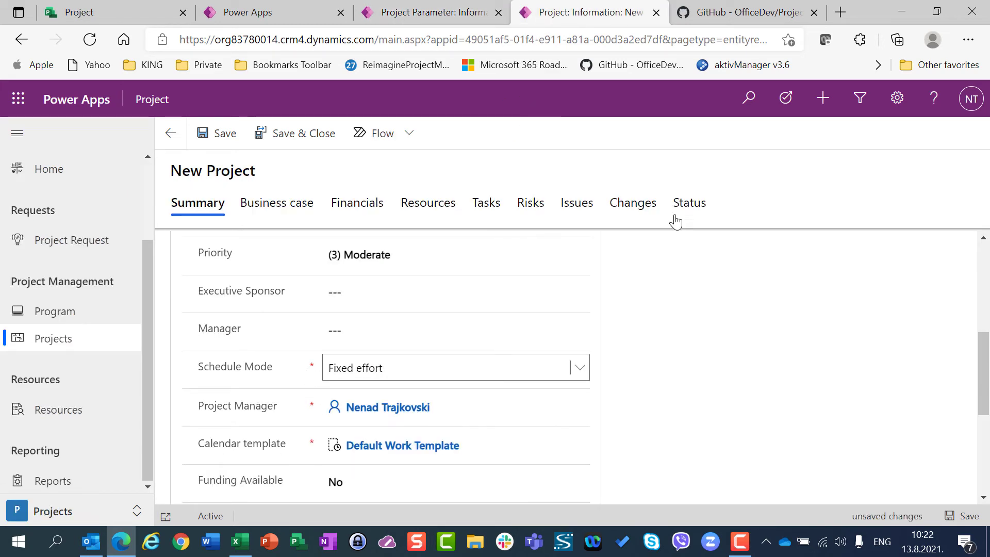
- Read how the project-level override permission setting works on the parameter record
scroll("down", 3)
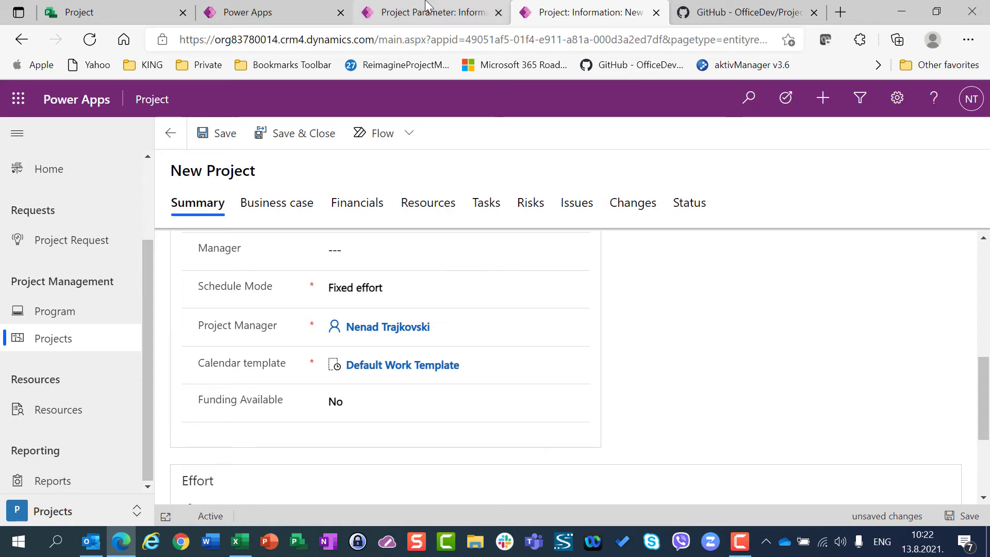
left_click(436, 11)
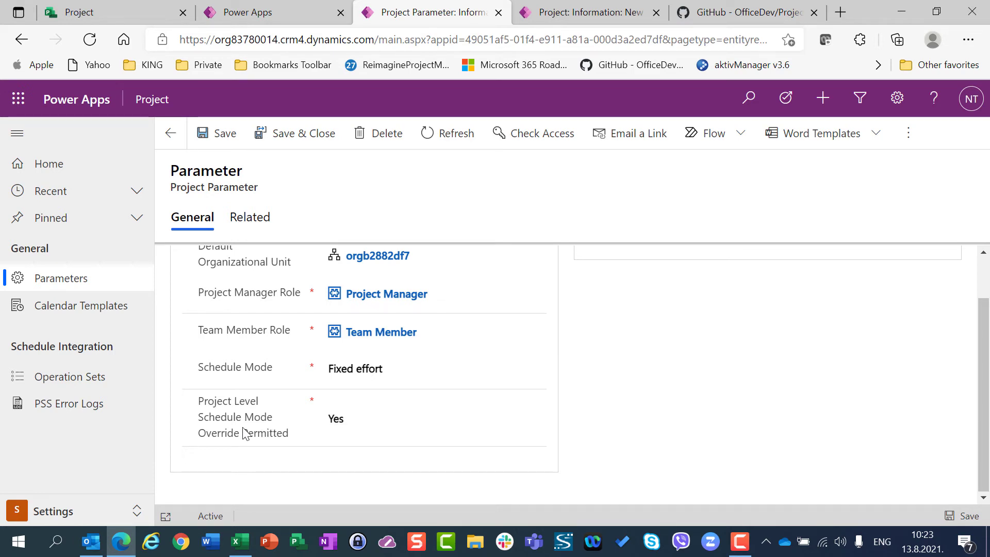
mouse_move(247, 446)
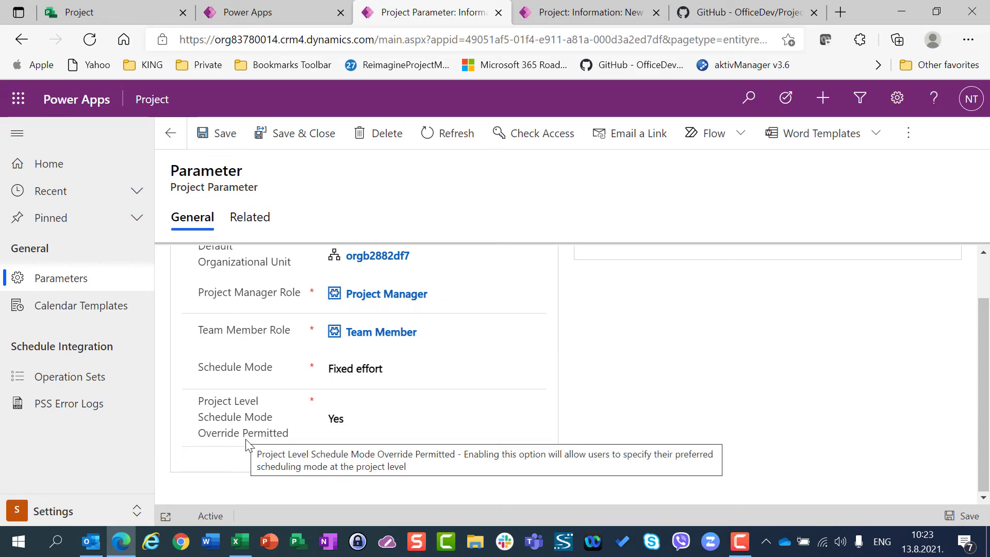
left_click(587, 11)
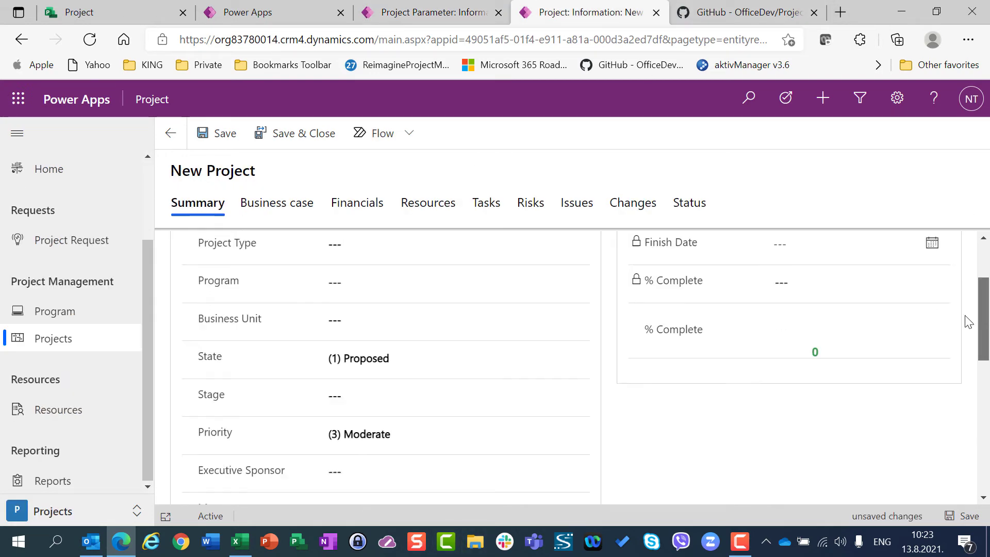
scroll("down", 3)
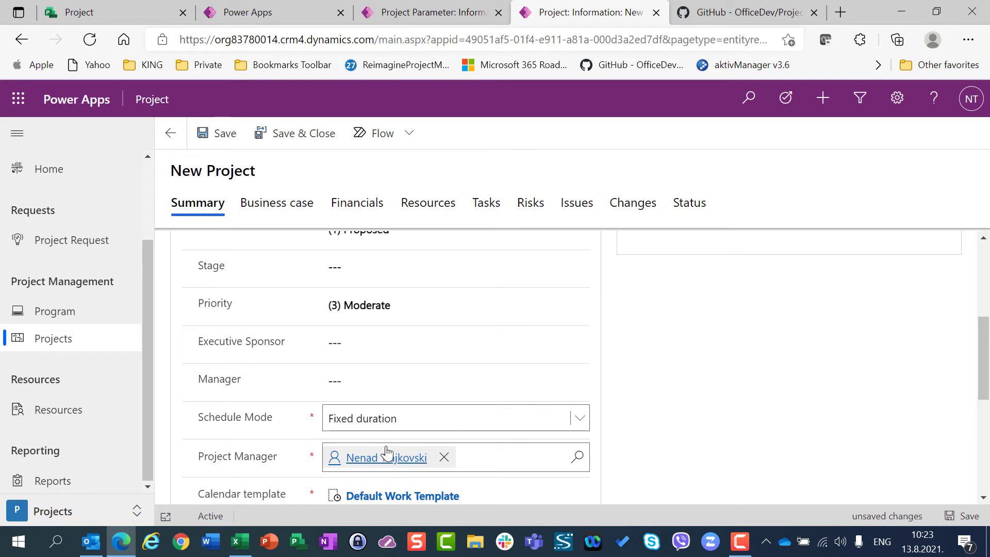
left_click(377, 457)
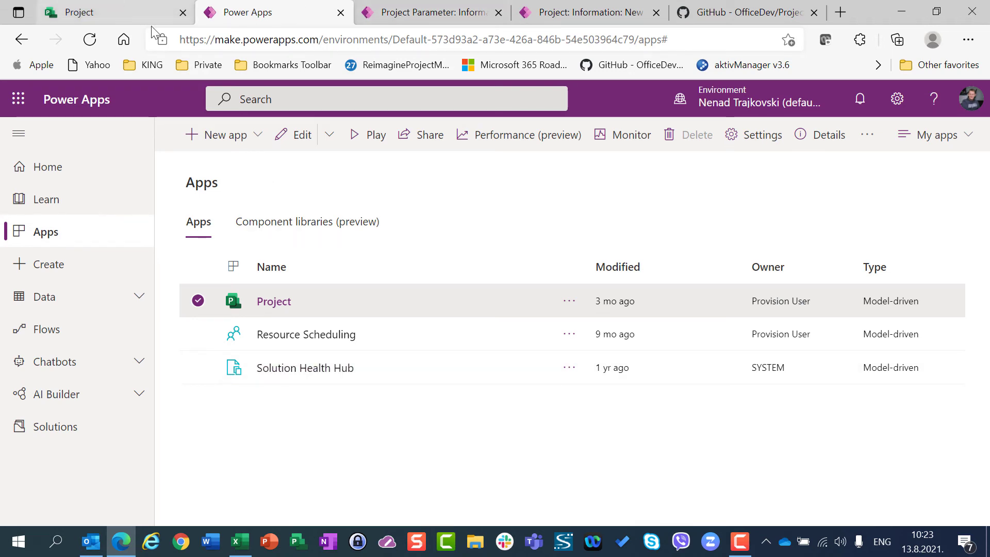
- Compare the Test project's schedule mode with the parameter default, then close the unsaved project
left_click(434, 13)
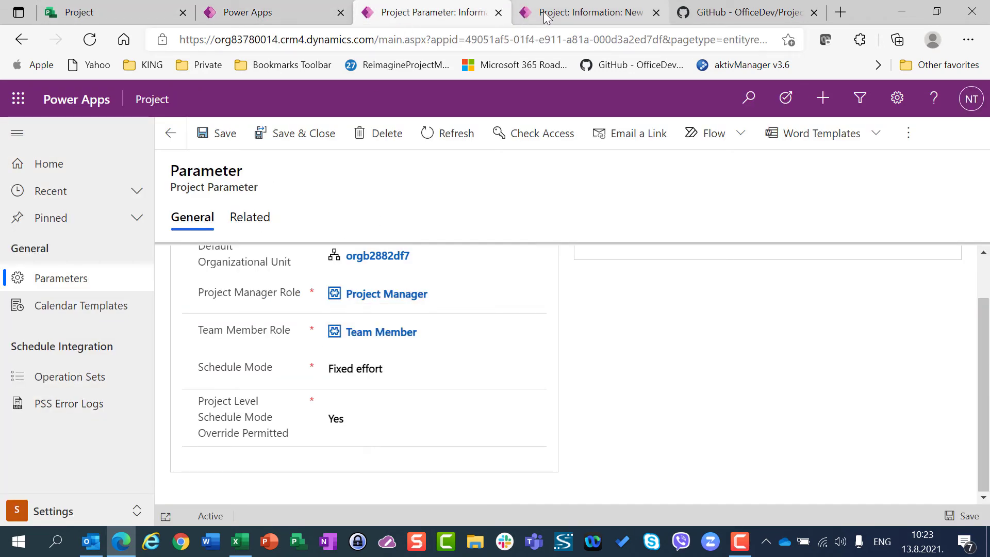
left_click(584, 13)
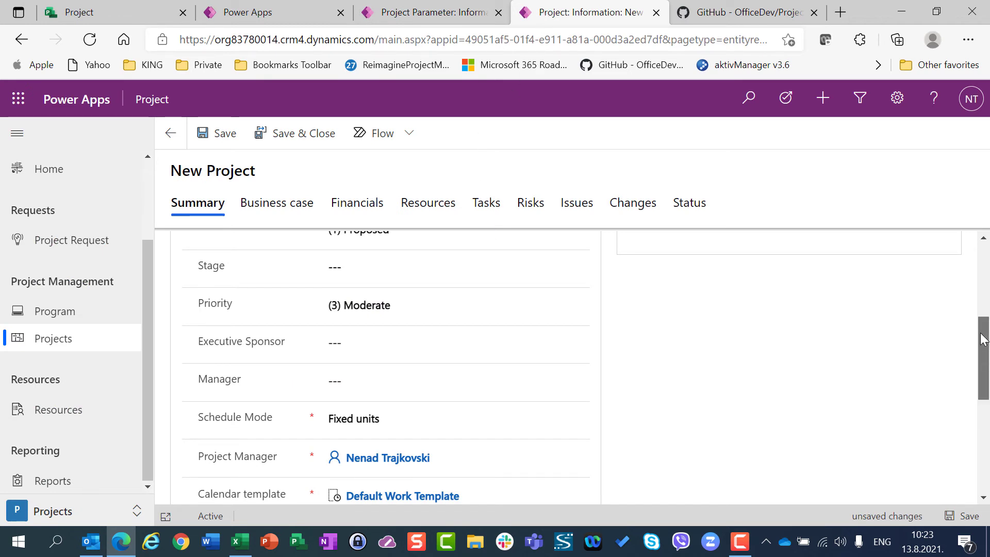
scroll("up", 3)
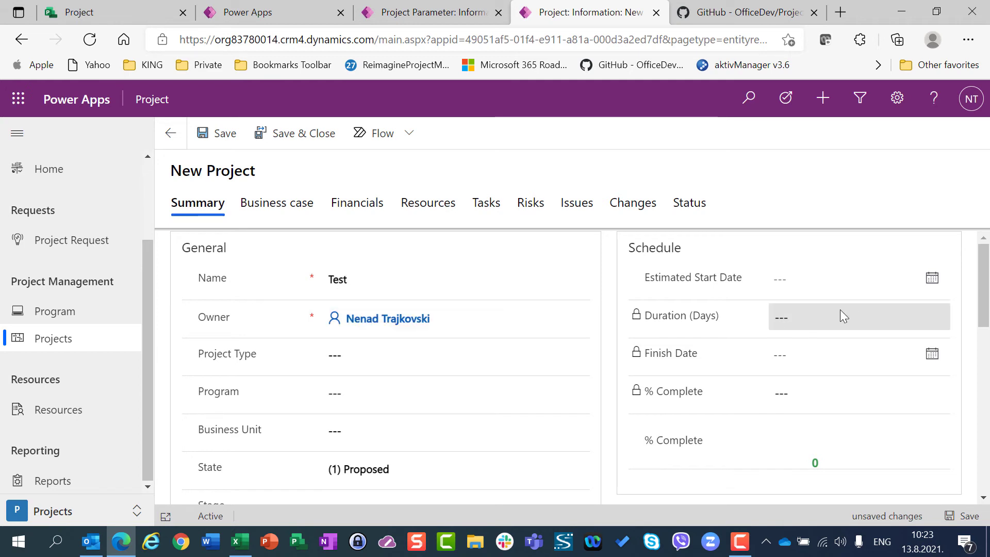
scroll("down", 3)
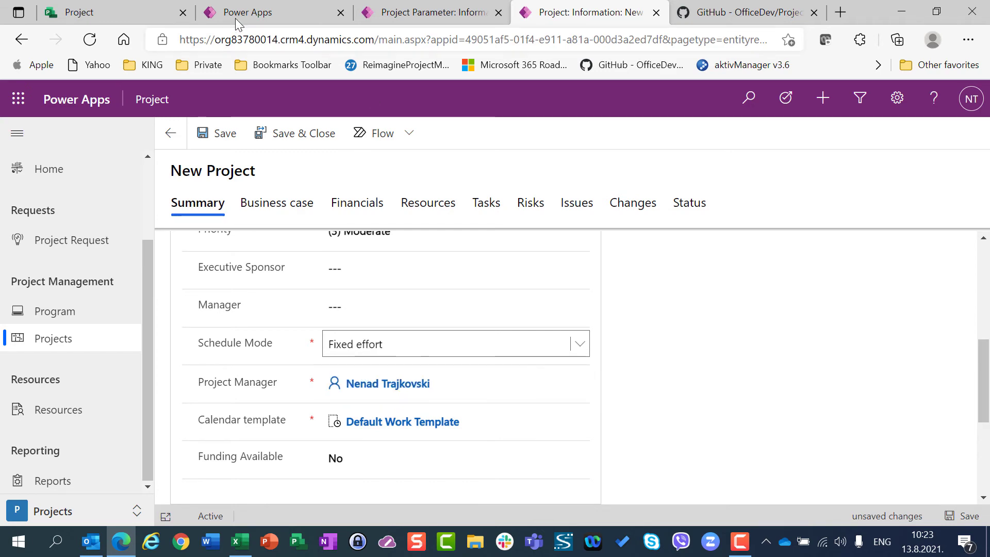
left_click(432, 12)
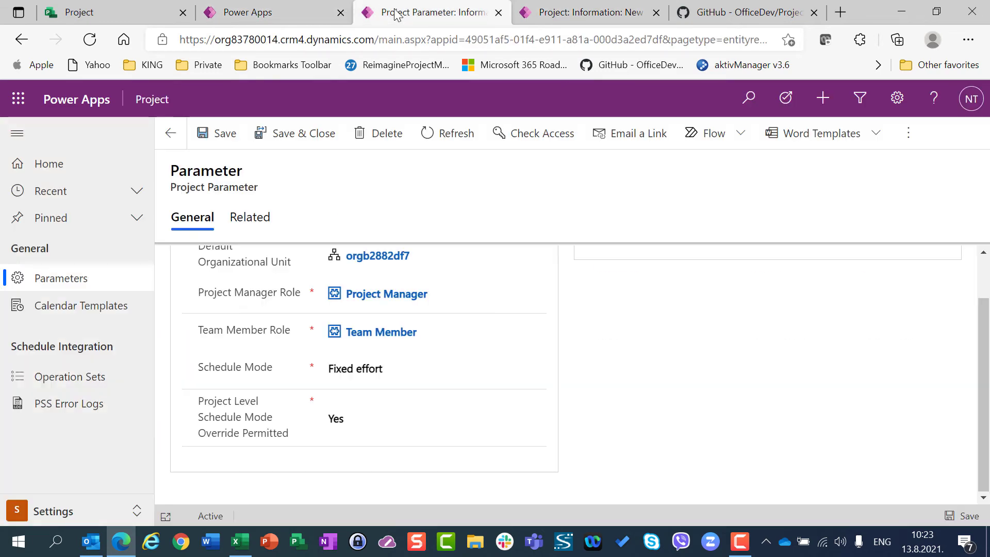
left_click(586, 11)
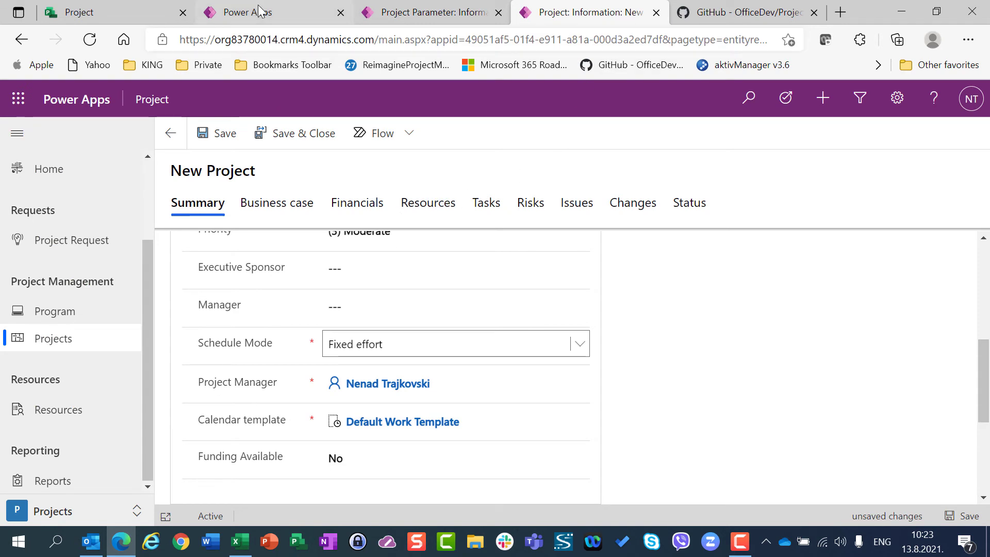
left_click(432, 12)
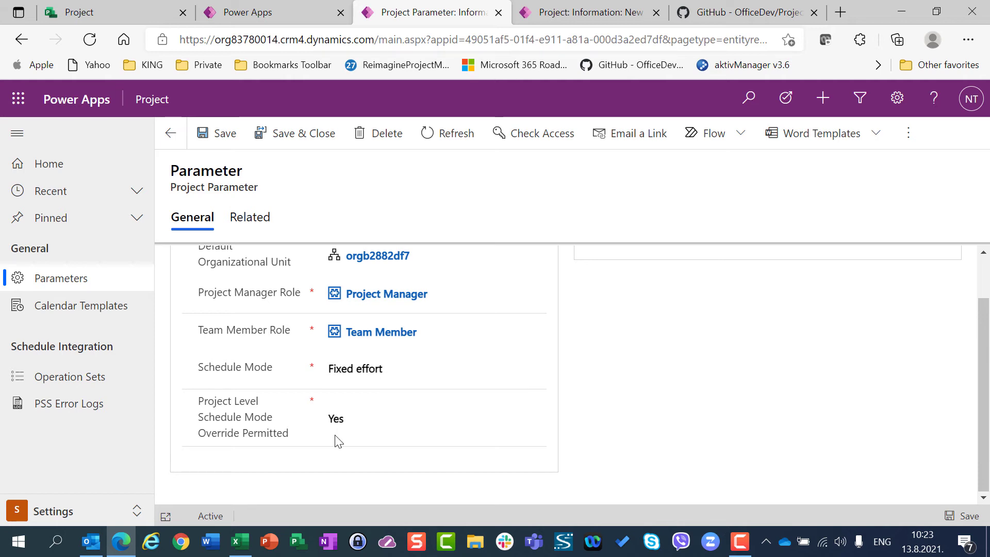
left_click(348, 419)
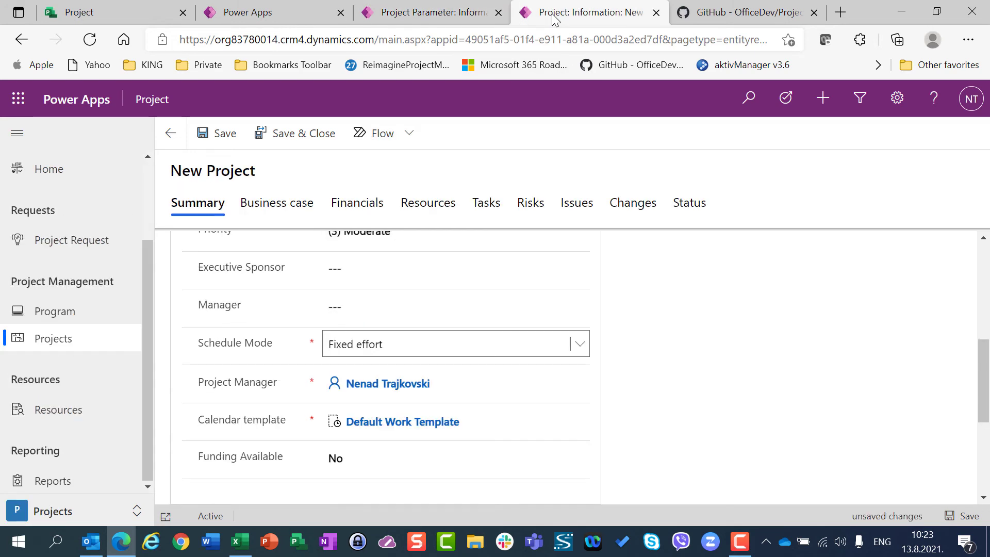
mouse_move(369, 352)
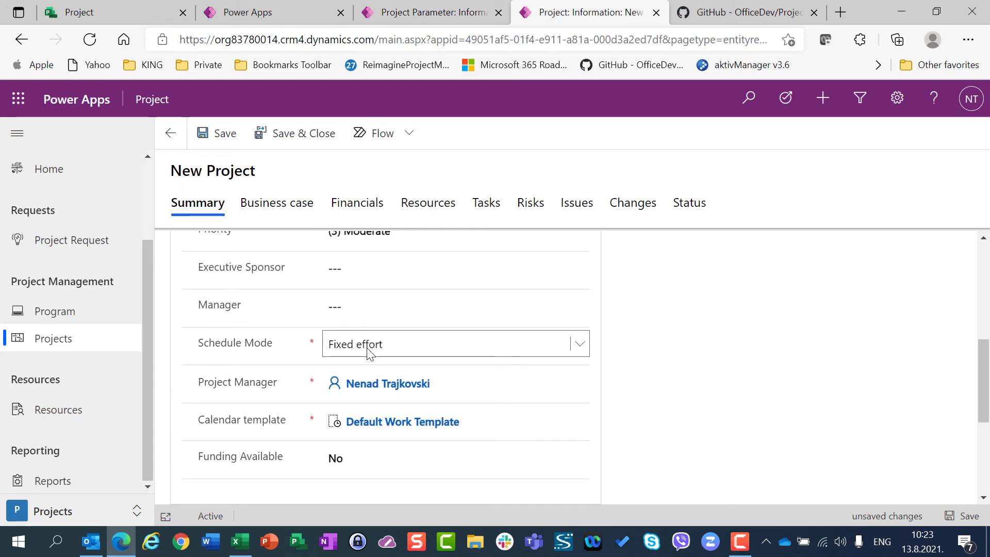
mouse_move(369, 352)
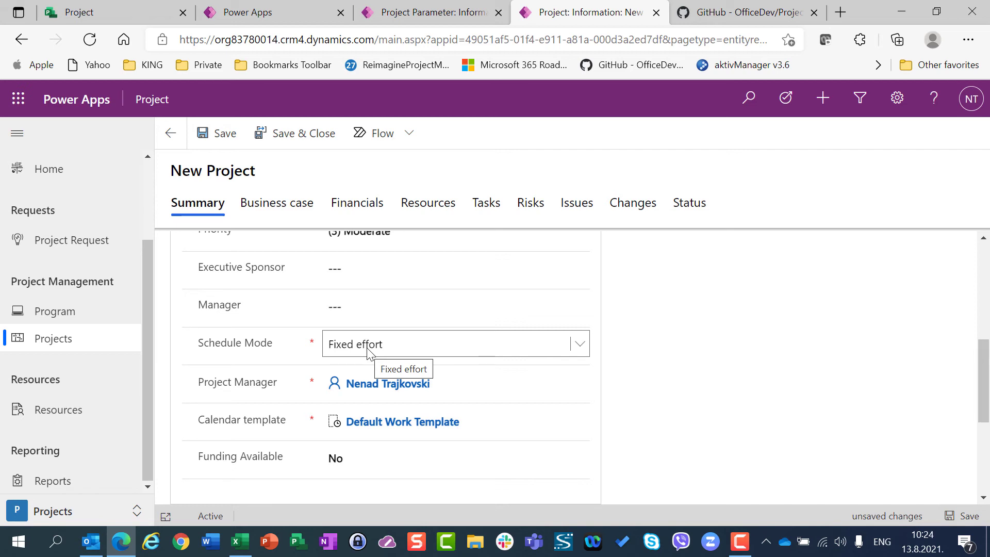
left_click(655, 12)
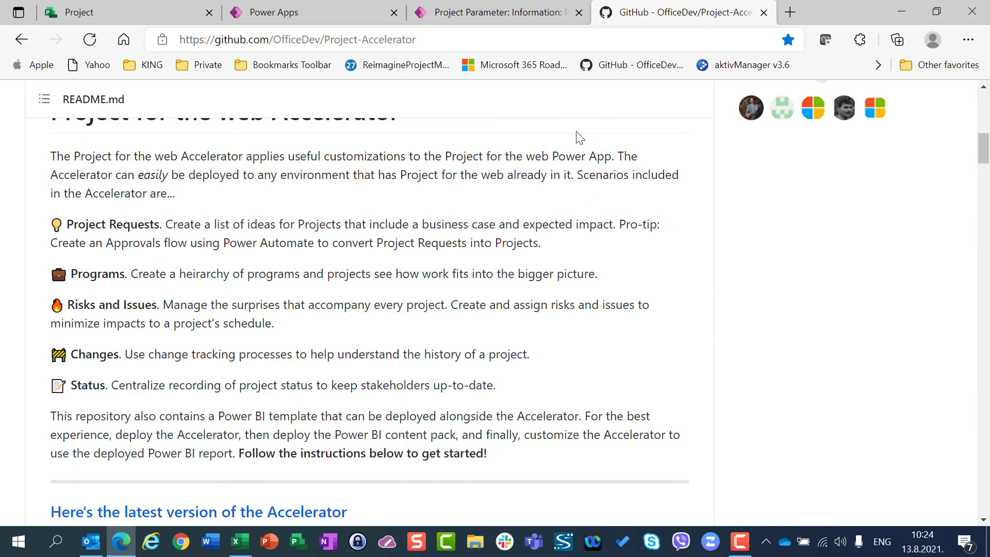
mouse_move(763, 12)
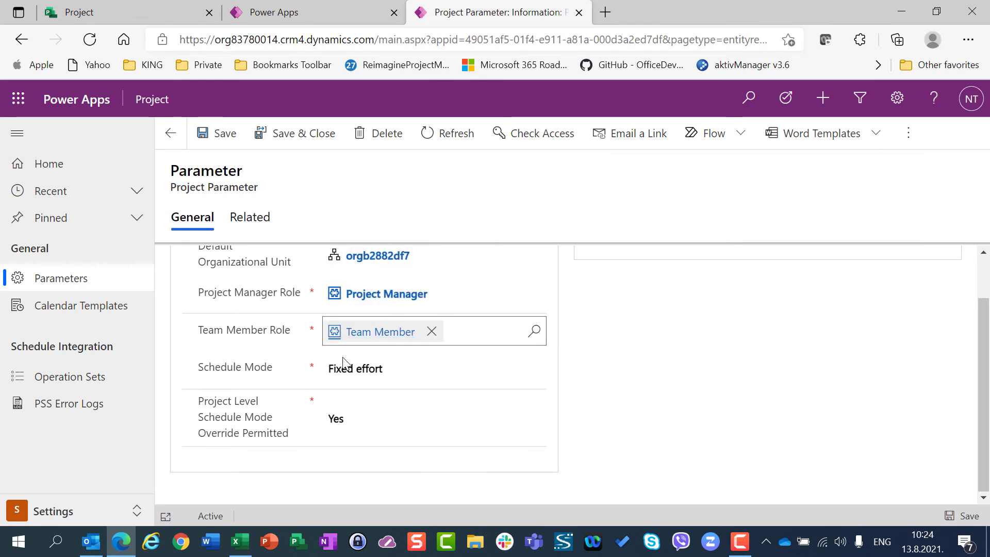
- Set the parameter's Schedule Mode to Fixed duration and Override Permitted to No
left_click(434, 368)
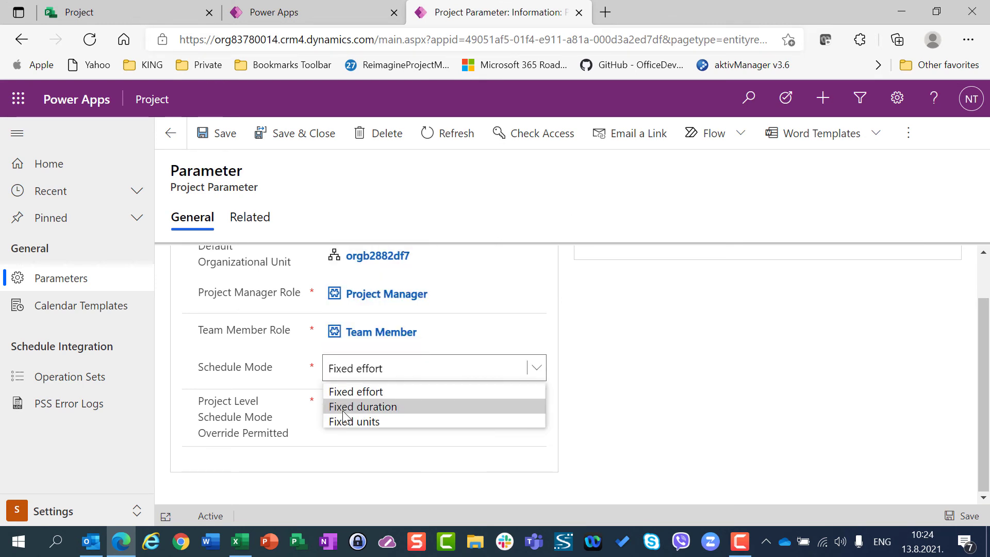
left_click(363, 407)
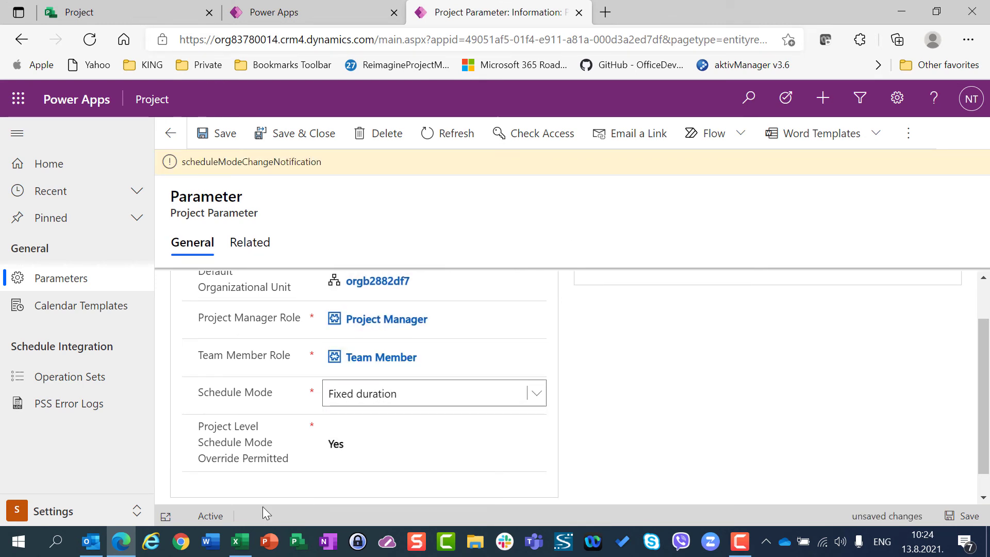
mouse_move(937, 385)
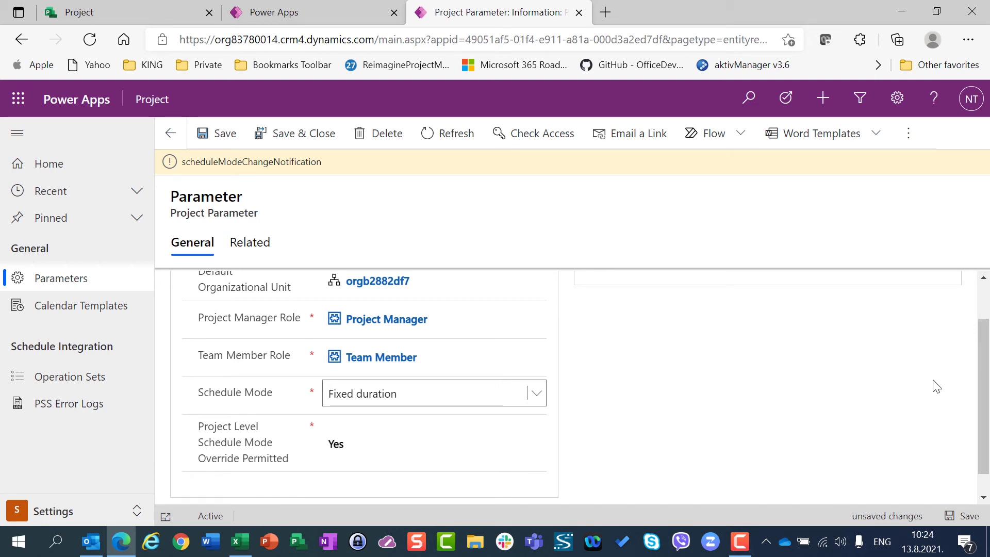
scroll("down", 3)
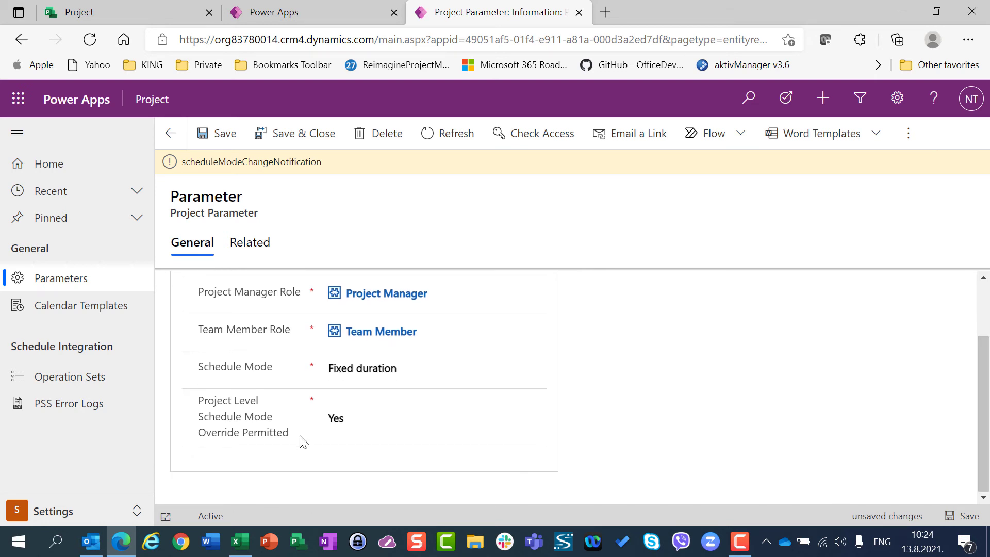
left_click(432, 418)
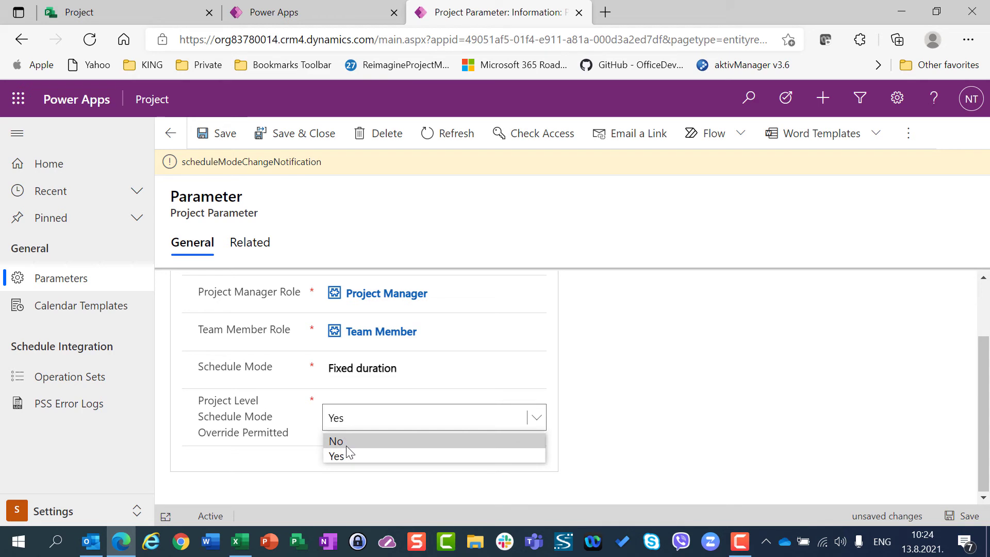
left_click(335, 441)
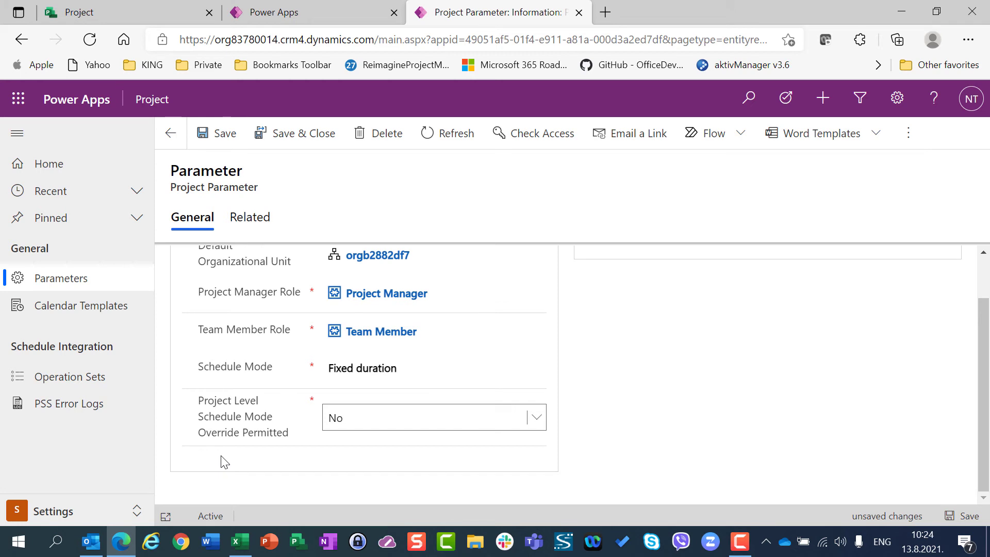
mouse_move(280, 435)
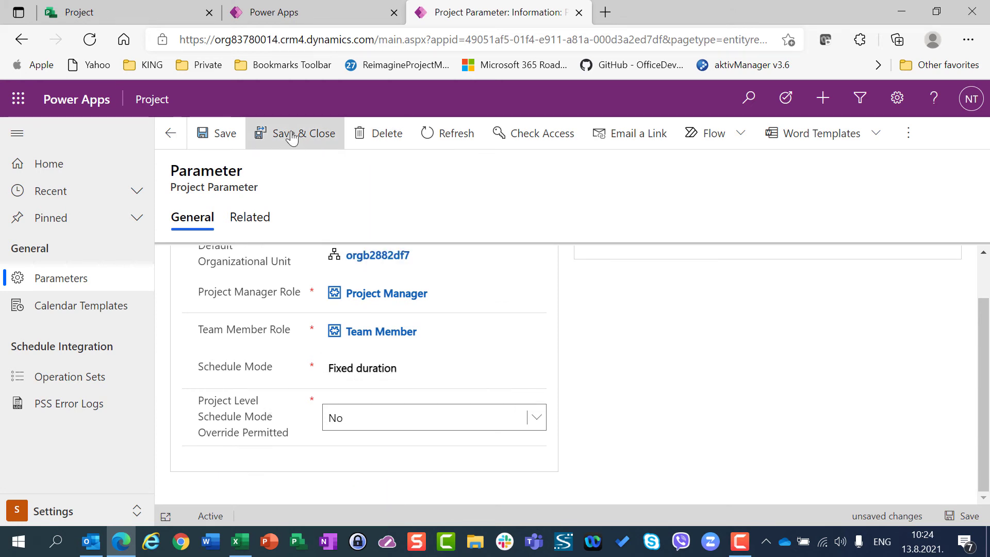
- Save the parameters, start a new project, and find Schedule Mode locked at Fixed duration
left_click(299, 133)
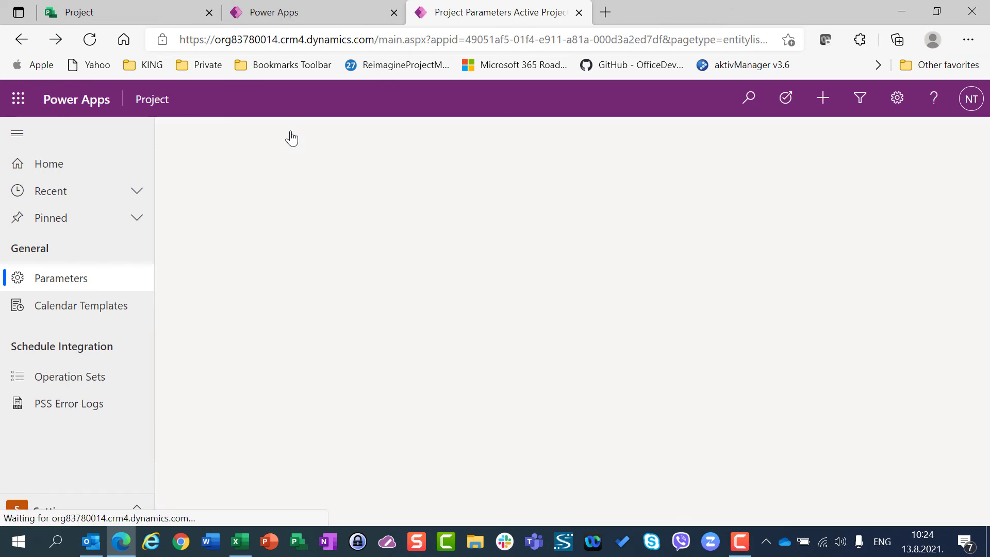
left_click(287, 12)
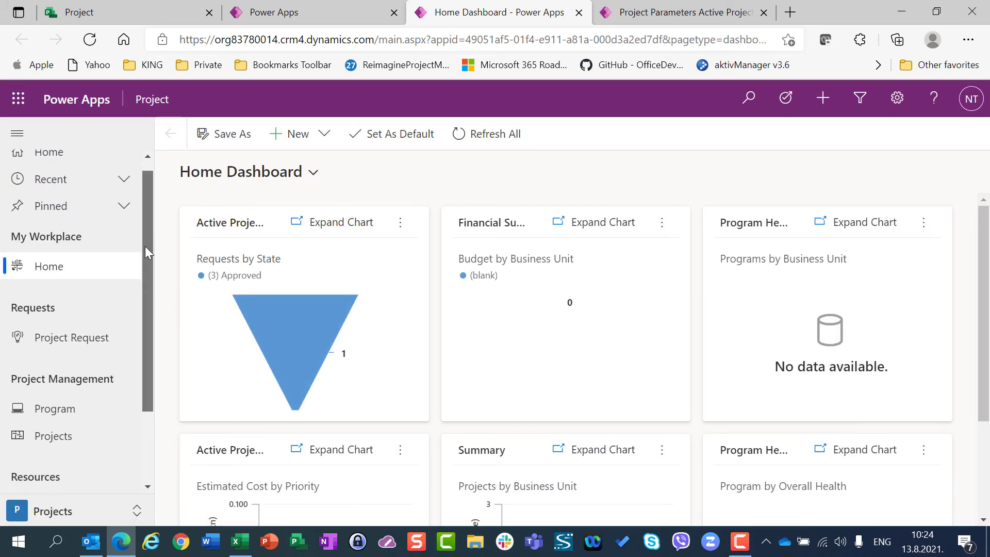
left_click(53, 350)
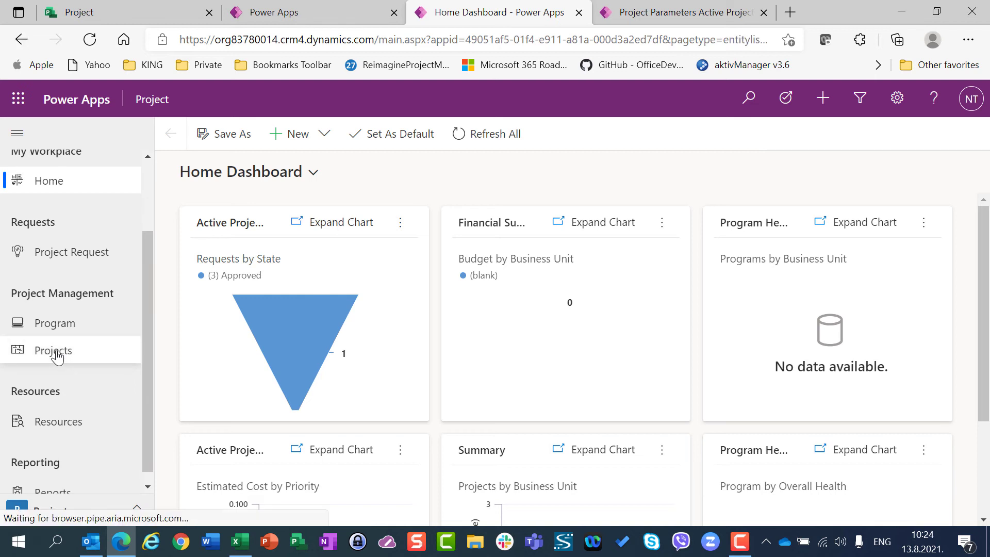
left_click(53, 350)
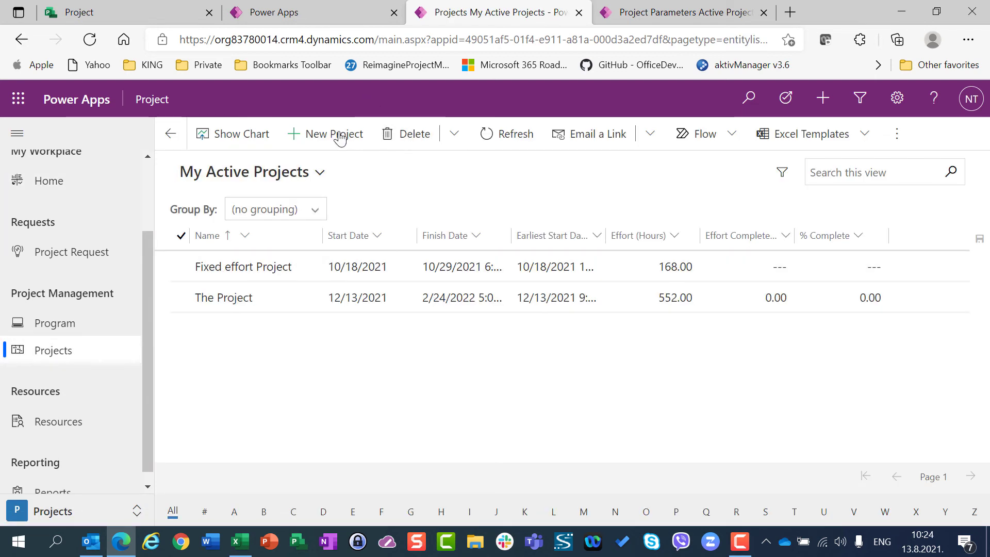
left_click(334, 134)
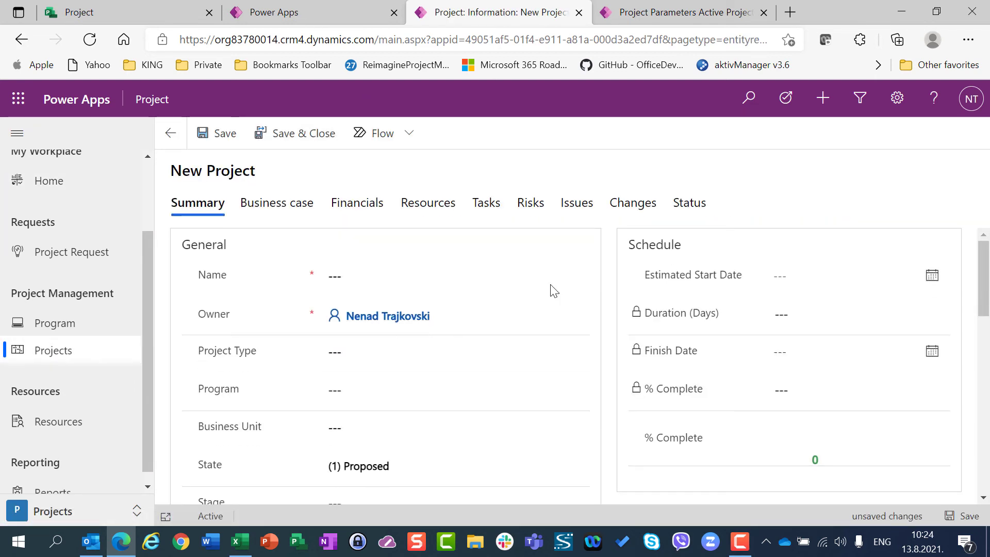
scroll("down", 3)
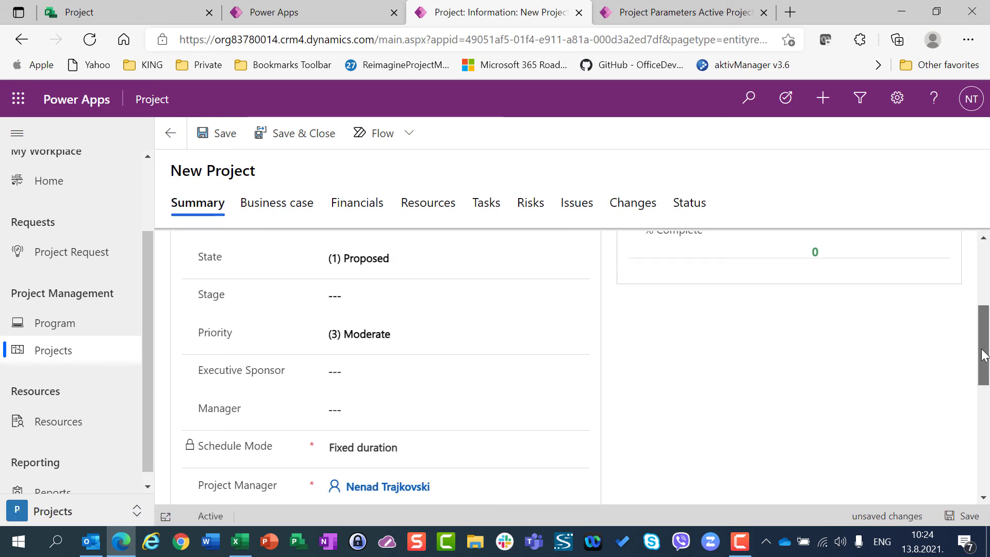
scroll("down", 3)
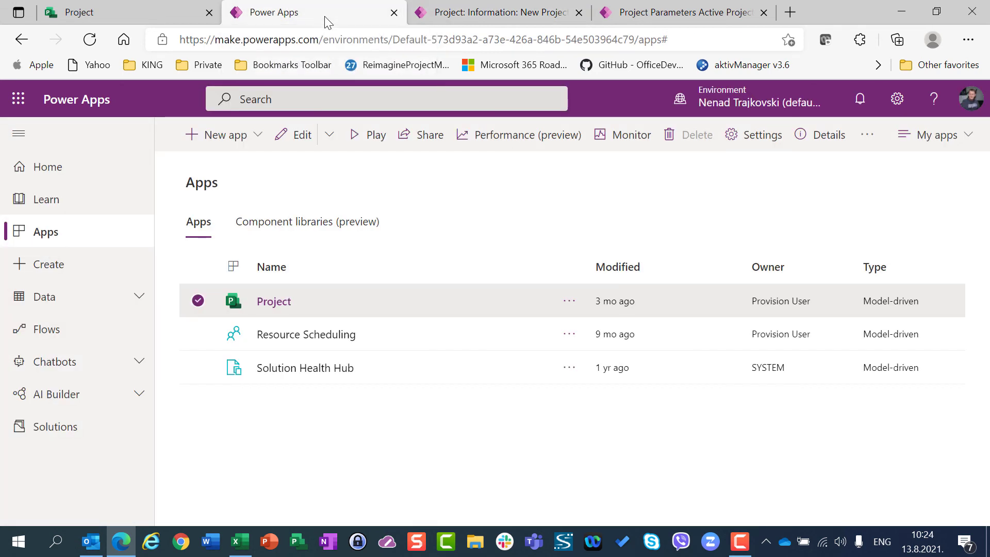
- Reopen the parameter record, keep Fixed duration, and set Override Permitted to Yes
left_click(683, 12)
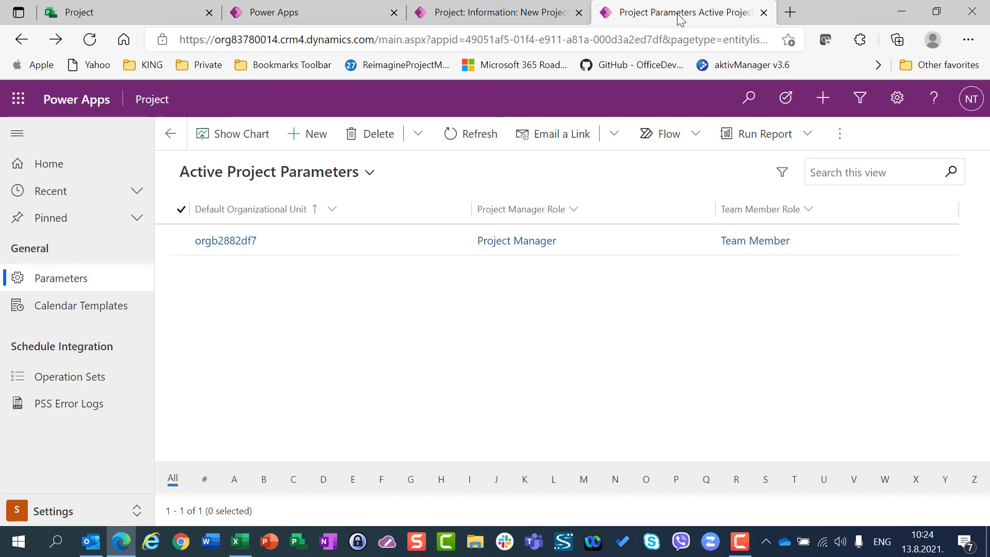
left_click(181, 241)
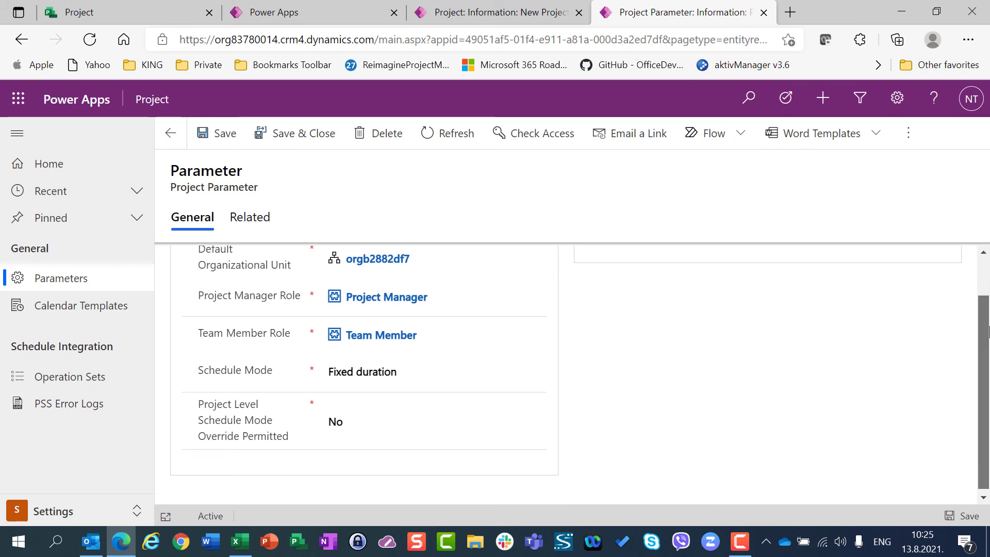
left_click(434, 429)
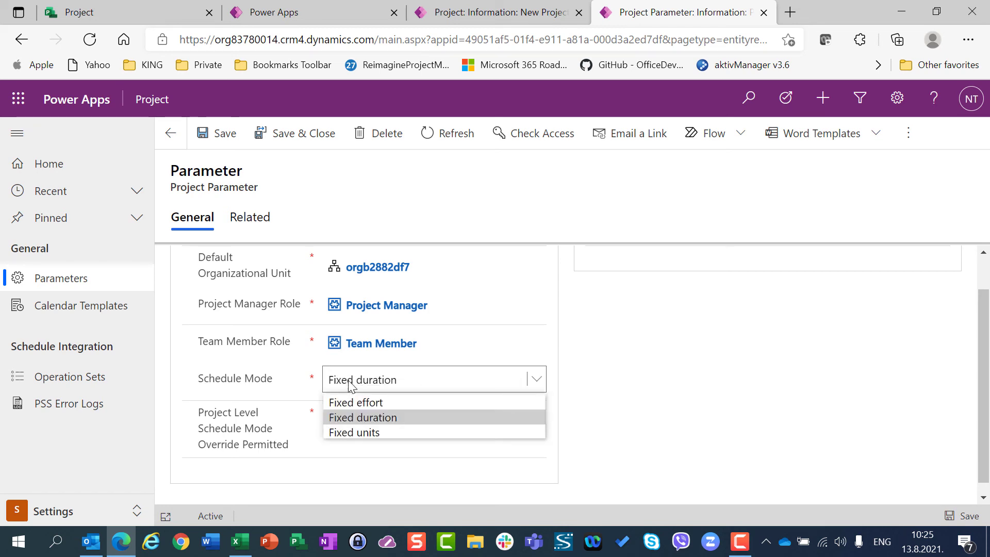
mouse_move(355, 422)
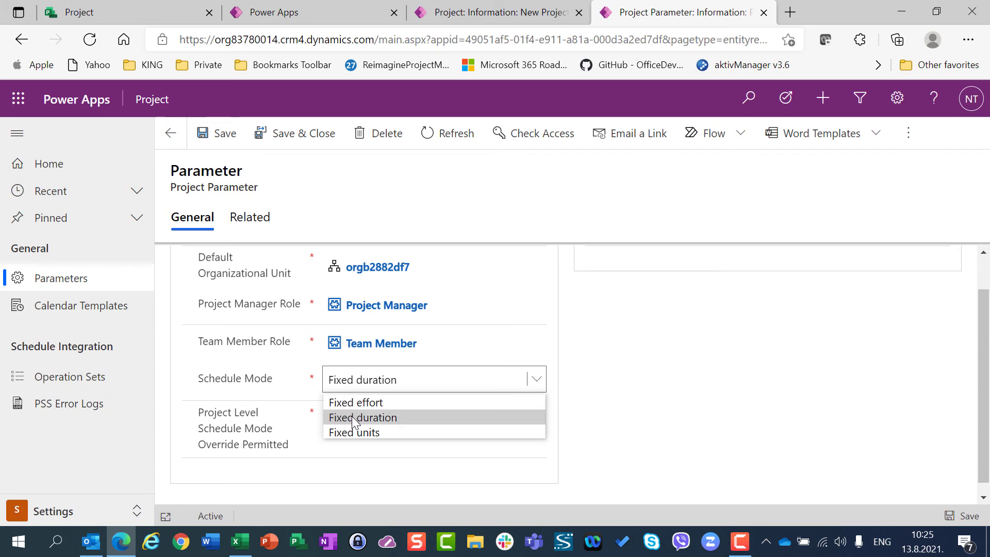
left_click(362, 418)
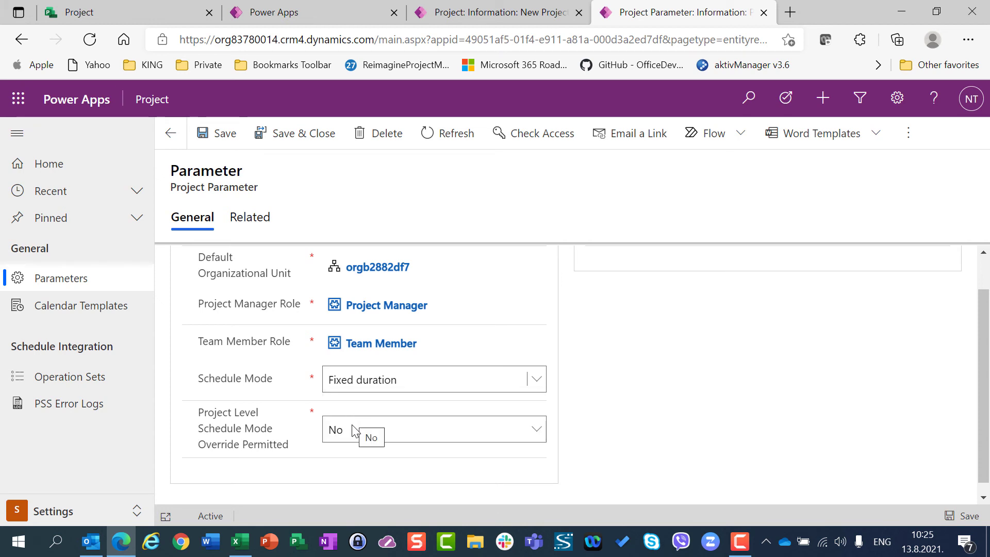
left_click(434, 429)
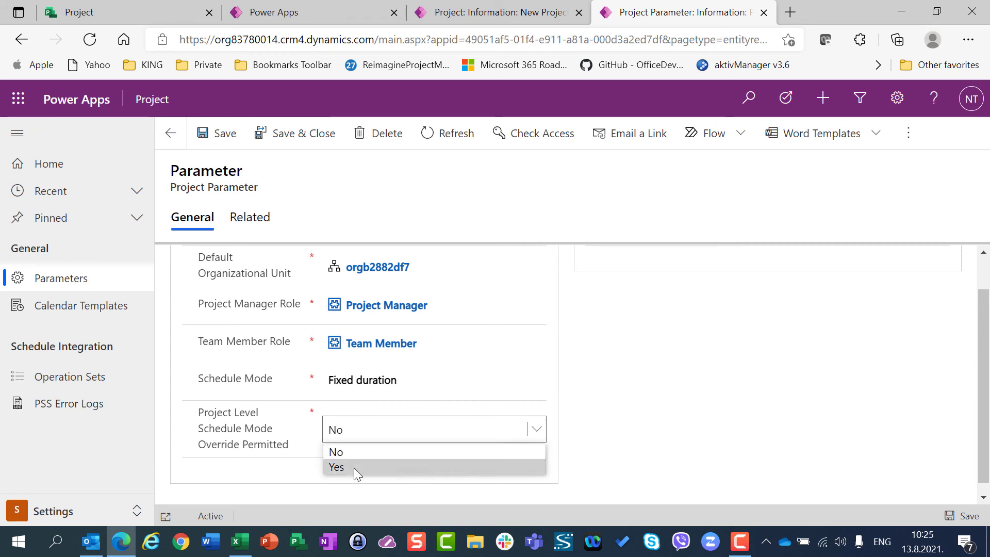
left_click(336, 467)
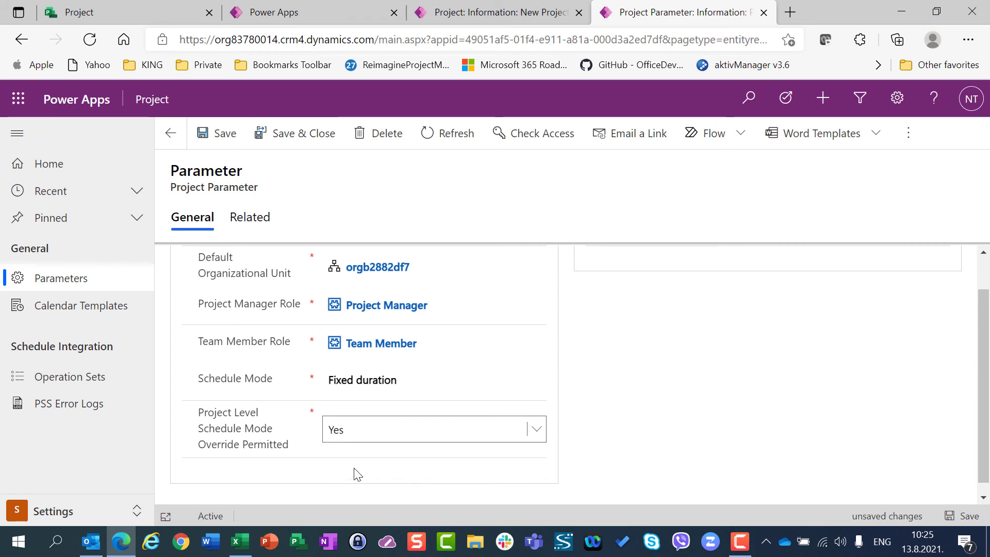
mouse_move(696, 414)
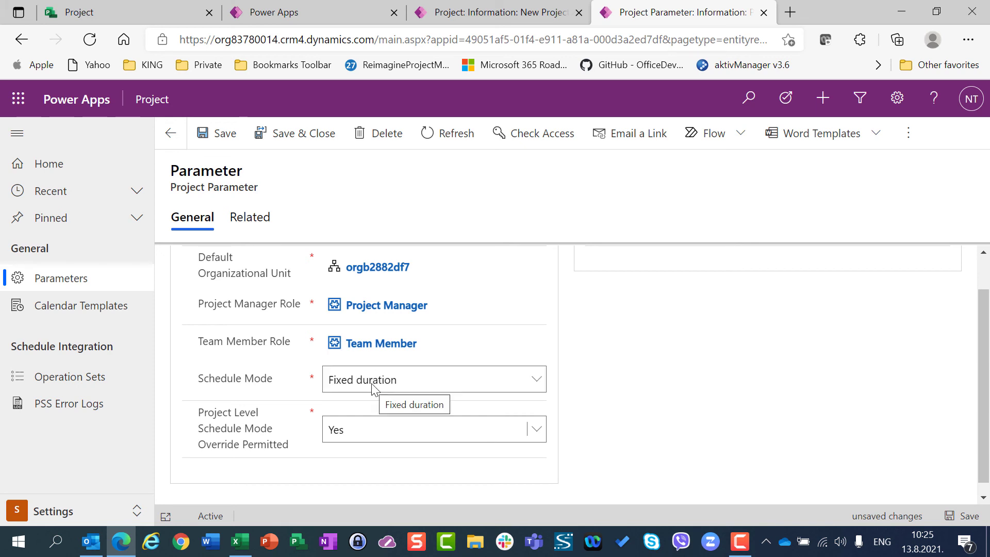
mouse_move(302, 376)
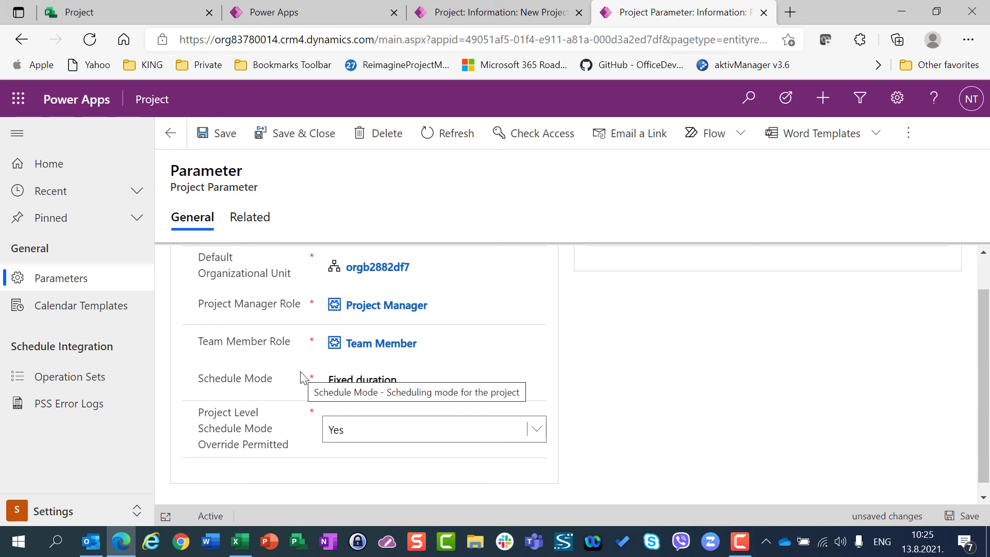
mouse_move(293, 363)
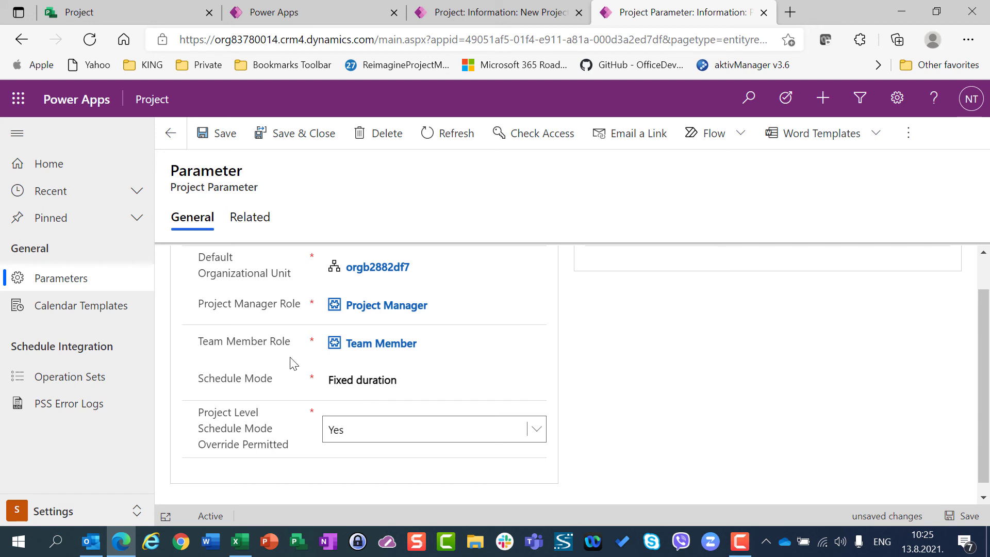
left_click(382, 379)
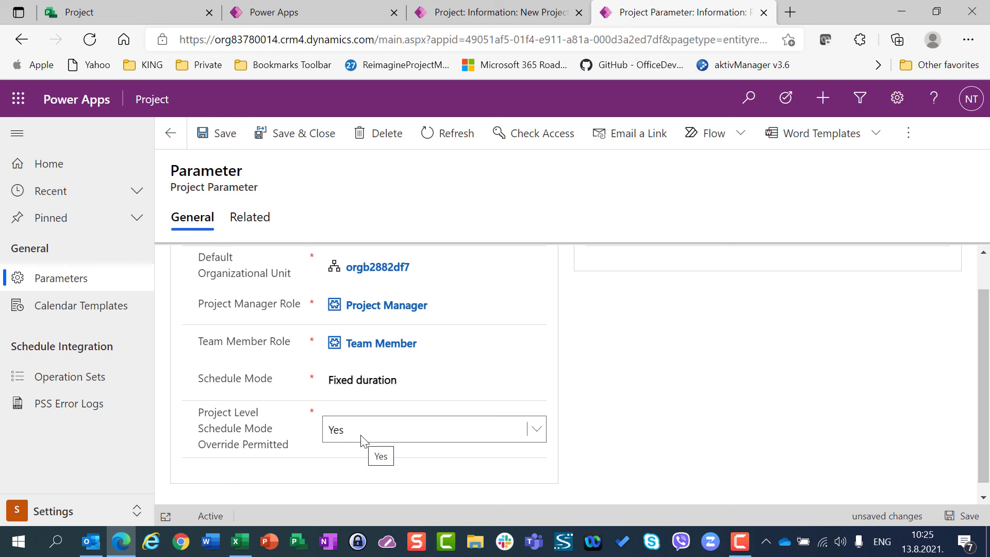
mouse_move(249, 436)
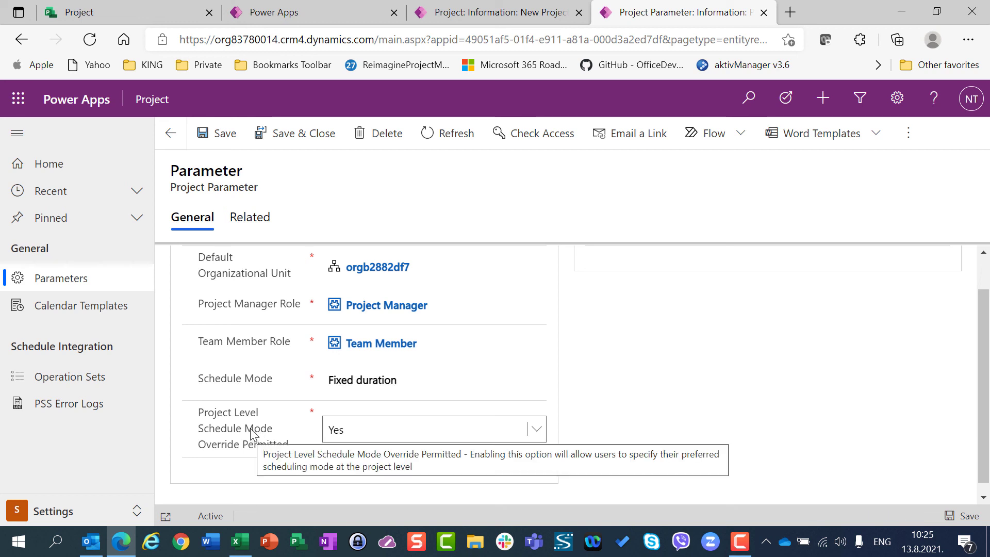
mouse_move(270, 134)
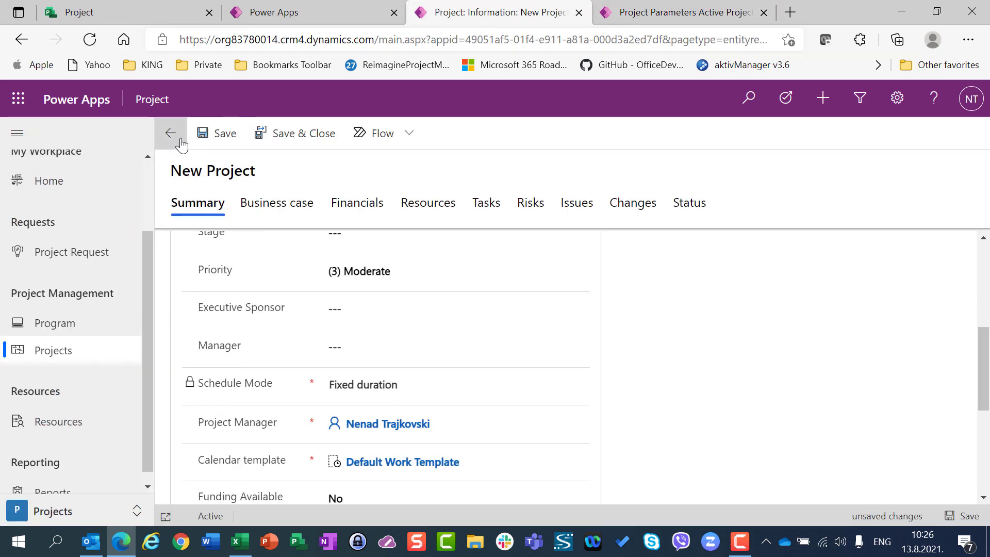
- Discard the unsaved project and start a blank New Project form in Project Accelerator
left_click(170, 133)
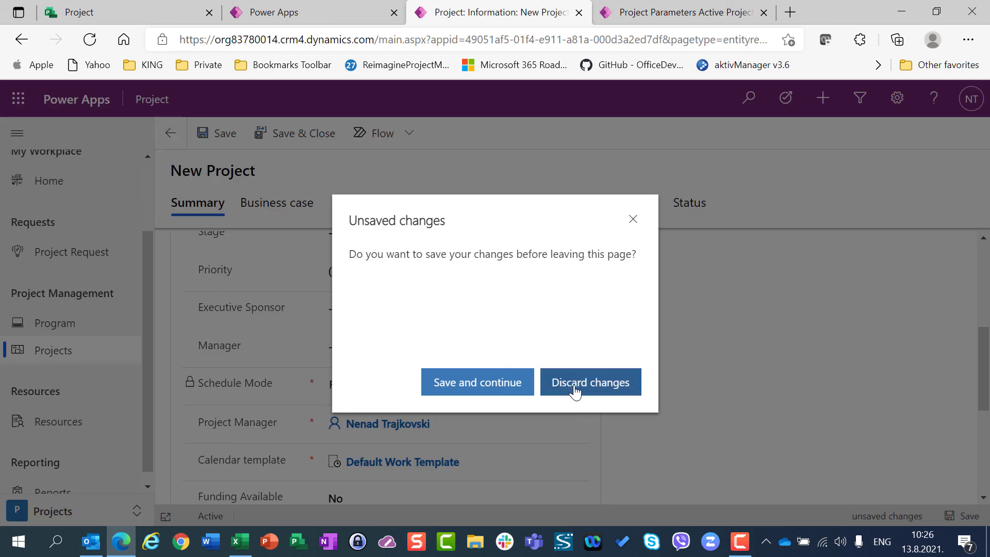
left_click(590, 382)
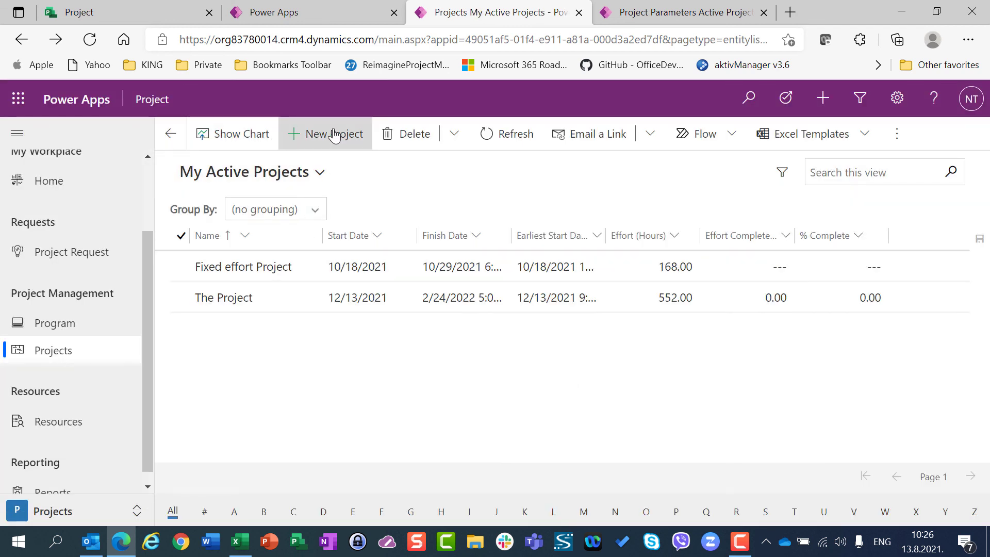
left_click(334, 133)
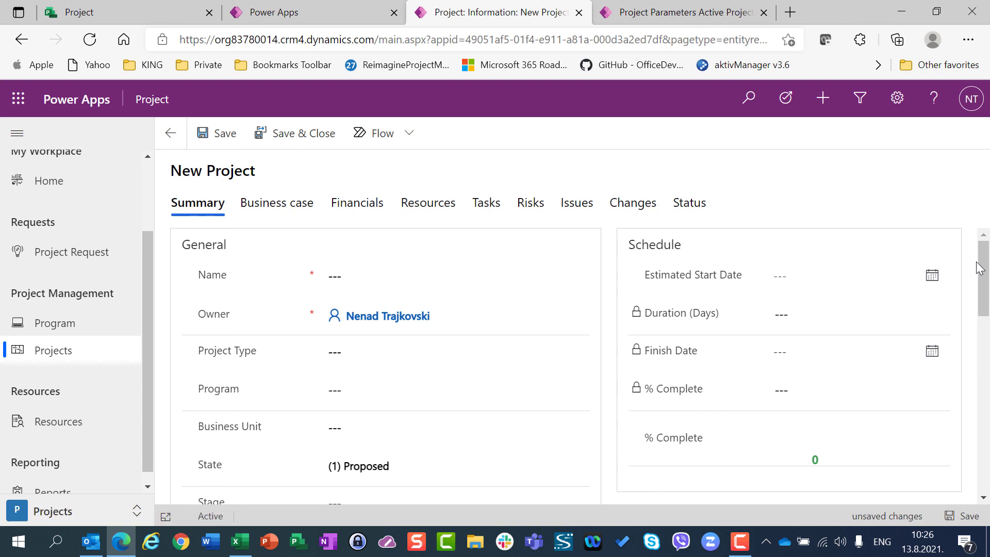
scroll("down", 3)
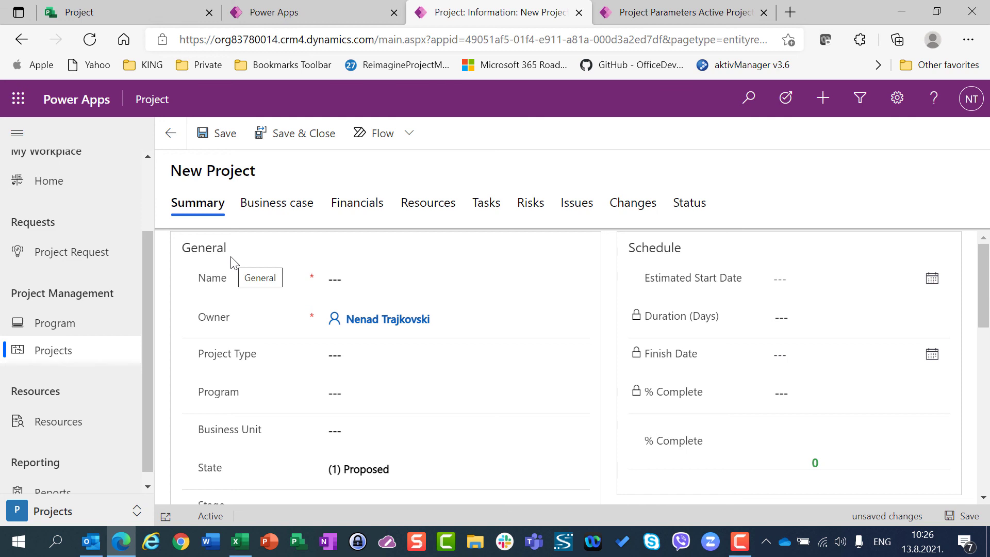
mouse_move(284, 279)
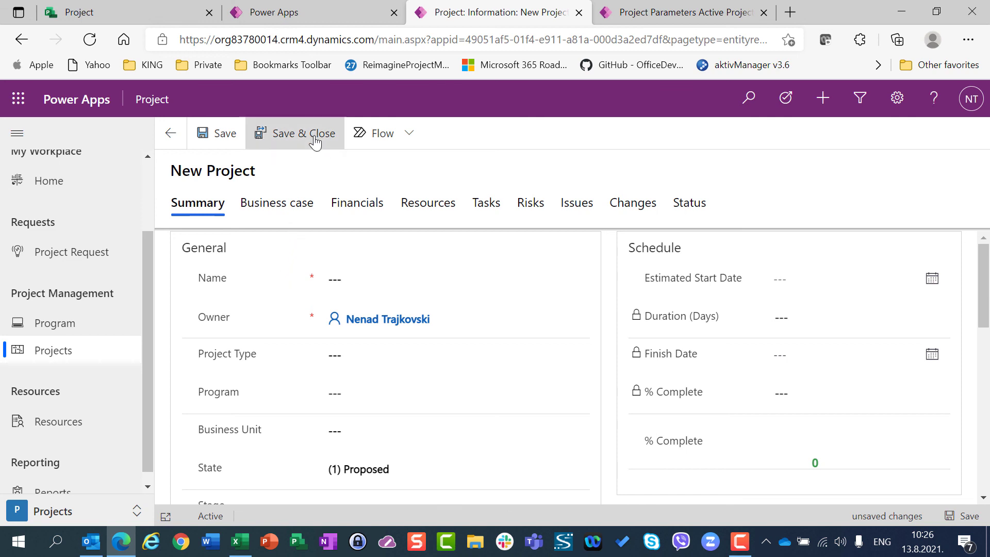
mouse_move(312, 142)
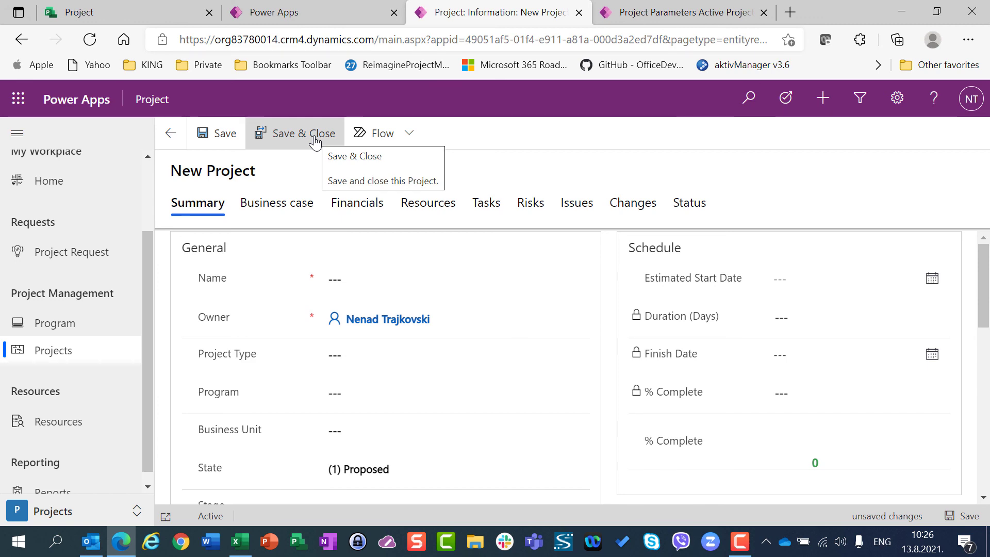